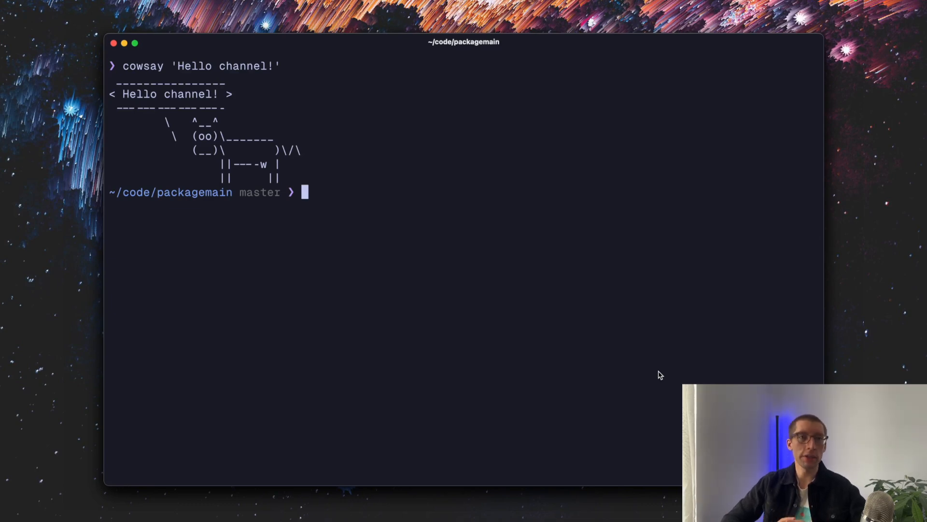
# Confirm Go 1.24.1 is installed, then open dbproxy/main.go in vim.
pyautogui.write('go version')
pyautogui.write('vim')
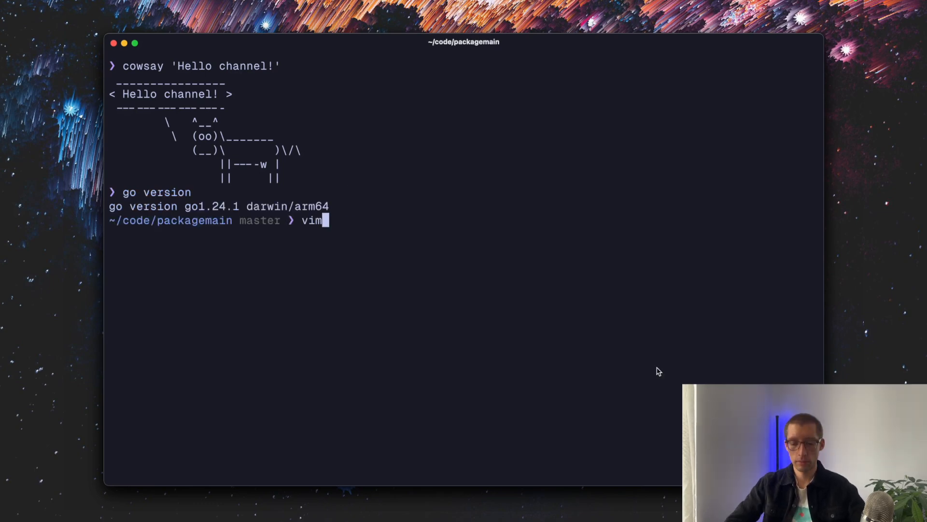
pyautogui.write('dbproxy/mai')
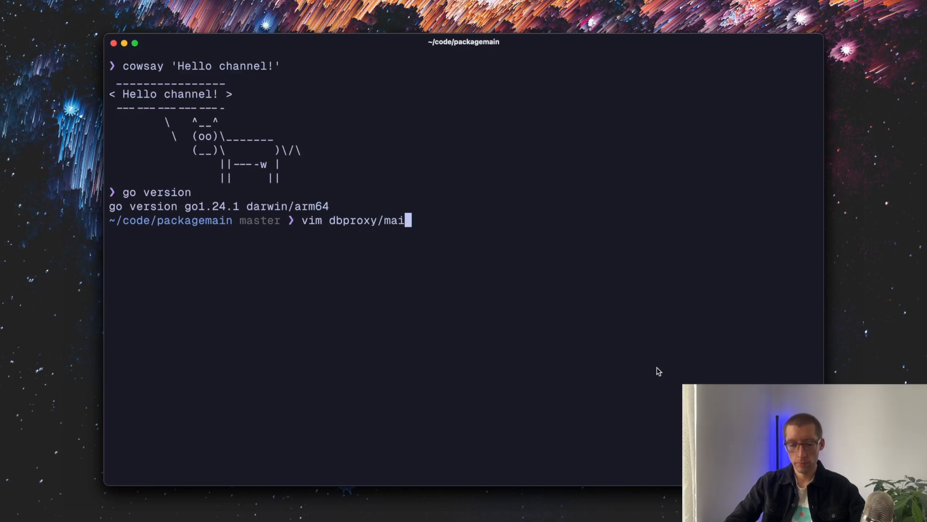
pyautogui.press('Return')
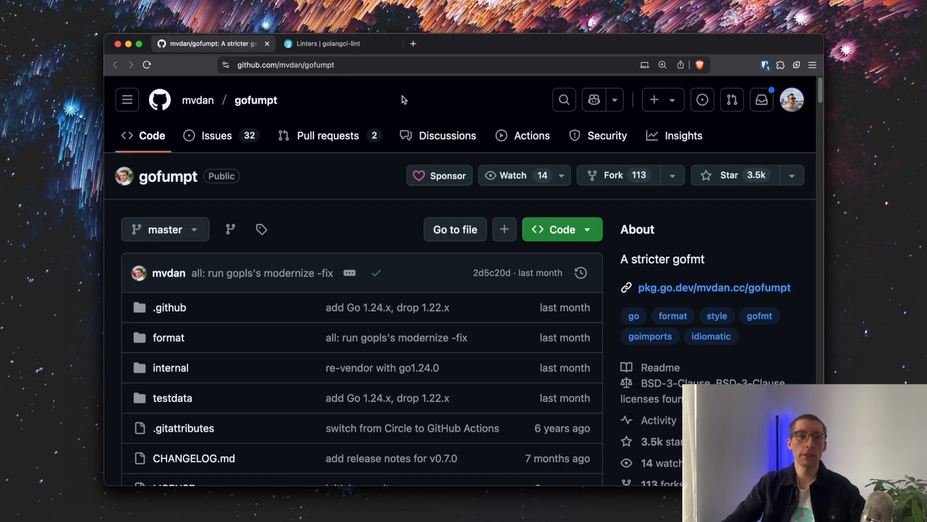
pyautogui.moveTo(145, 195)
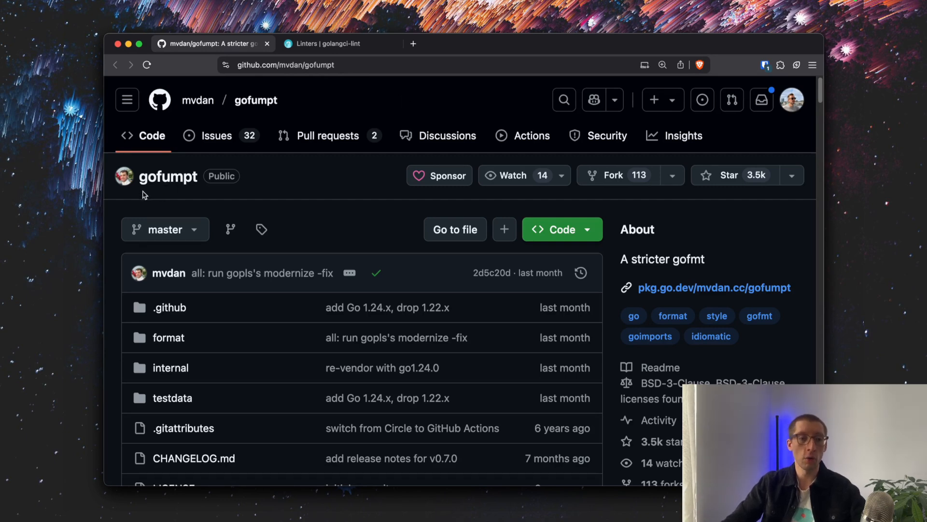
pyautogui.moveTo(235, 222)
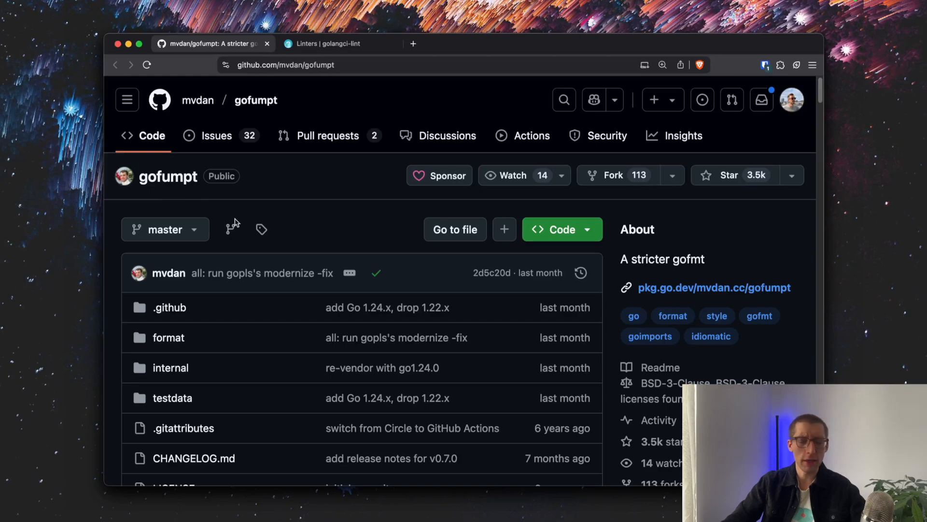
# Scroll the mvdan/gofumpt repository page down to its README.
pyautogui.scroll(-3)
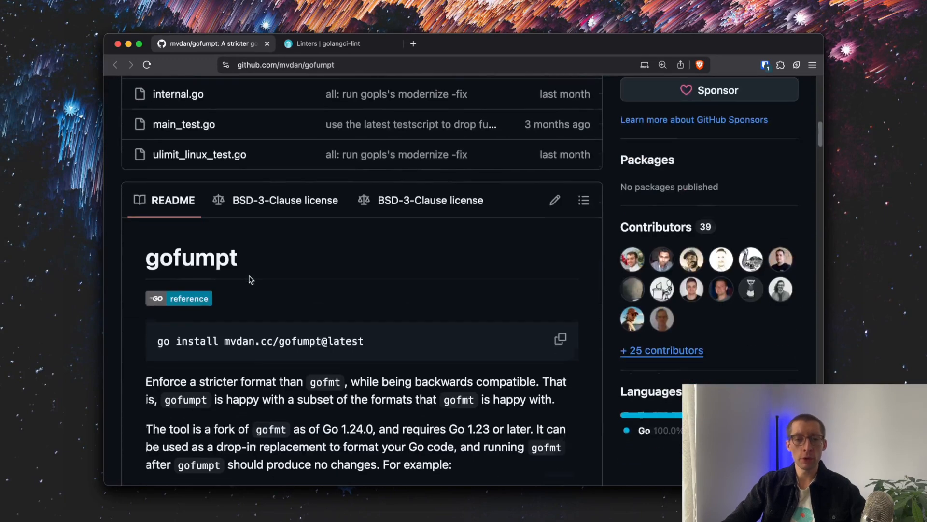
pyautogui.scroll(-3)
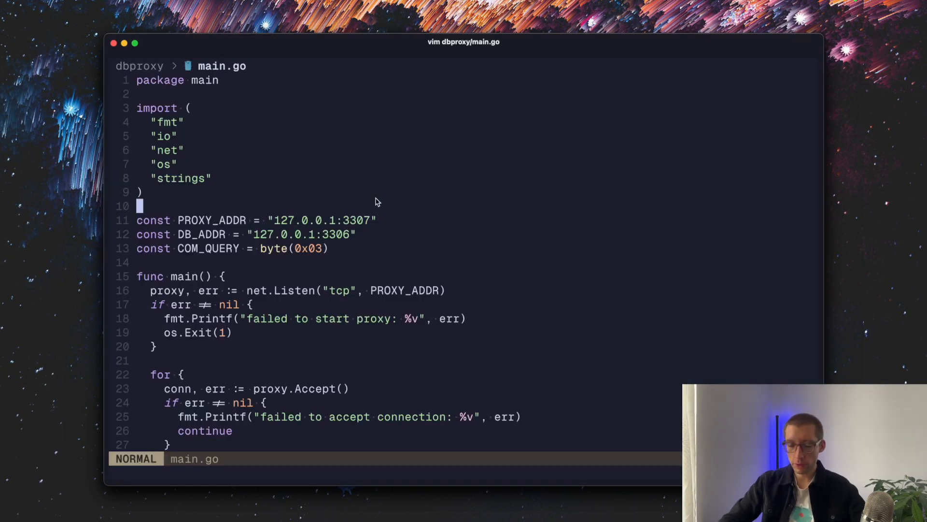
# Add a '// db proxy addr' comment above the constants so gofumpt regroups them into one block.
pyautogui.write('//')
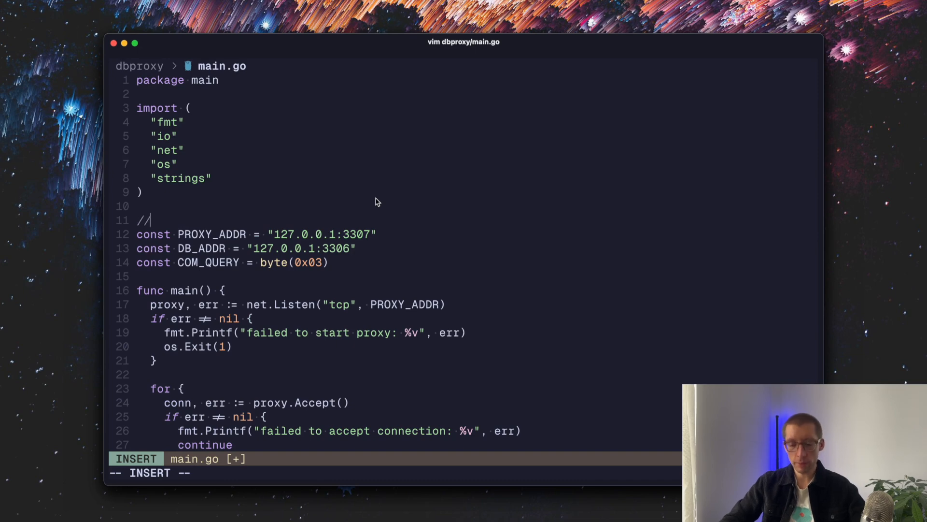
pyautogui.write('db')
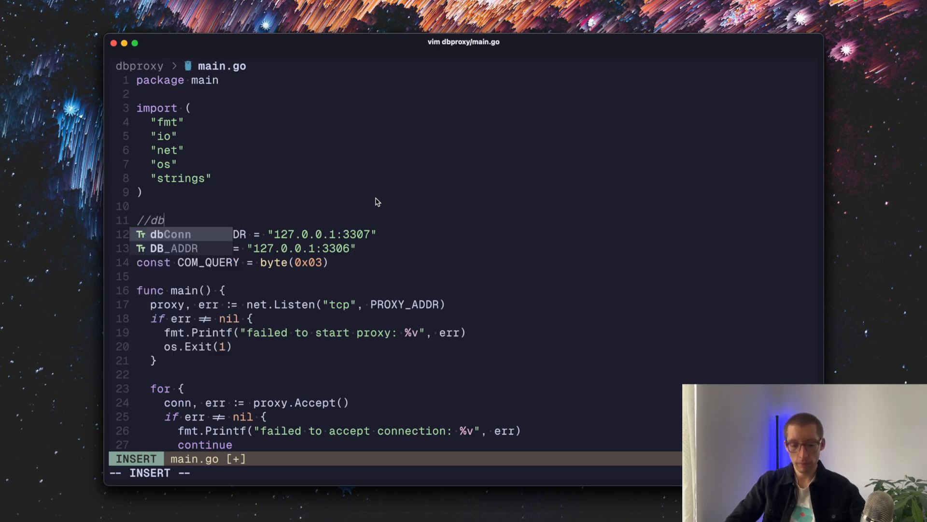
pyautogui.write('proxy ad')
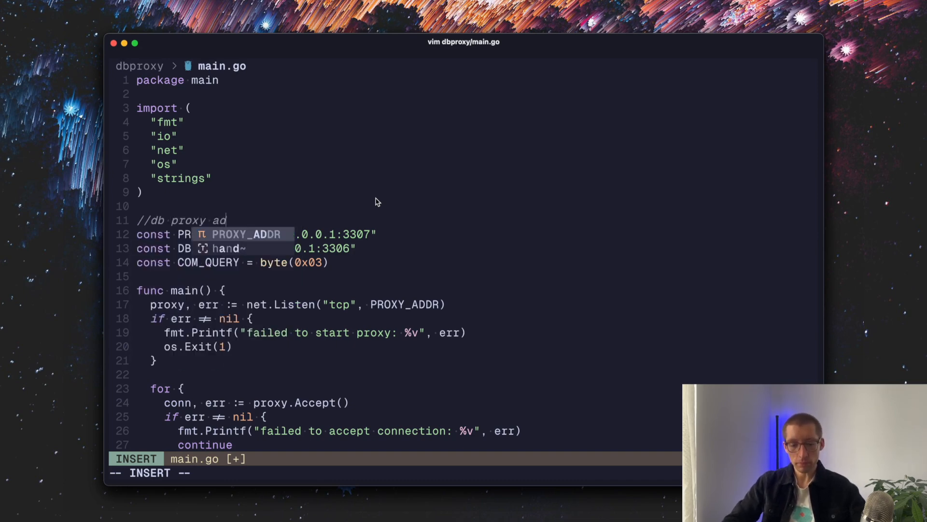
pyautogui.press('Escape')
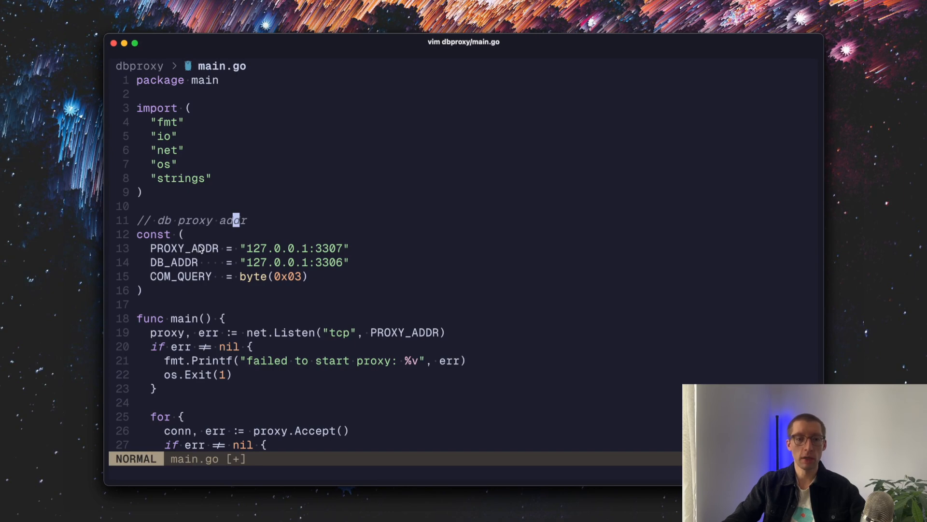
pyautogui.press('v')
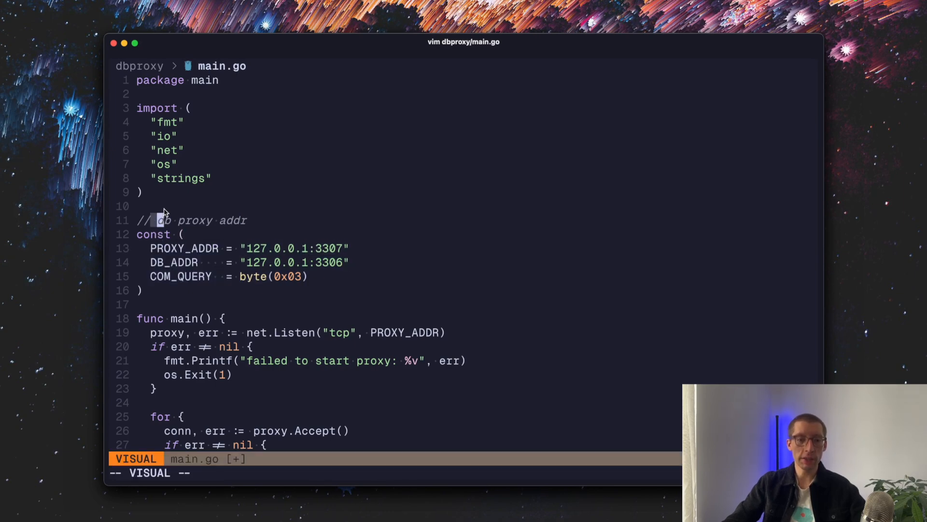
pyautogui.press('Escape')
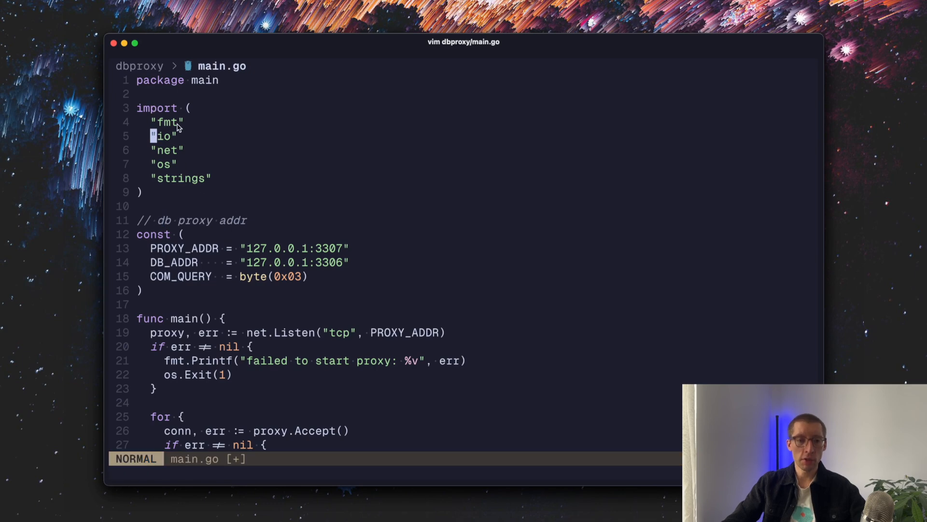
pyautogui.scroll(-3)
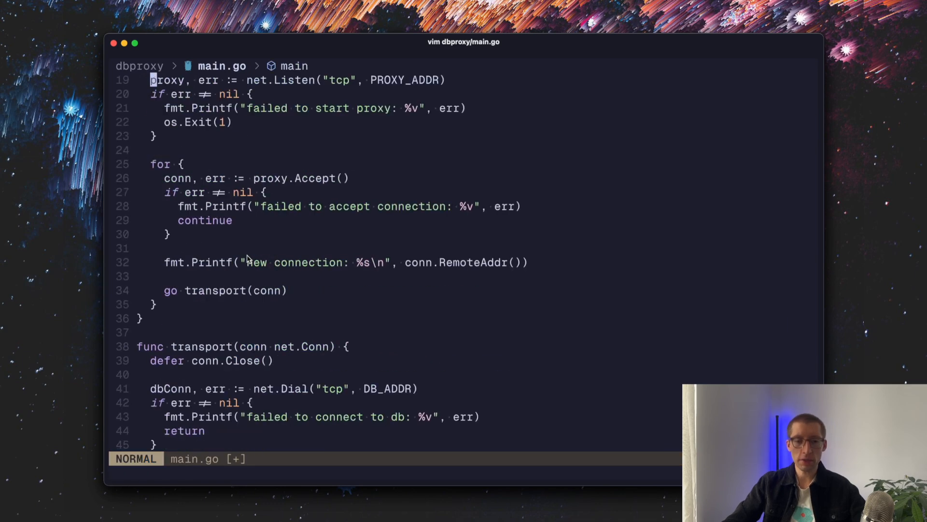
pyautogui.scroll(3)
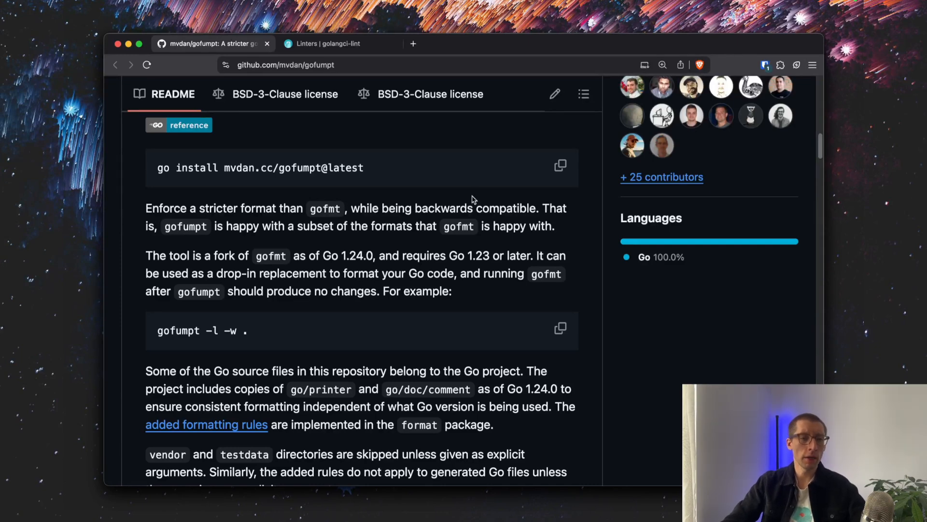
# Switch to the golangci-lint Linters page and browse the Enabled and Disabled by Default tables.
pyautogui.click(332, 43)
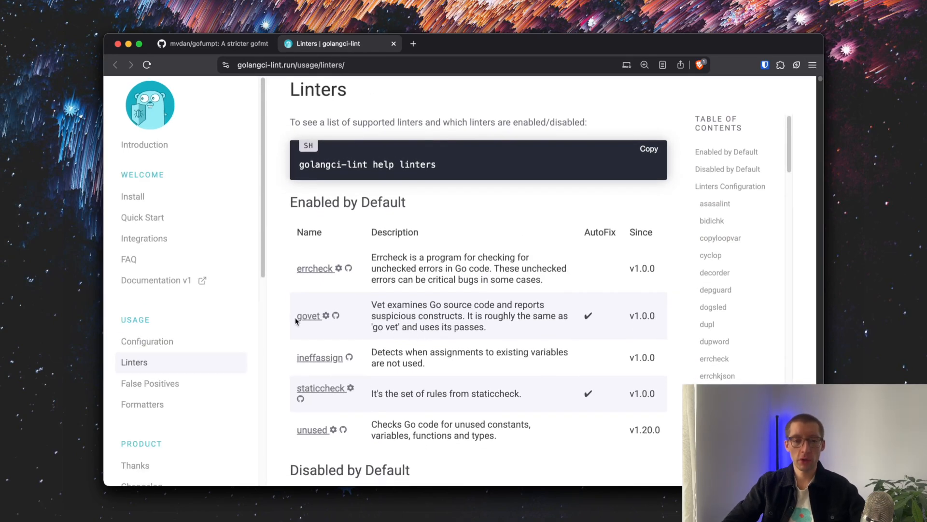
pyautogui.scroll(-3)
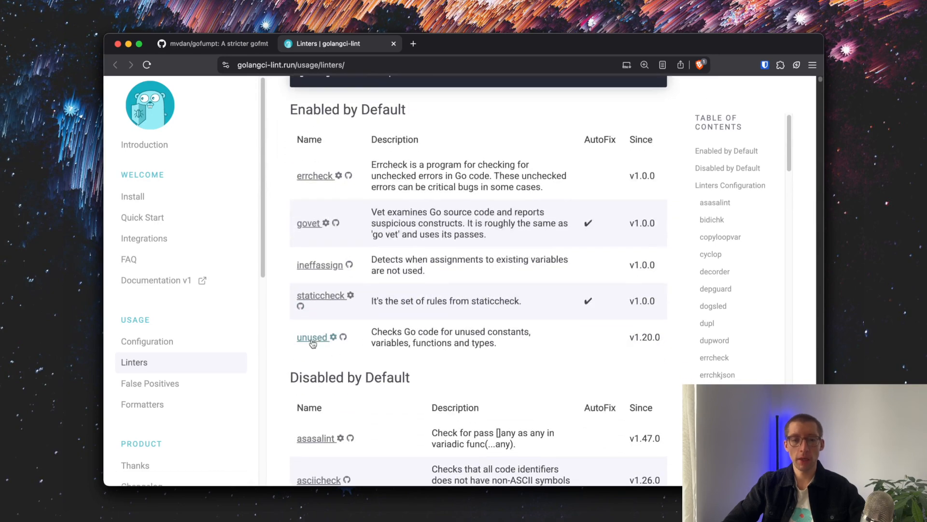
pyautogui.scroll(-3)
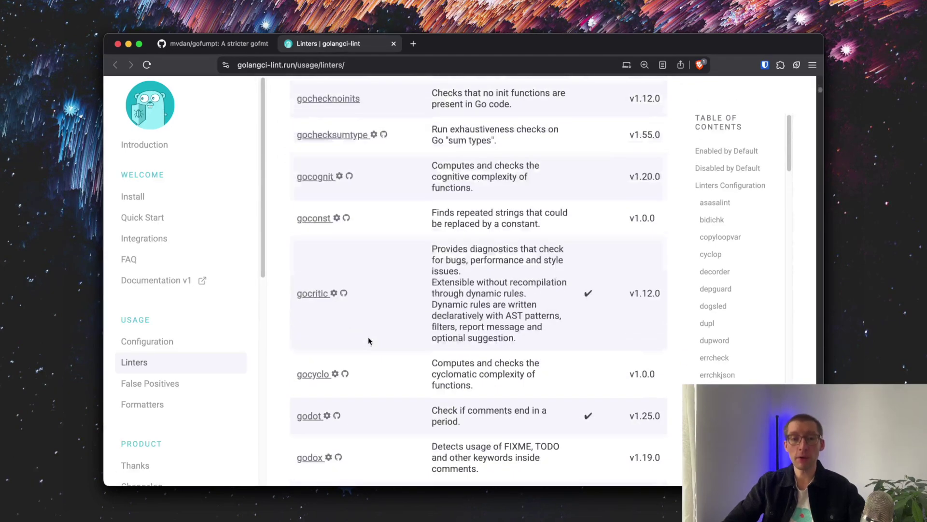
pyautogui.scroll(3)
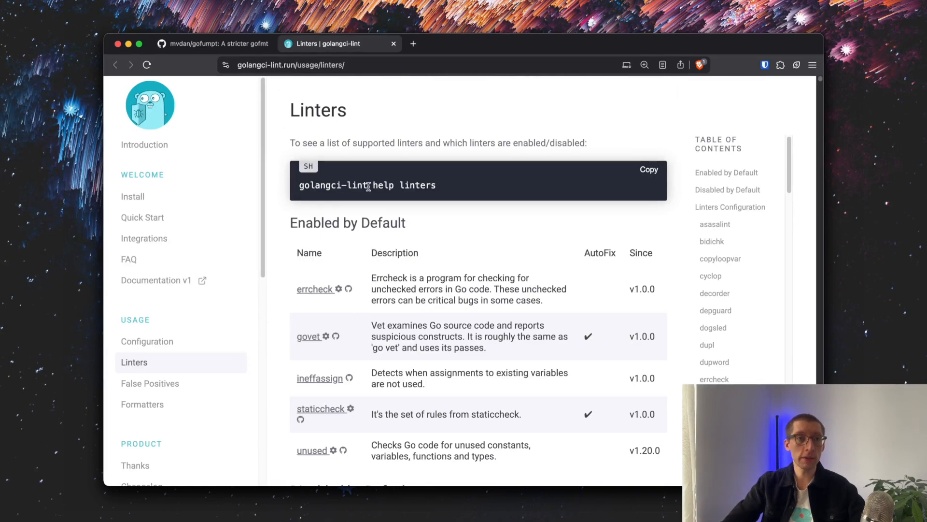
pyautogui.moveTo(390, 197)
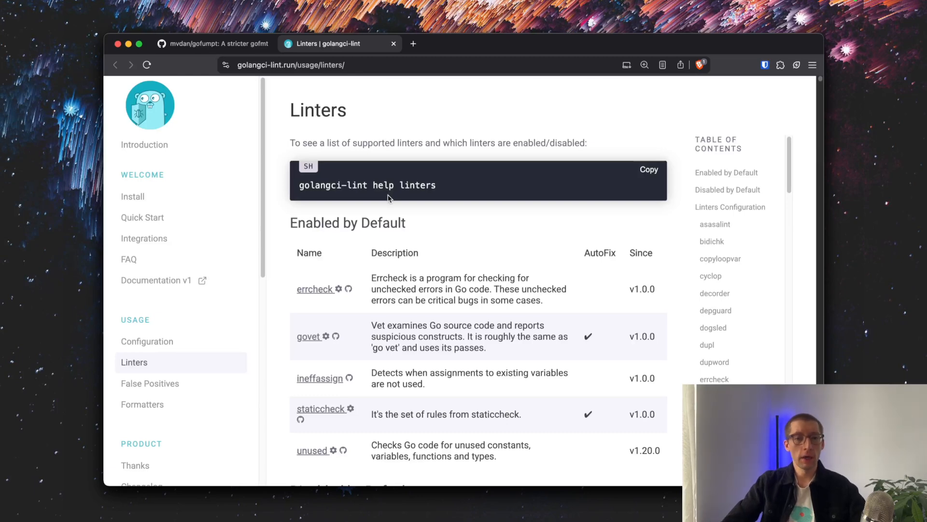
pyautogui.moveTo(384, 196)
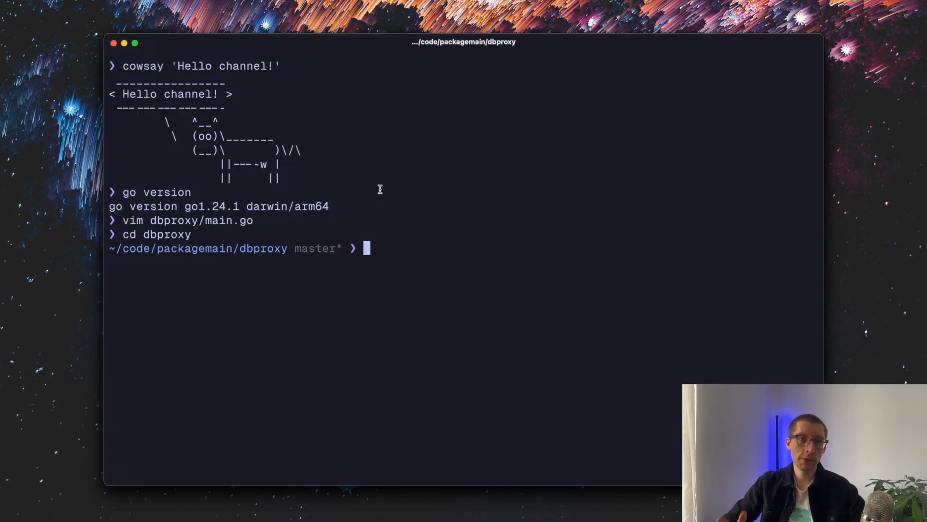
# Run golangci-lint in dbproxy, spotting the unchecked dst.Write at main.go:78, and reopen main.go.
pyautogui.write('go version')
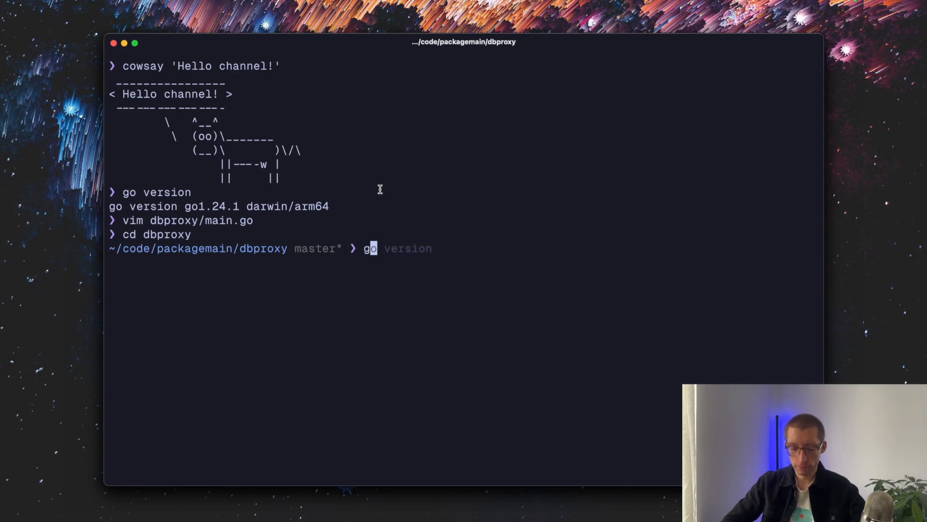
pyautogui.write('golangci-lint run')
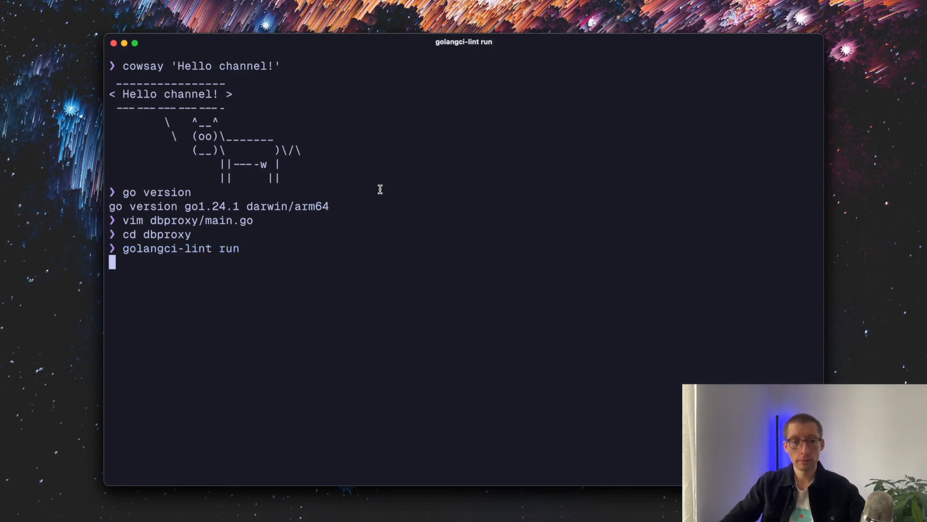
pyautogui.press('Return')
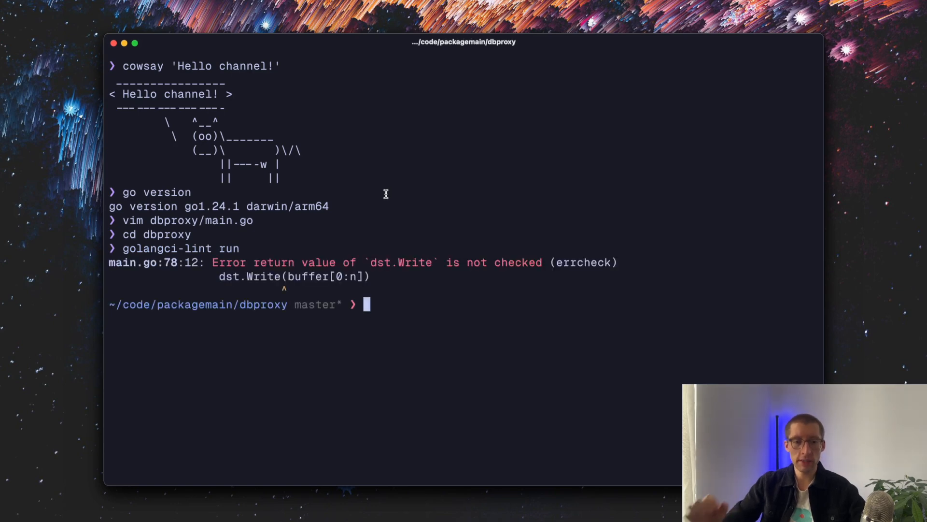
pyautogui.moveTo(275, 288)
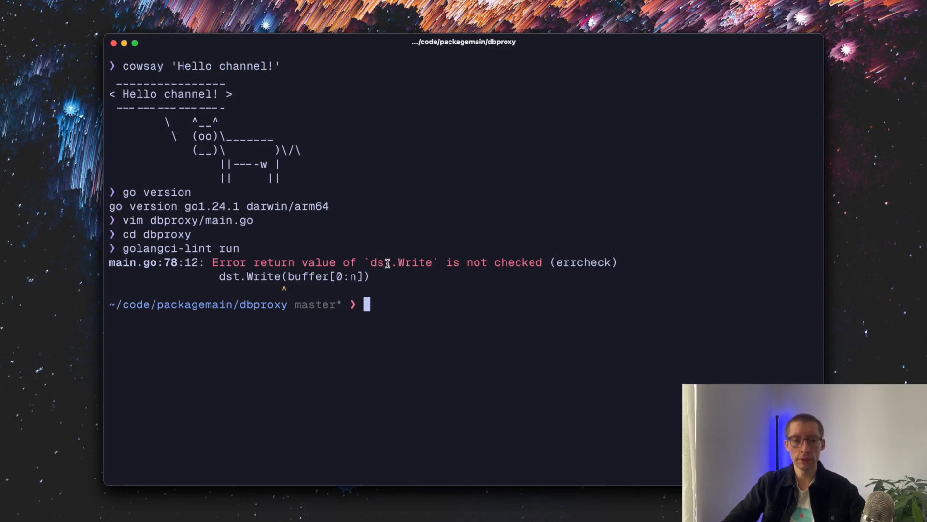
pyautogui.moveTo(417, 253)
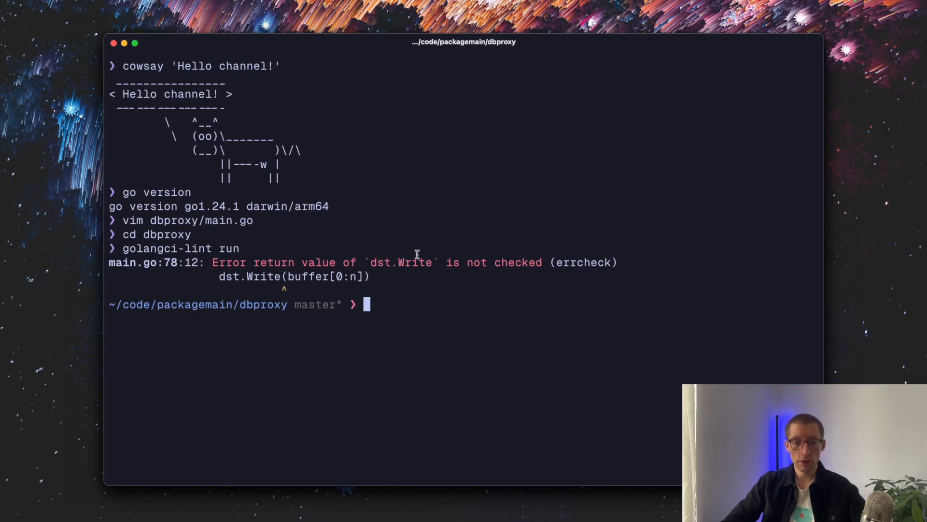
pyautogui.write('vim m')
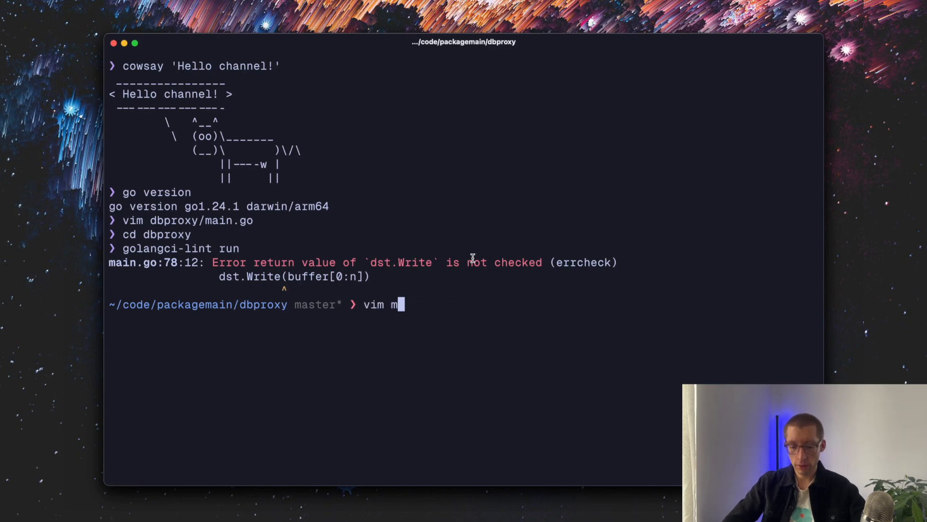
pyautogui.press('Return')
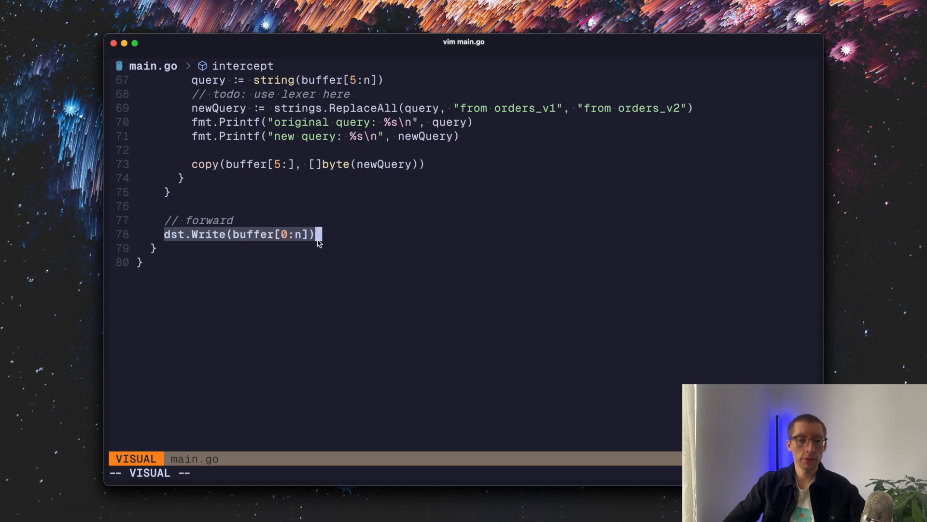
pyautogui.moveTo(190, 226)
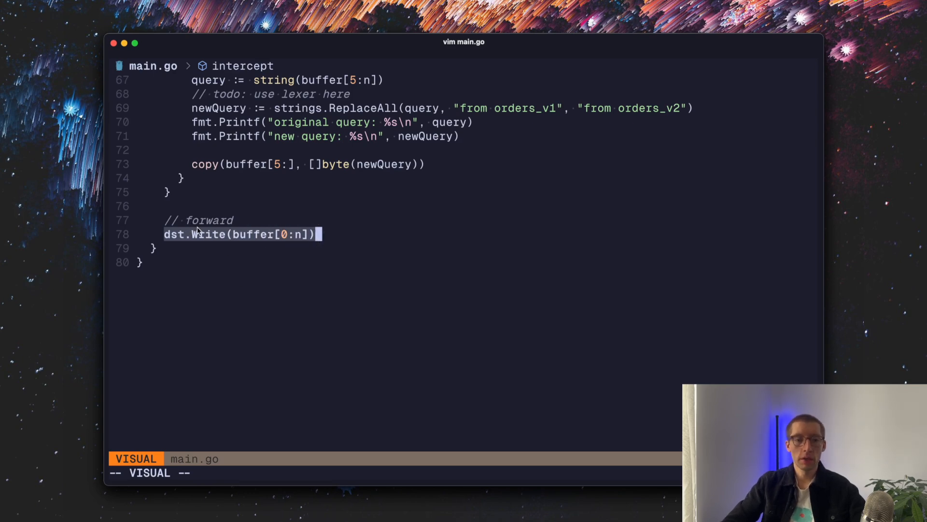
# Leave the selection on the flagged dst.Write(buffer[0:n]) line 78 in Neovim.
pyautogui.press('Escape')
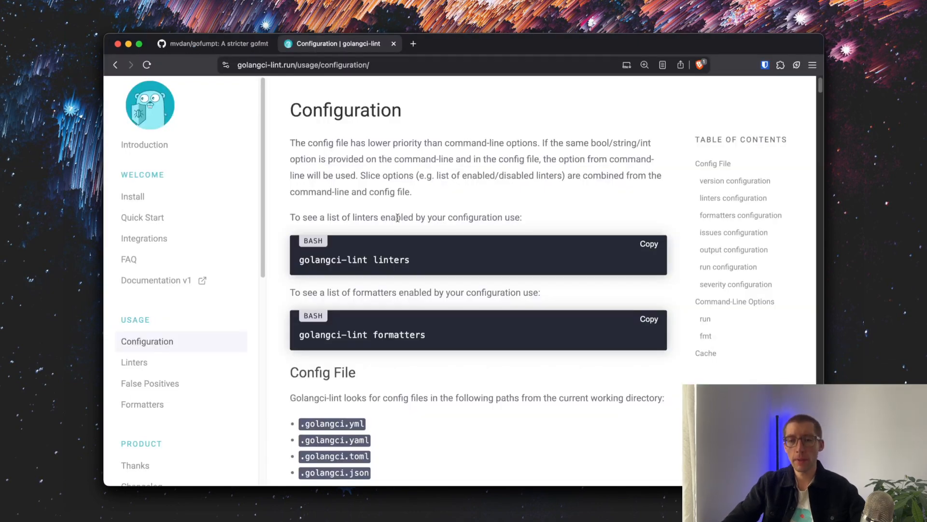
# Scroll the Configuration page to the Config File section and sample .golangci.yml options.
pyautogui.scroll(-3)
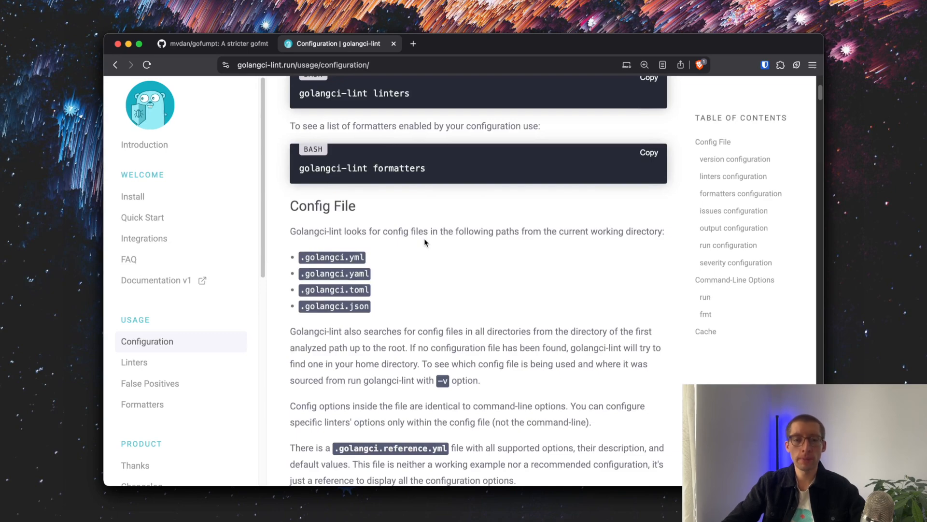
pyautogui.scroll(-3)
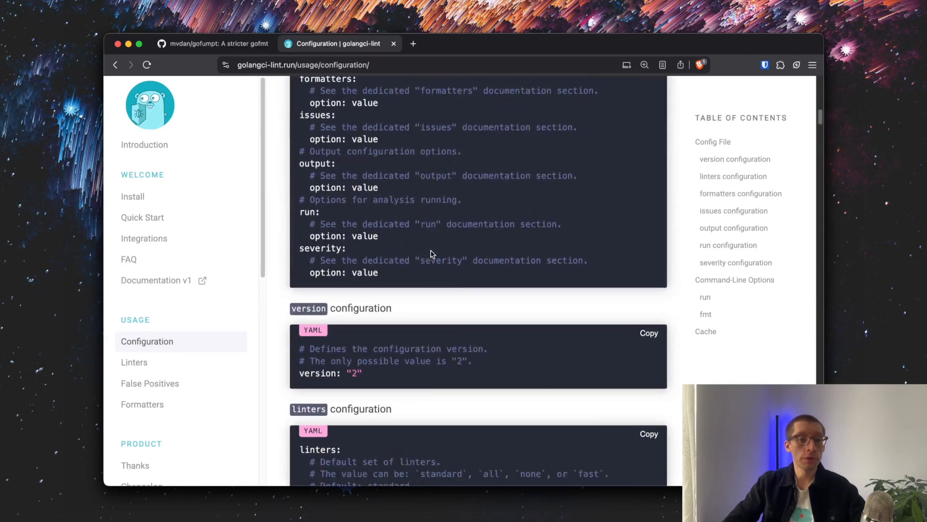
pyautogui.scroll(-3)
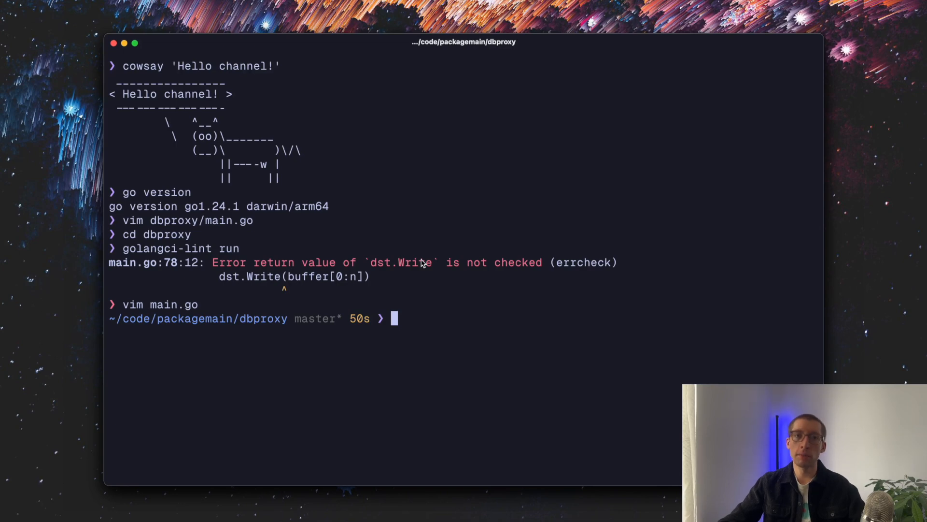
pyautogui.moveTo(471, 216)
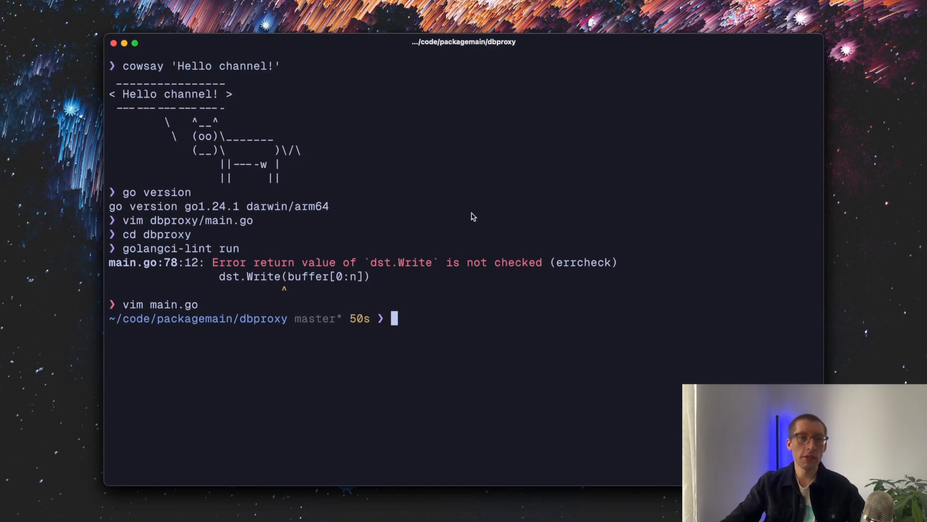
pyautogui.moveTo(419, 163)
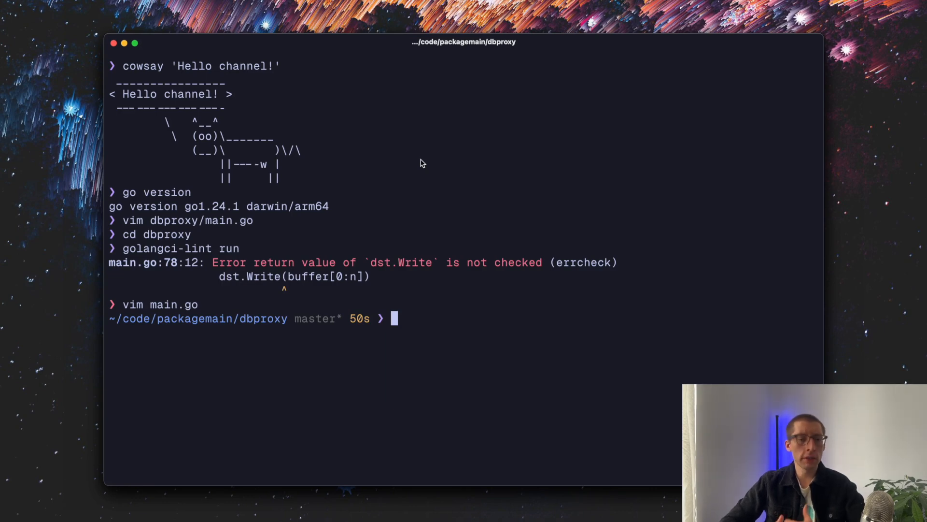
pyautogui.moveTo(458, 334)
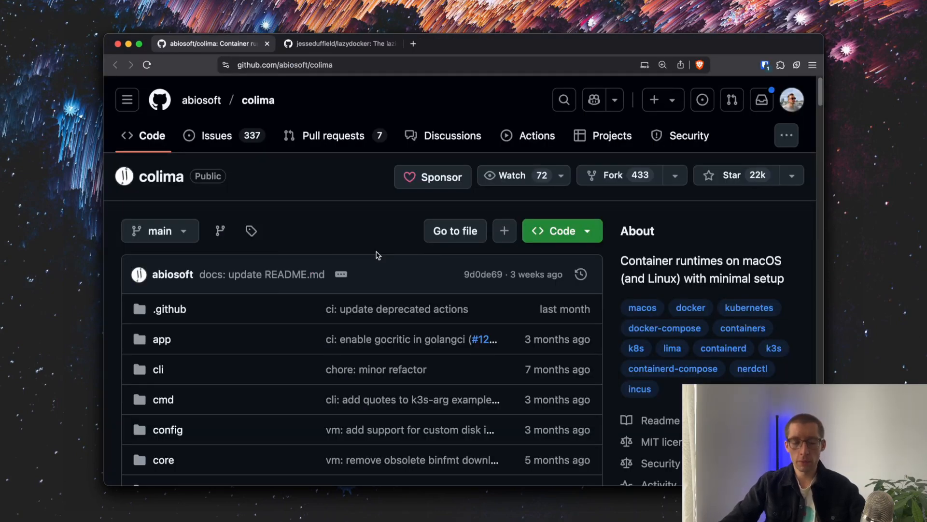
# Scroll the abiosoft/colima page past the file list to the README Features section.
pyautogui.scroll(-3)
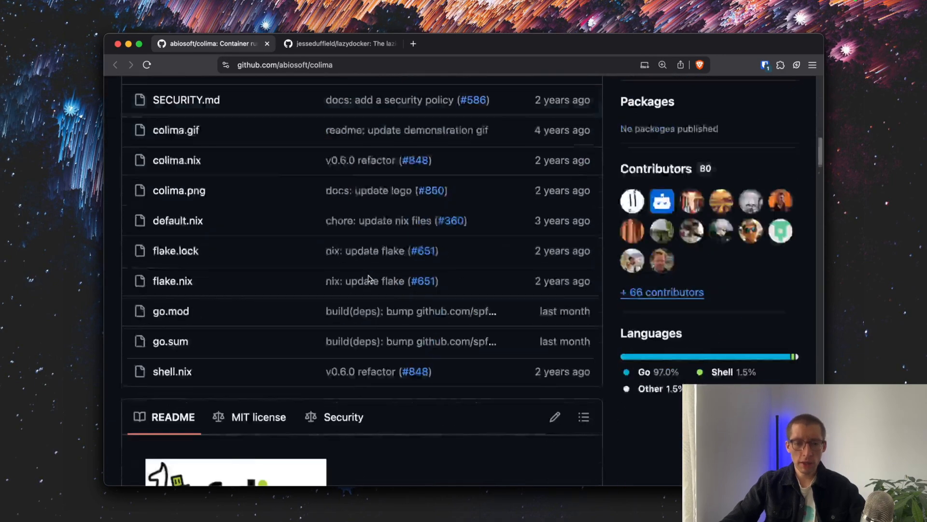
pyautogui.scroll(-3)
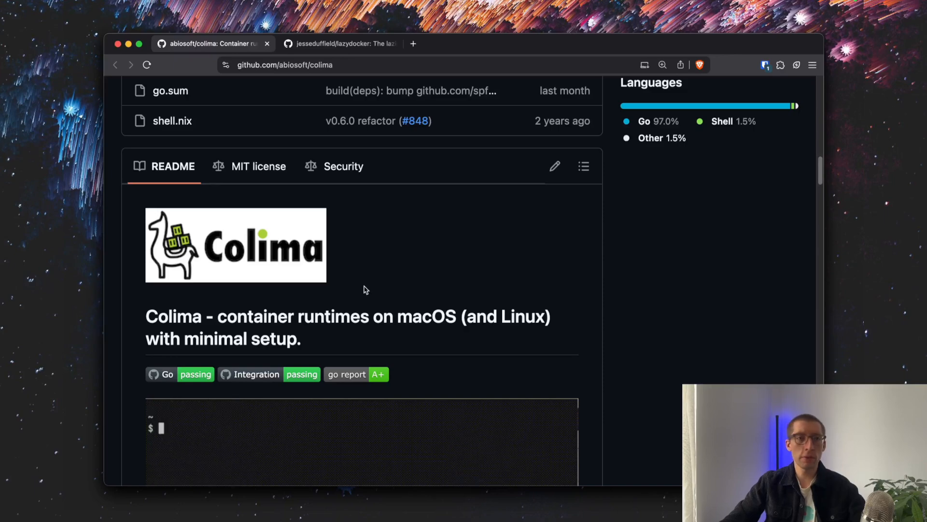
pyautogui.scroll(-3)
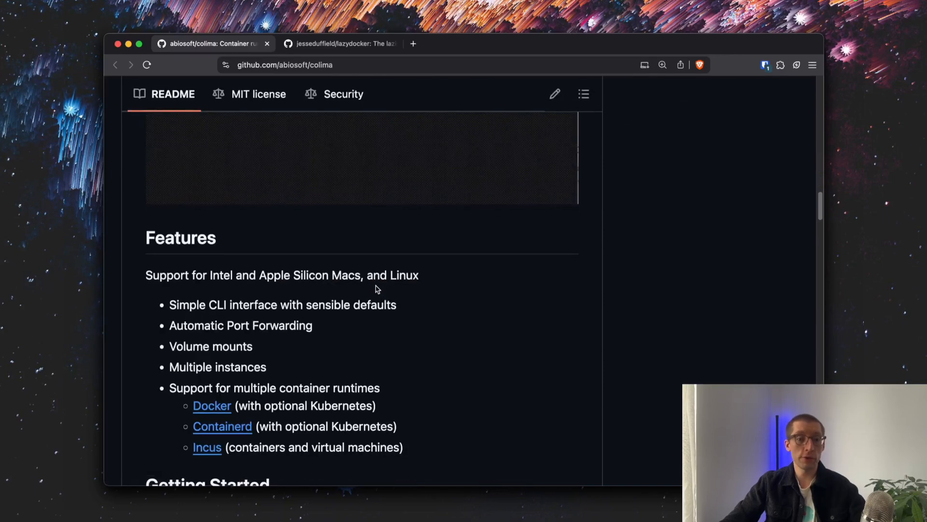
pyautogui.scroll(-3)
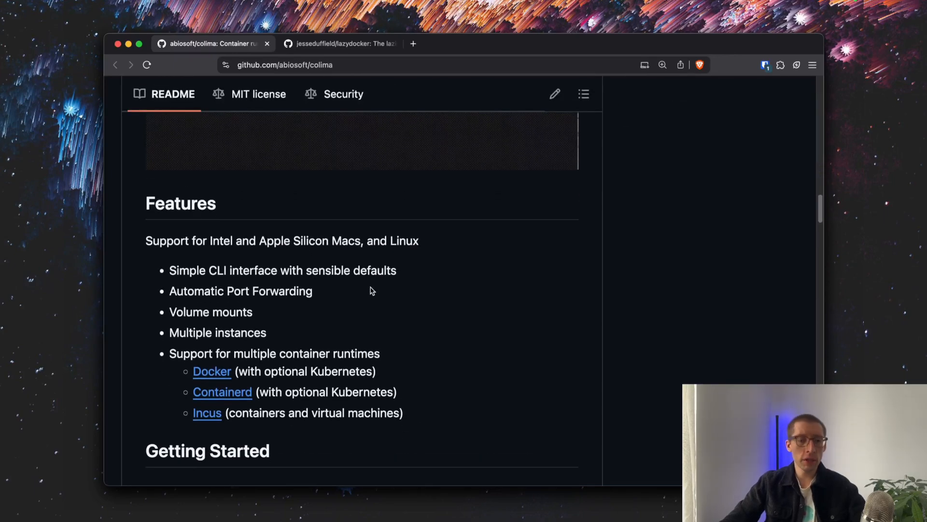
pyautogui.scroll(-3)
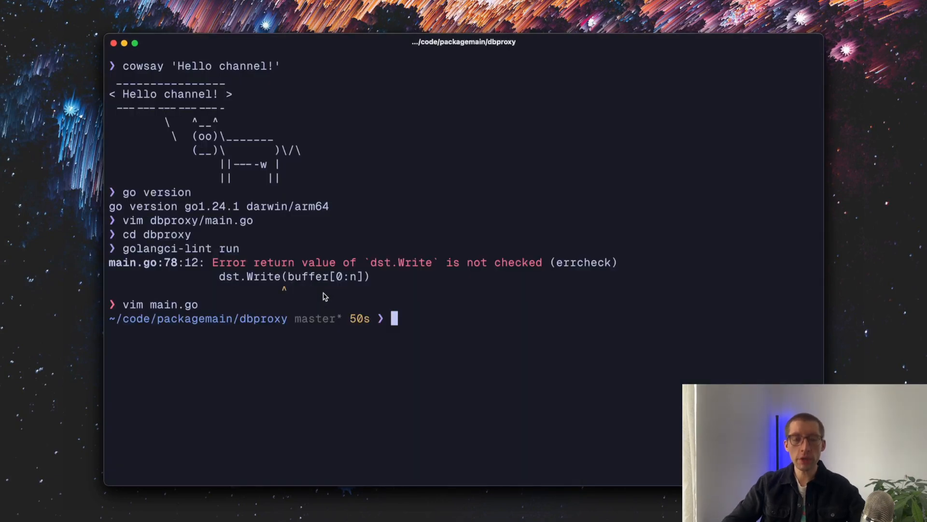
# Run 'colima start --kubernetes --edit' and review the VM config file in vim.
pyautogui.write('colima')
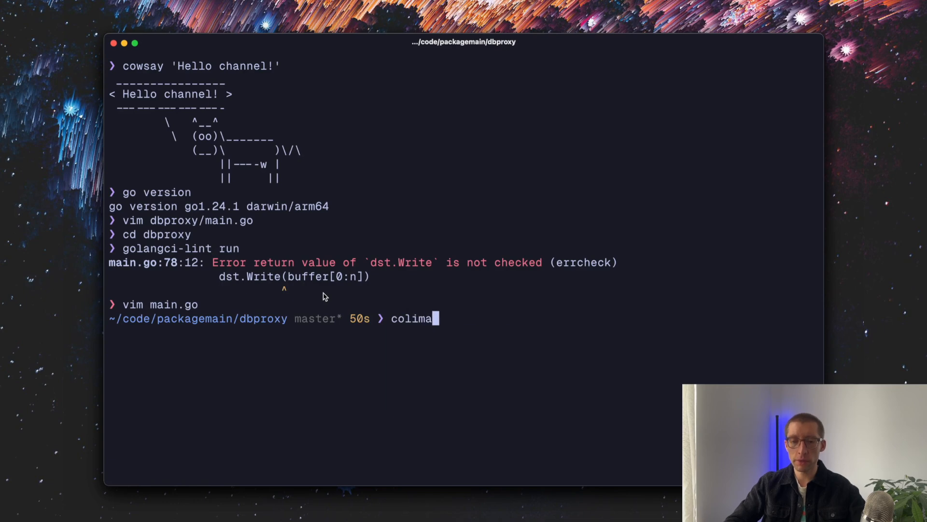
pyautogui.write('start --')
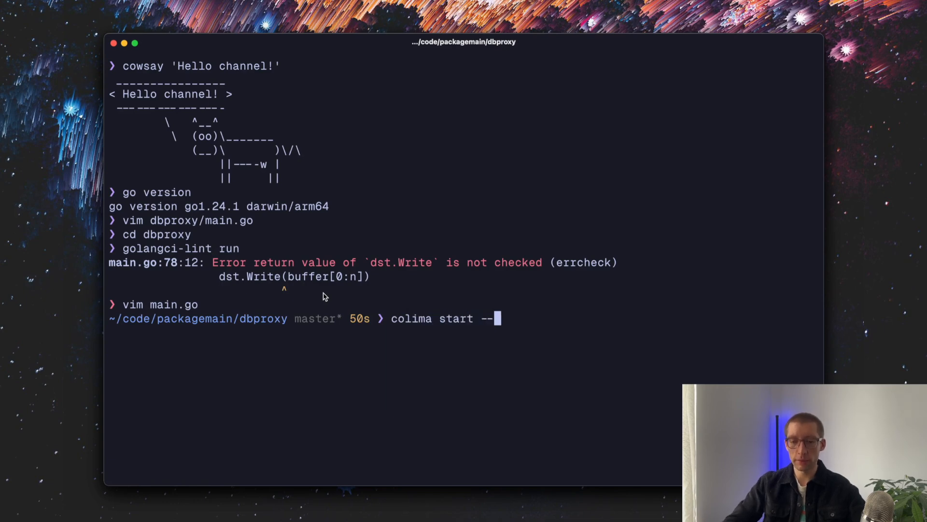
pyautogui.write('kubernet')
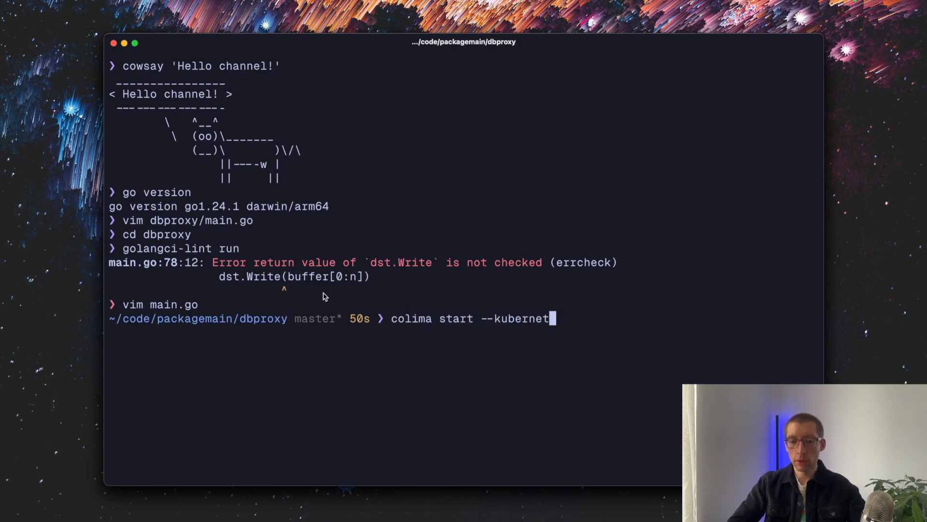
pyautogui.write('es --edit')
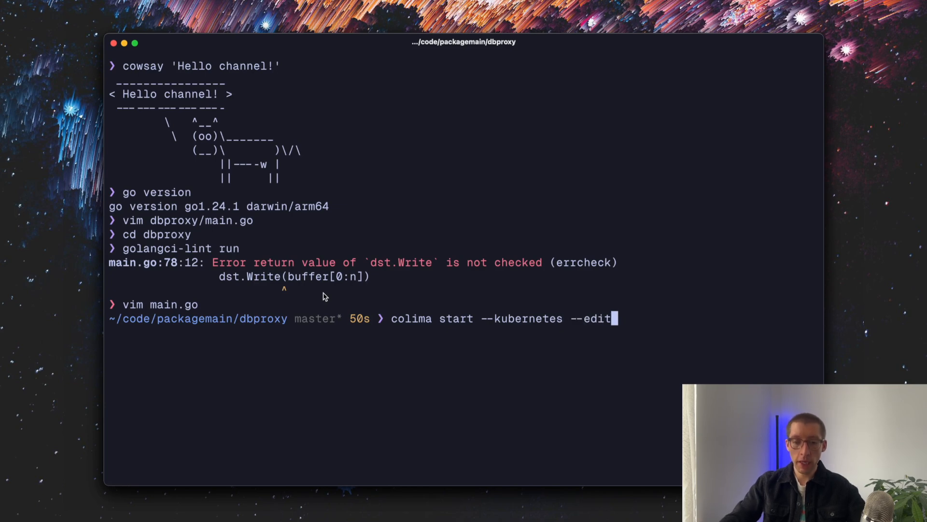
pyautogui.press('Return')
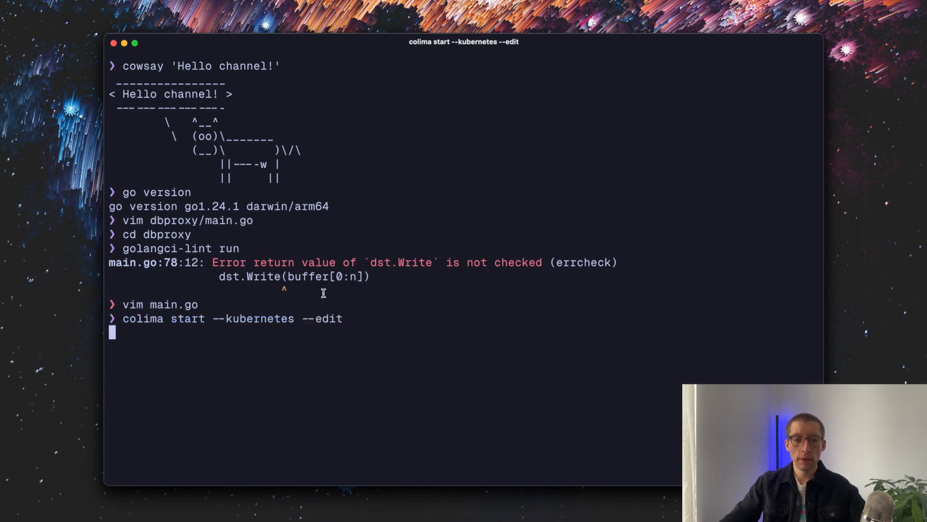
pyautogui.press('Return')
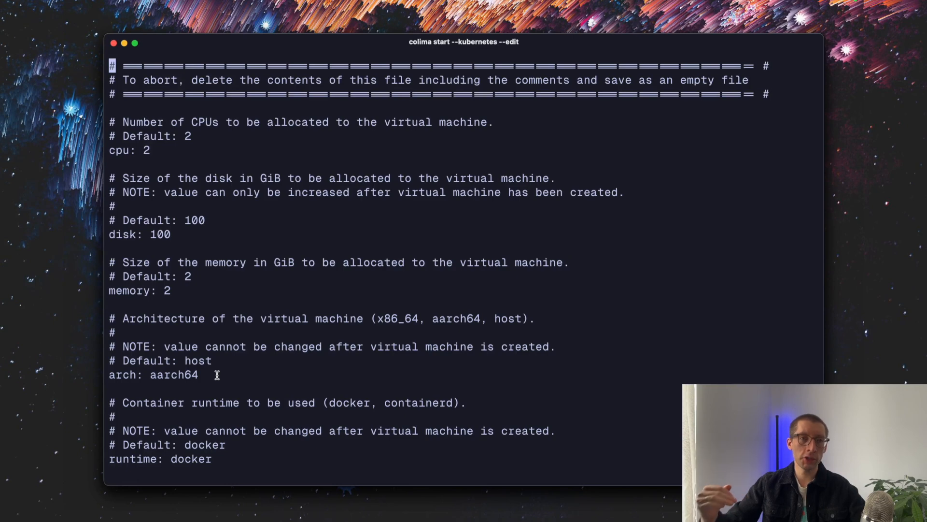
pyautogui.moveTo(229, 325)
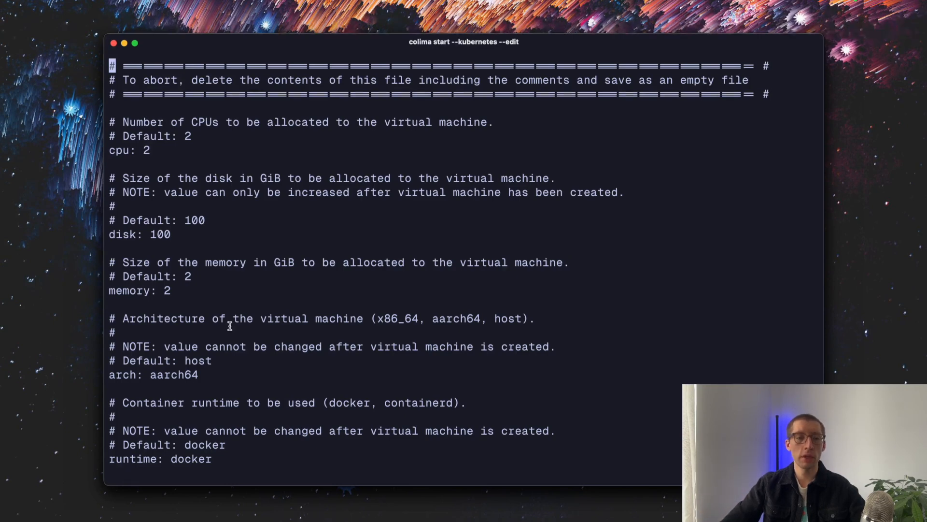
pyautogui.moveTo(223, 308)
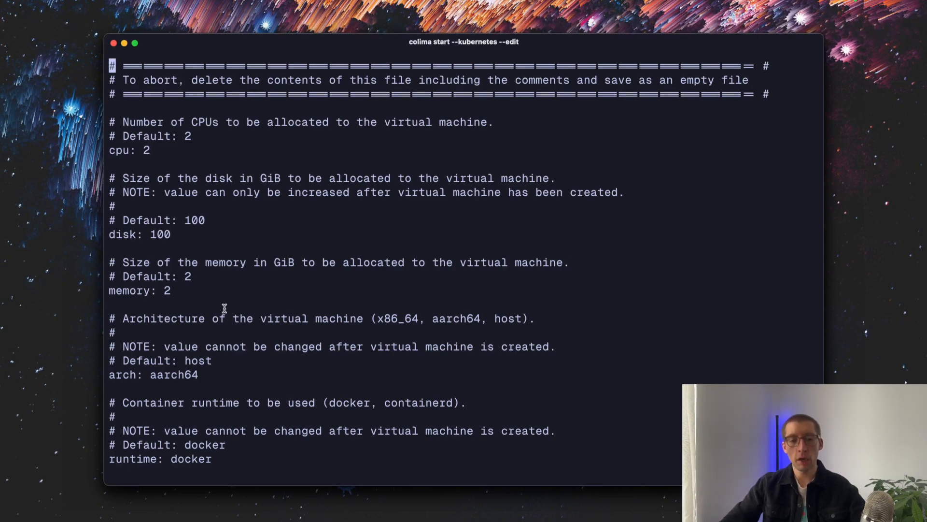
pyautogui.moveTo(145, 204)
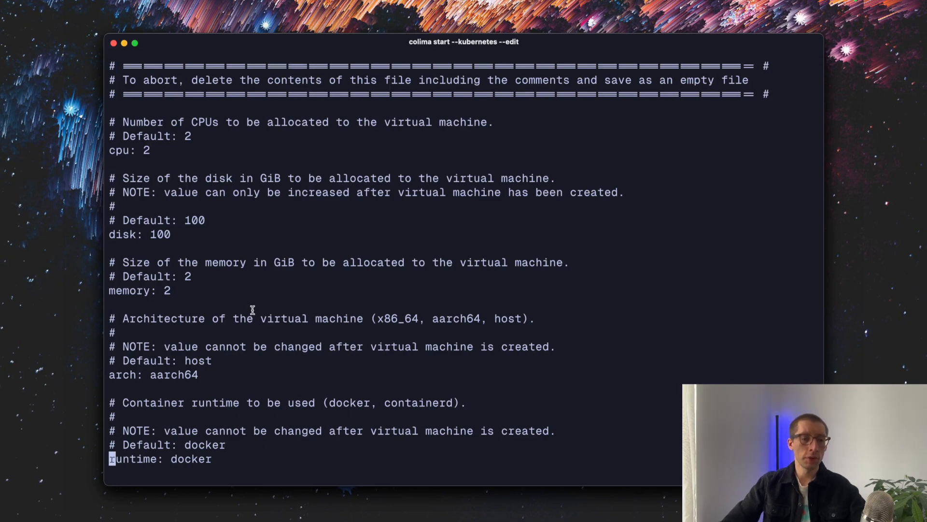
pyautogui.scroll(-3)
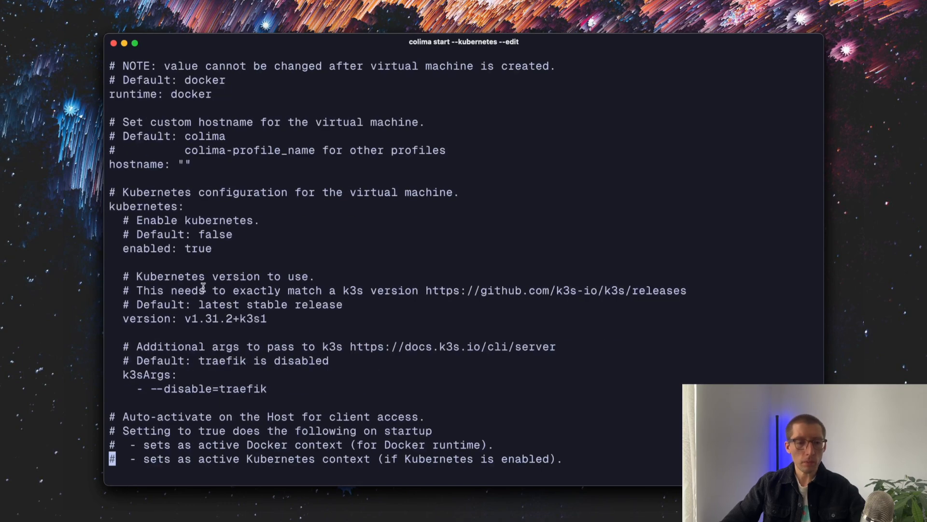
pyautogui.scroll(-3)
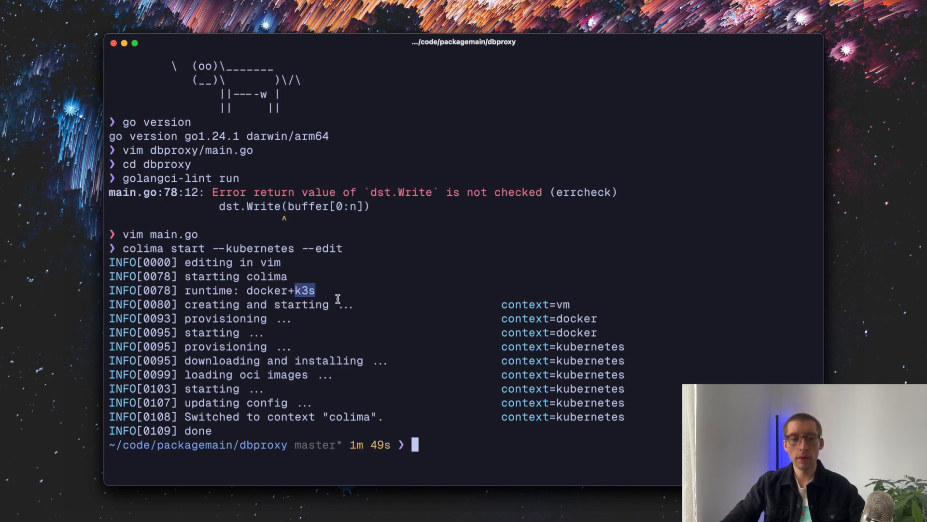
pyautogui.moveTo(382, 431)
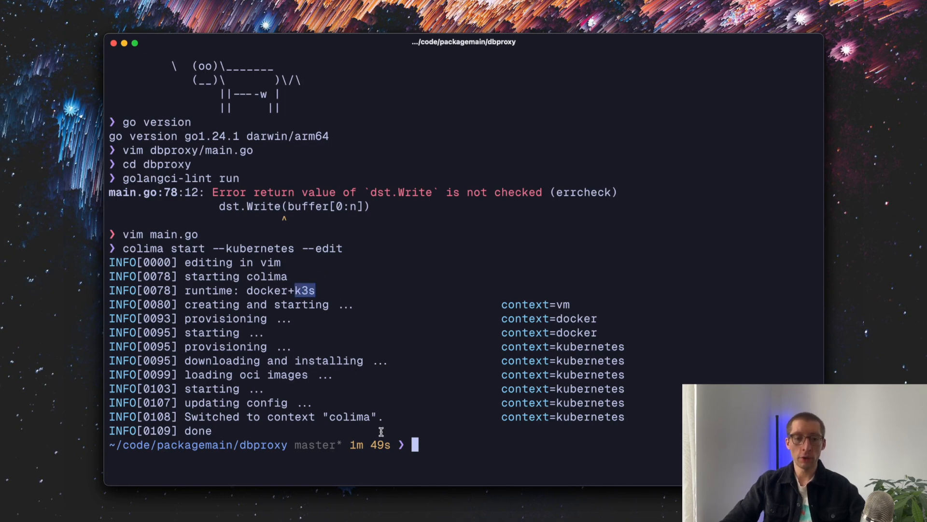
# Start the dbproxy MySQL container in the background with 'docker-compose up -d'.
pyautogui.doubleClick(348, 416)
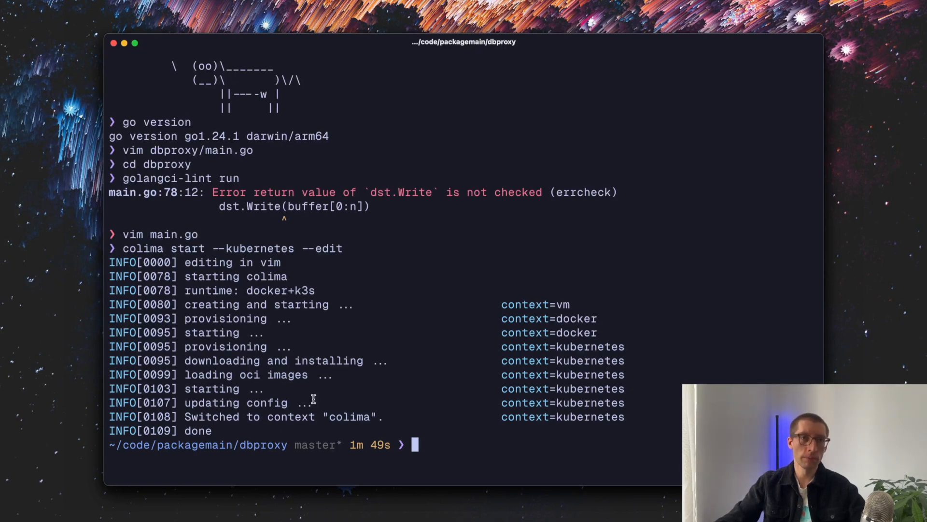
pyautogui.moveTo(415, 340)
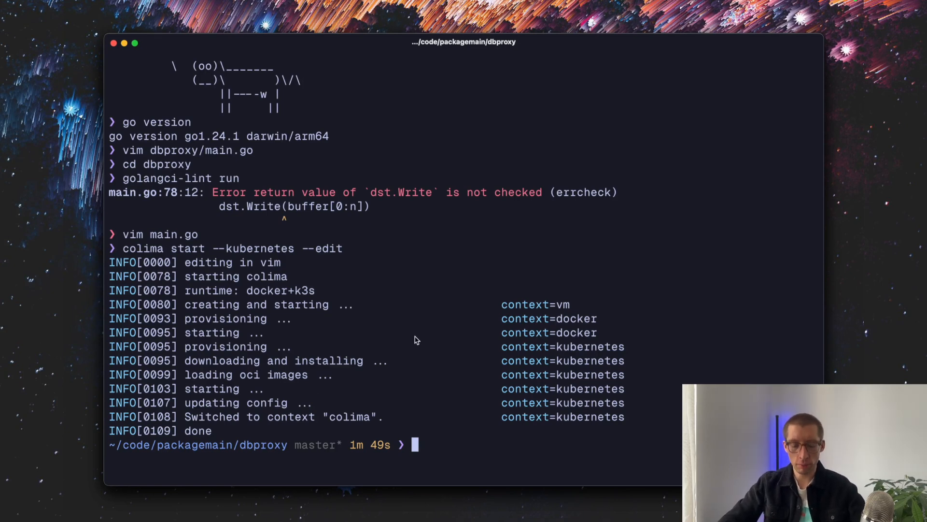
pyautogui.write('docker-com')
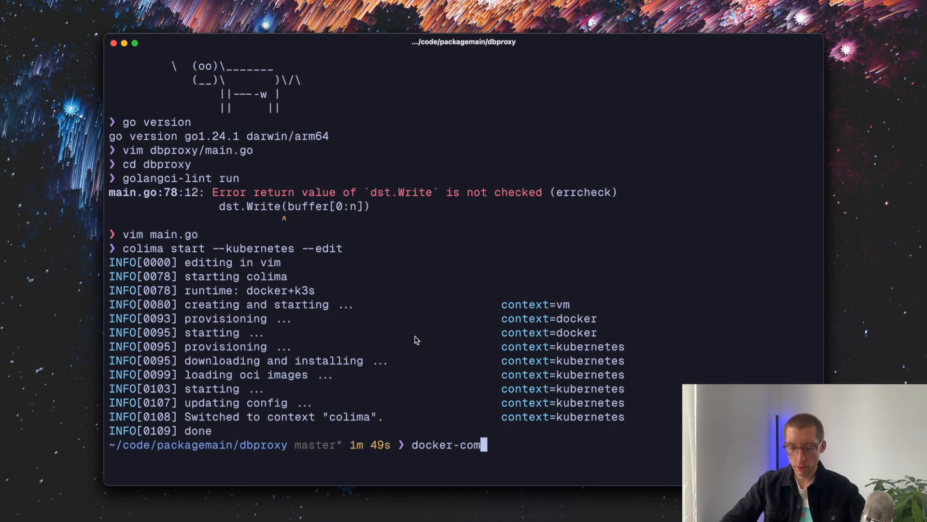
pyautogui.write('pose up -d')
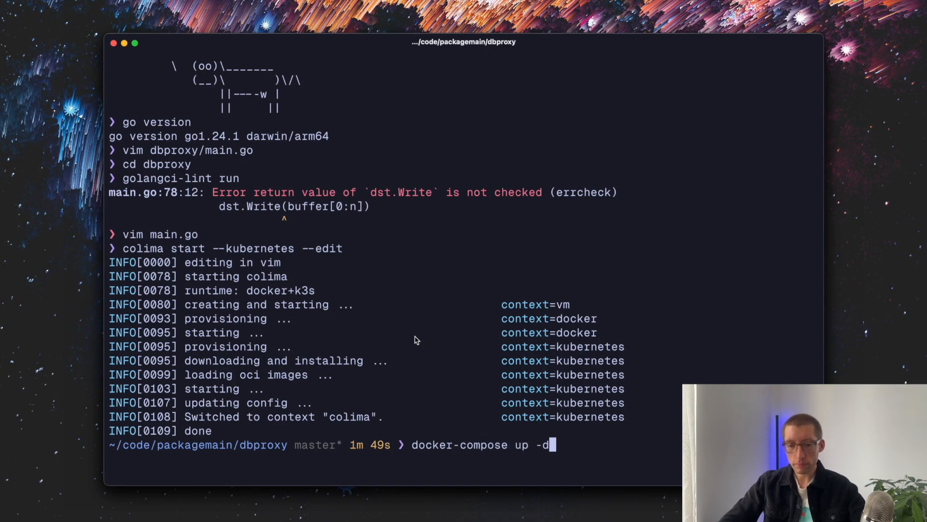
pyautogui.press('Return')
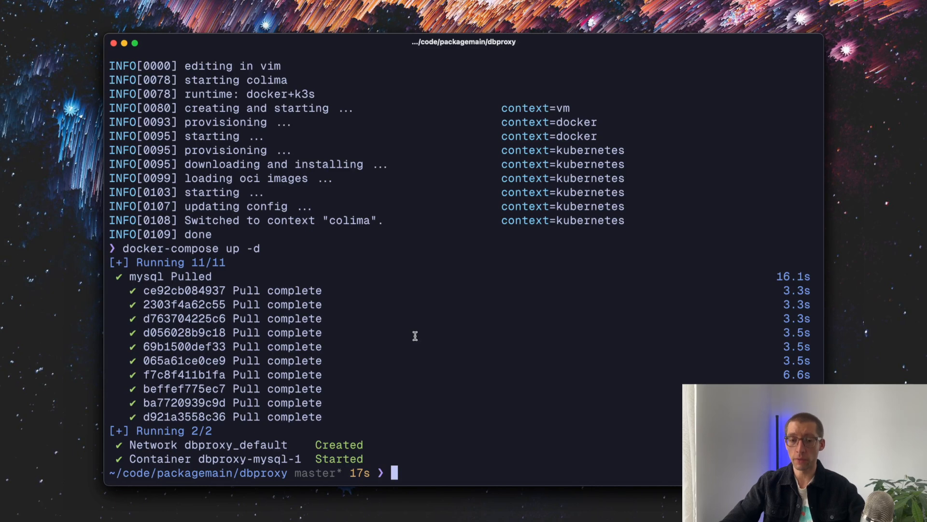
pyautogui.write('lazydocker')
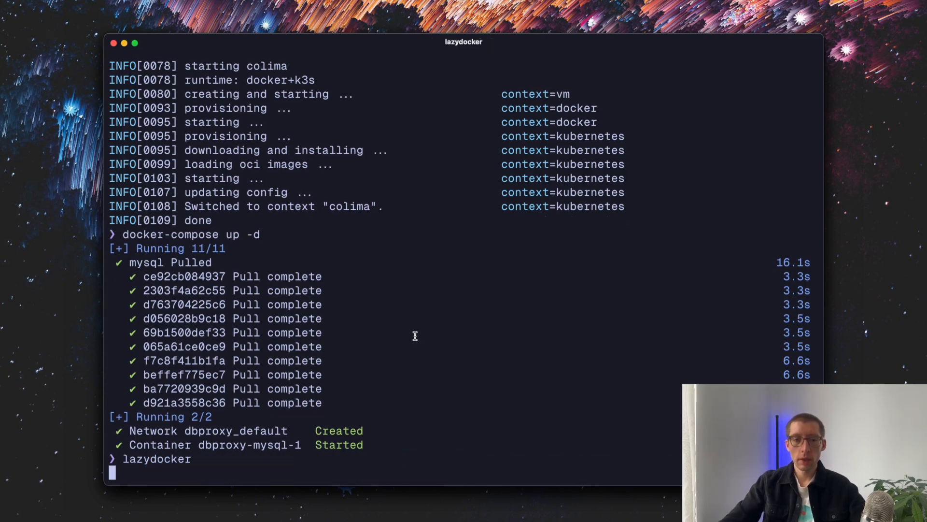
# Launch lazydocker, check the mysql service's actions and logs, then show the mysql image's config and layers.
pyautogui.press('Return')
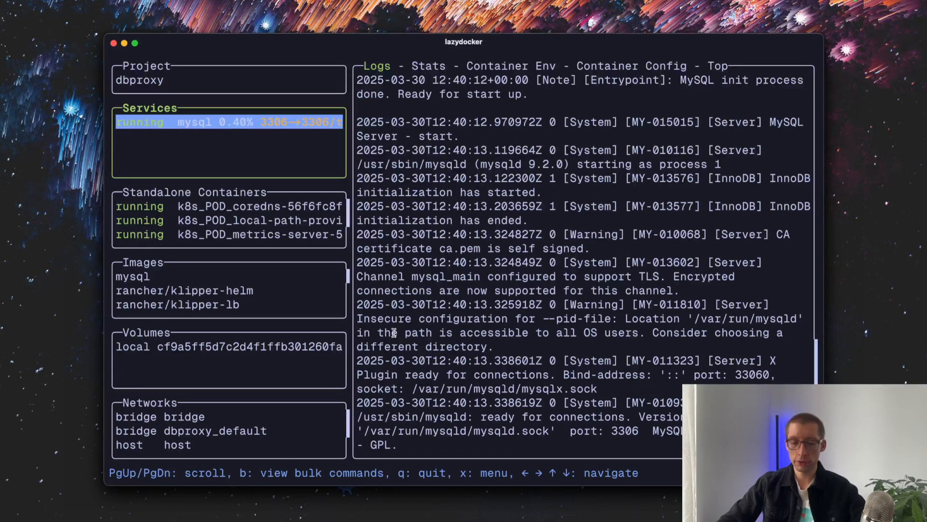
pyautogui.press('x')
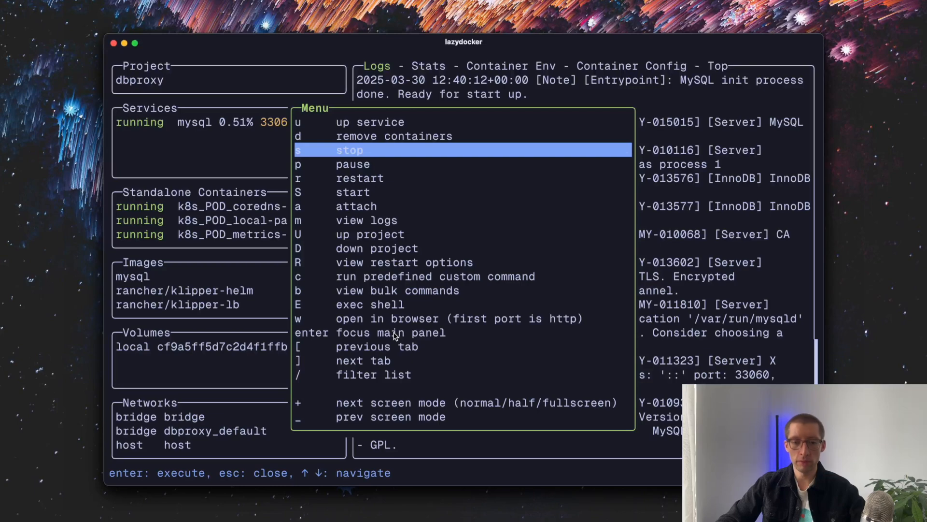
pyautogui.press('escape')
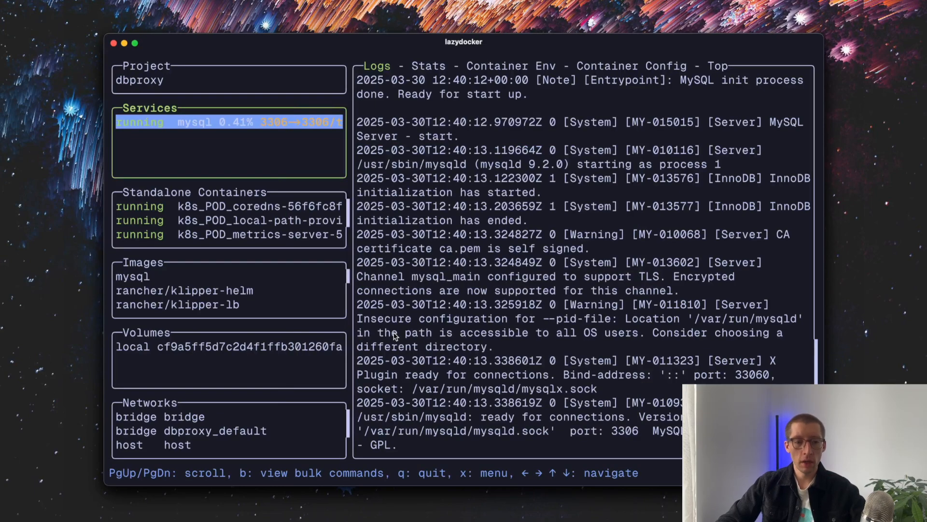
pyautogui.click(133, 276)
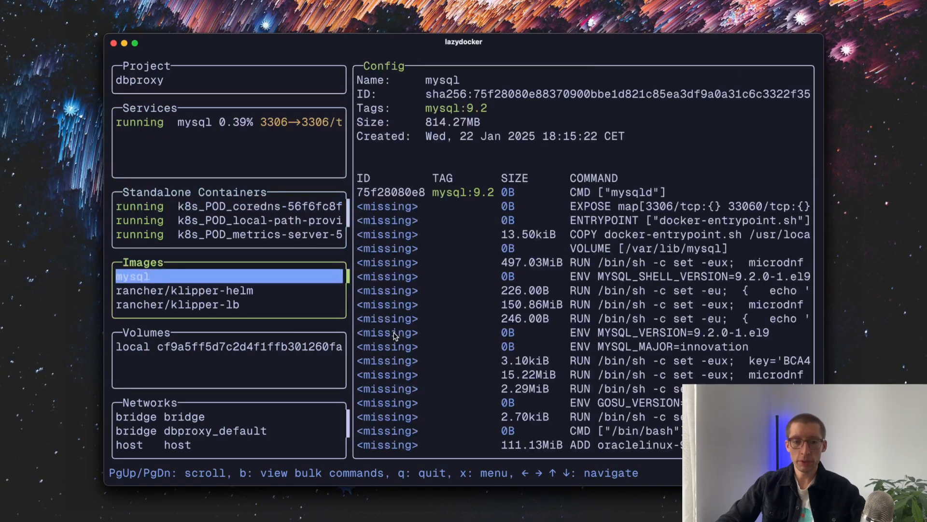
pyautogui.click(228, 346)
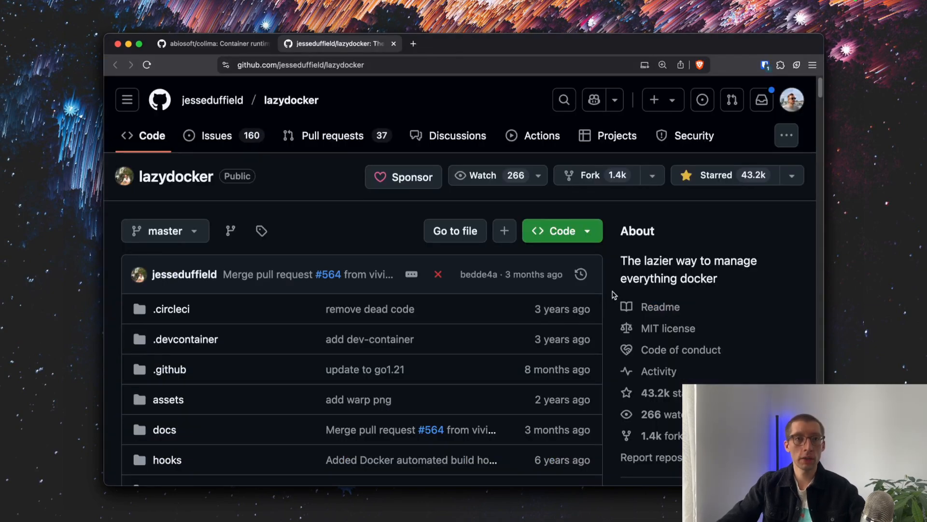
# Scroll the jesseduffield/lazydocker GitHub page down to the README intro with the whale logo.
pyautogui.scroll(-3)
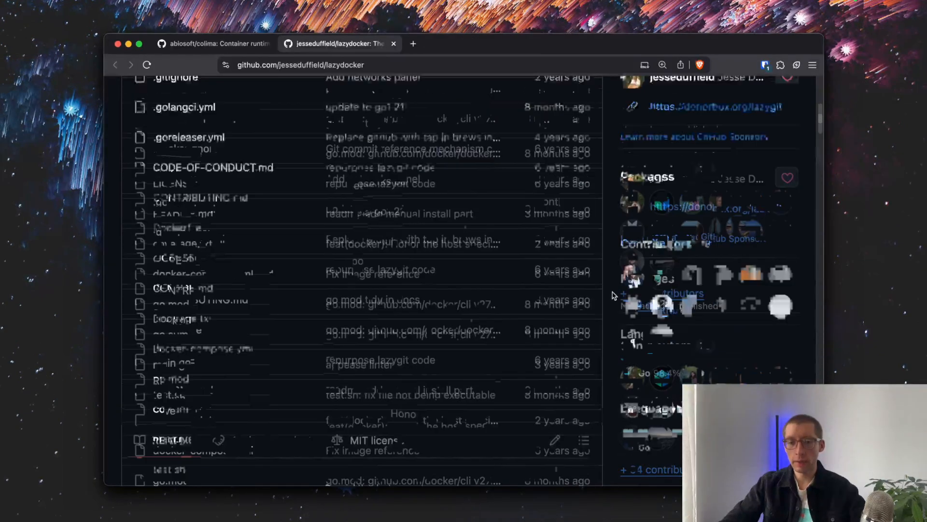
pyautogui.scroll(3)
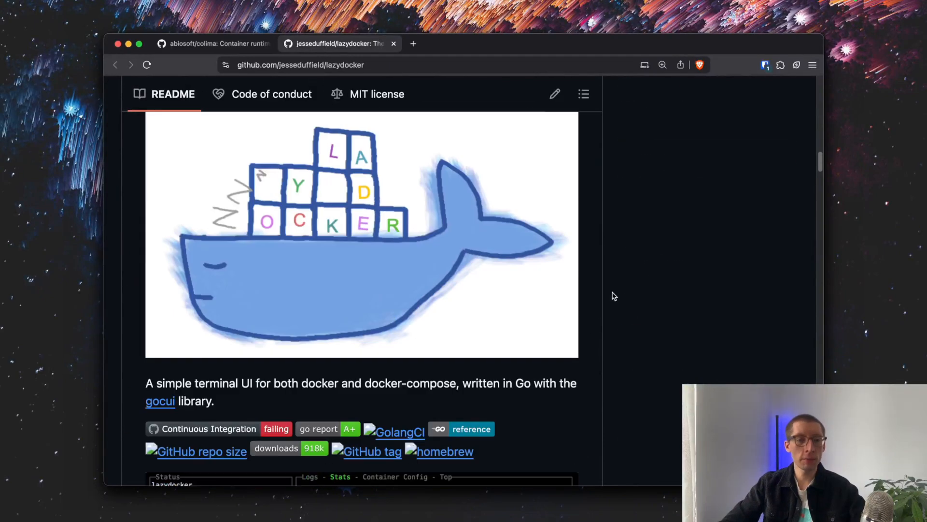
pyautogui.scroll(-3)
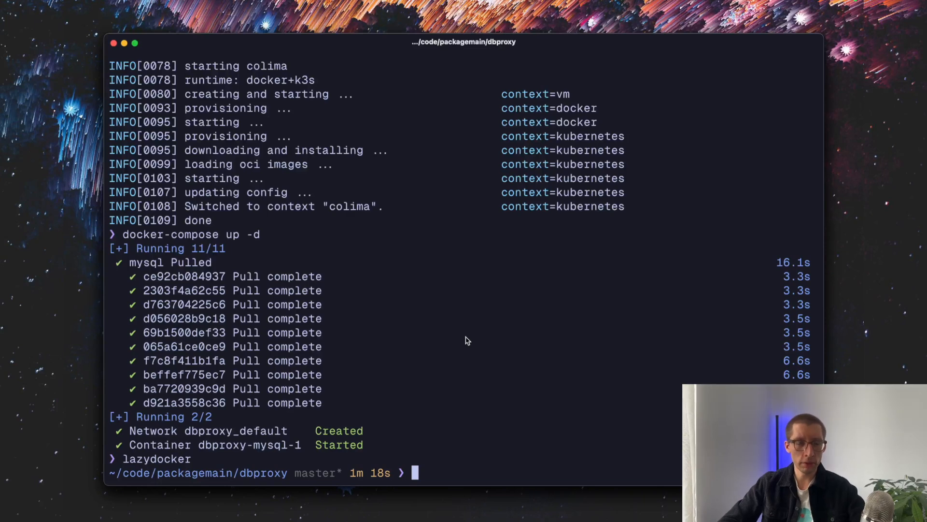
# Move into the github-runner-gpu folder and build its Docker image tagged gh-runner.
pyautogui.write('cd ../')
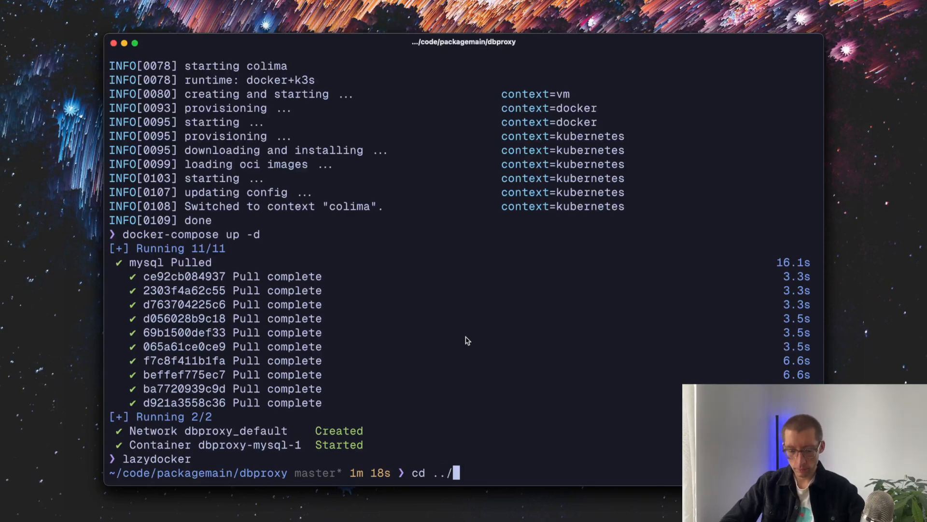
pyautogui.press('Return')
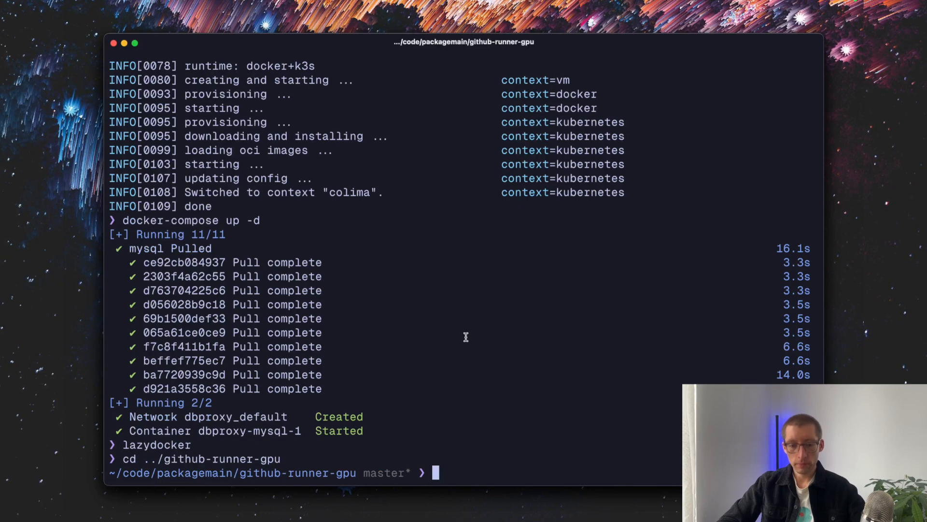
pyautogui.write('docker-compose up -d')
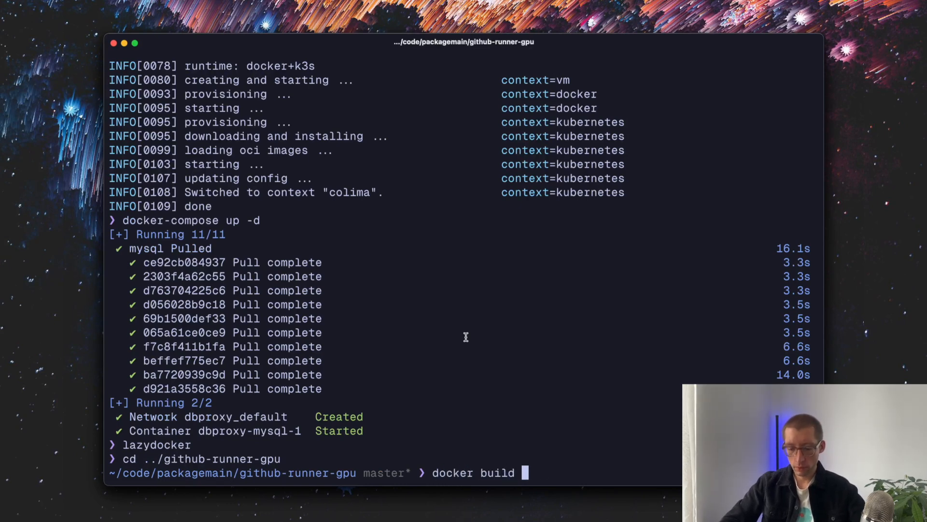
pyautogui.write('-t gh-')
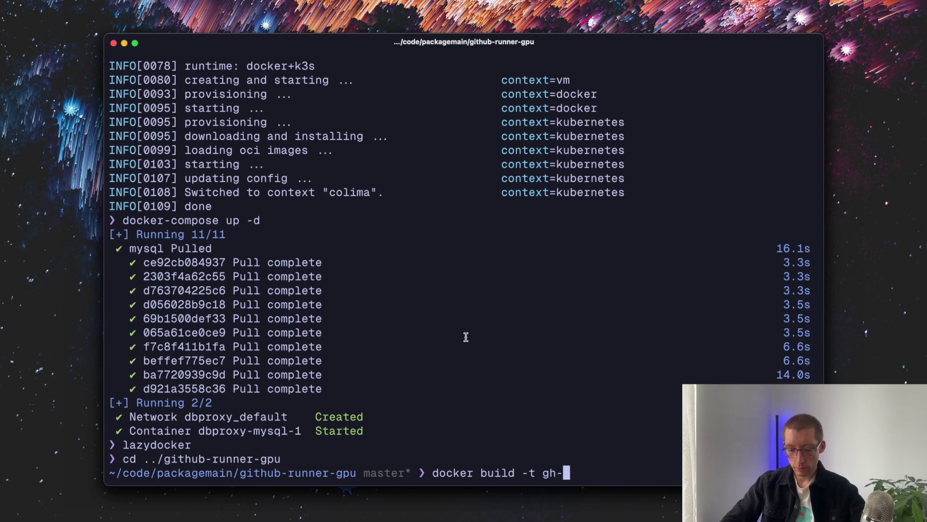
pyautogui.press('Return')
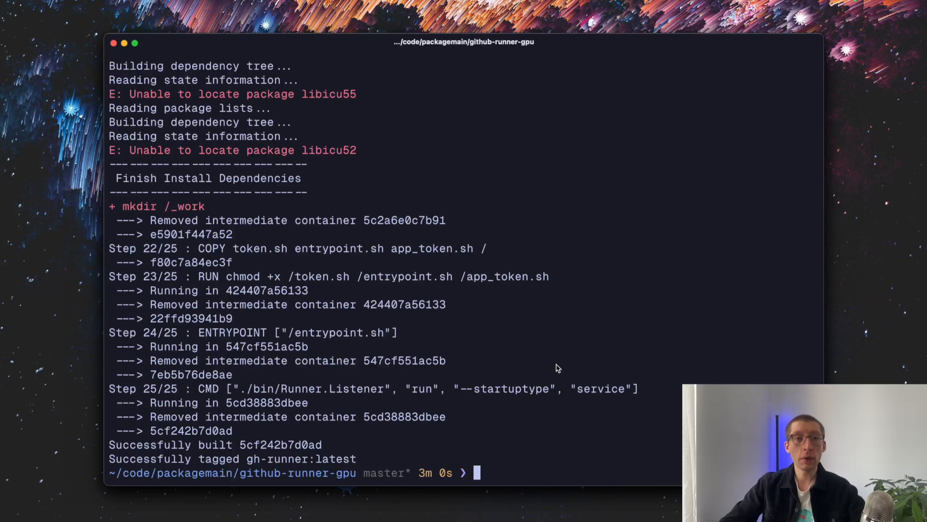
pyautogui.write('docker build -t gh-runner .')
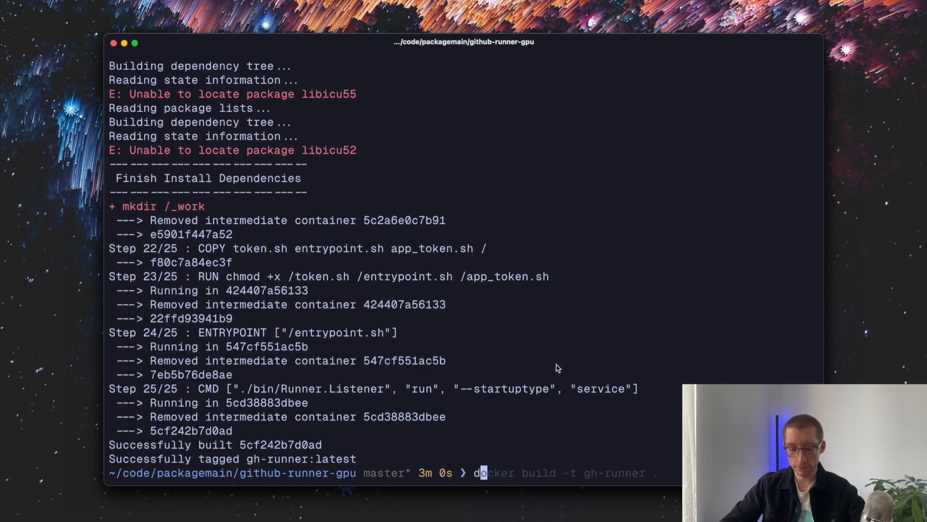
# Open gh-runner in dive (3.9 GB, 95% efficiency), browse the layer's file tree, then quit.
pyautogui.write('dive gh-runner')
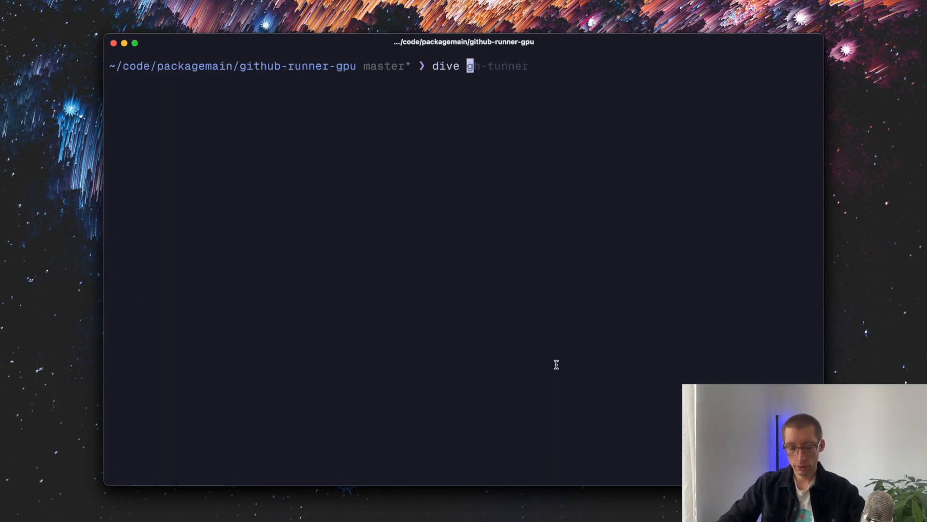
pyautogui.press('Return')
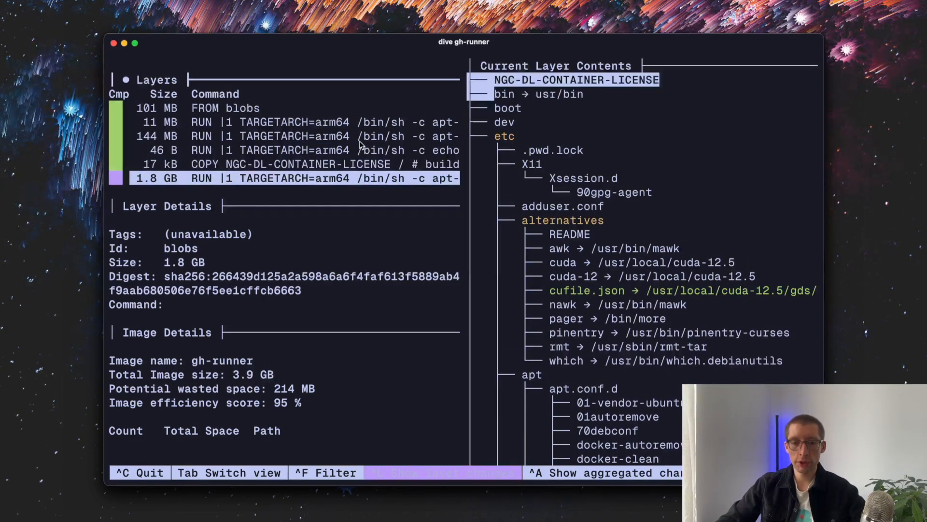
pyautogui.press('Tab')
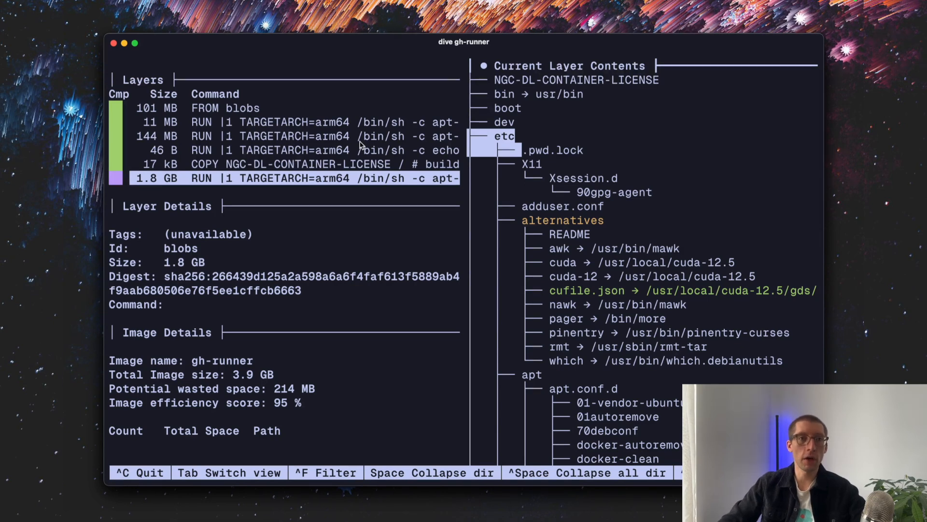
pyautogui.press('ctrl+c')
pyautogui.write('ctop')
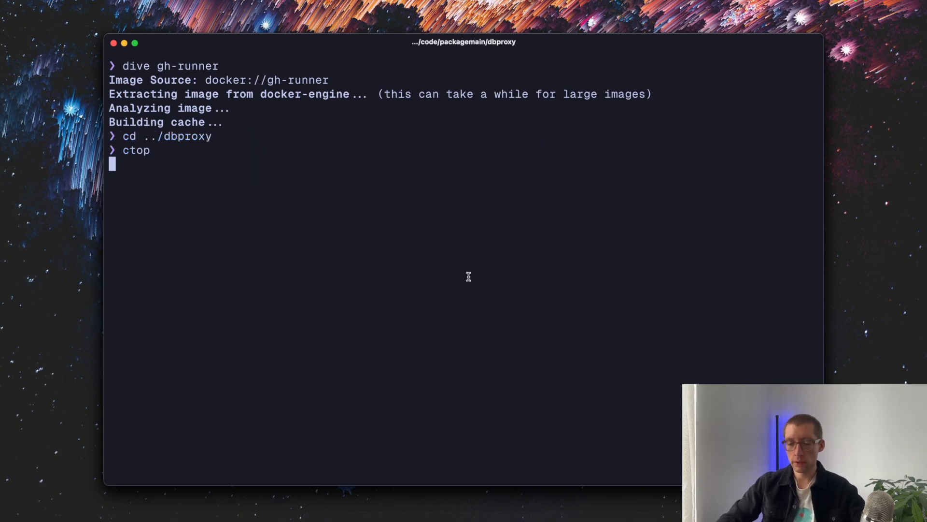
# Launch ctop to review the seven running containers, including dbproxy-mysql-1, then exit.
pyautogui.press('Return')
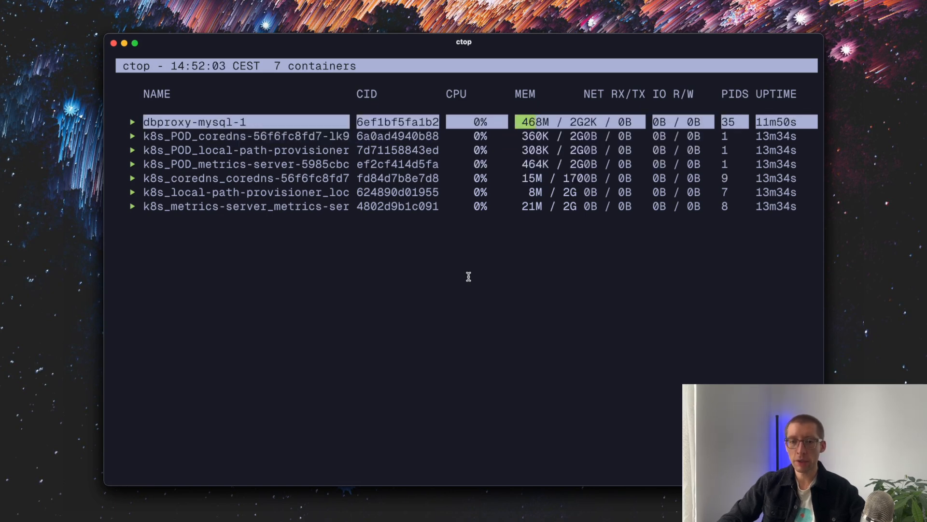
pyautogui.press('Down')
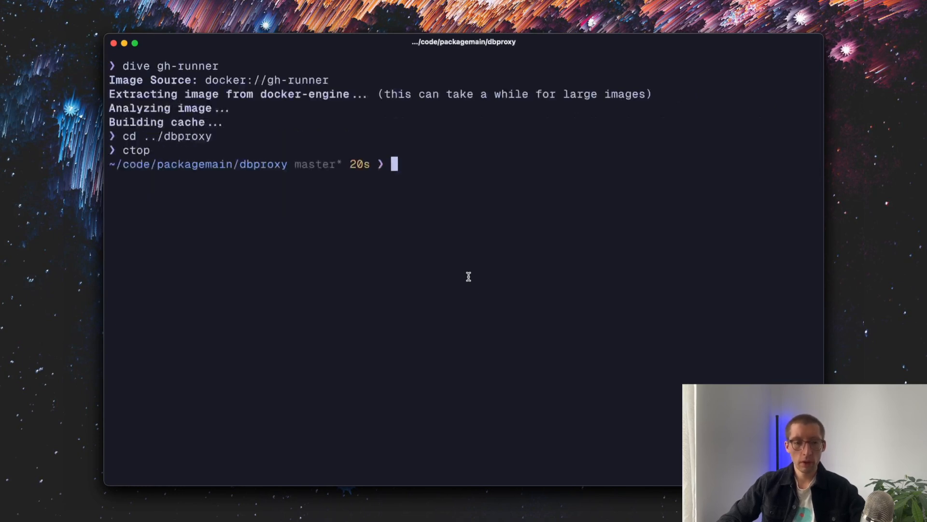
pyautogui.moveTo(352, 195)
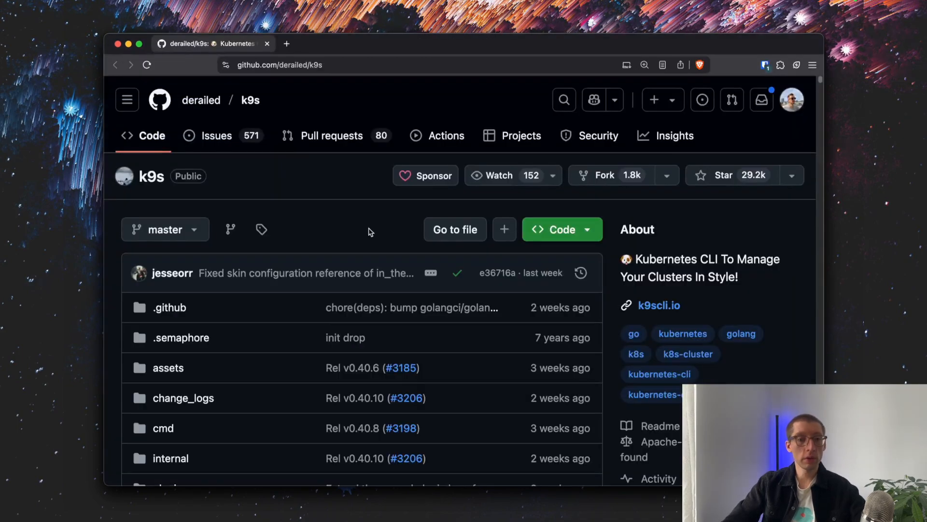
# Scroll through the derailed/k9s README's Pods, Logs and Deployments screenshots.
pyautogui.scroll(-3)
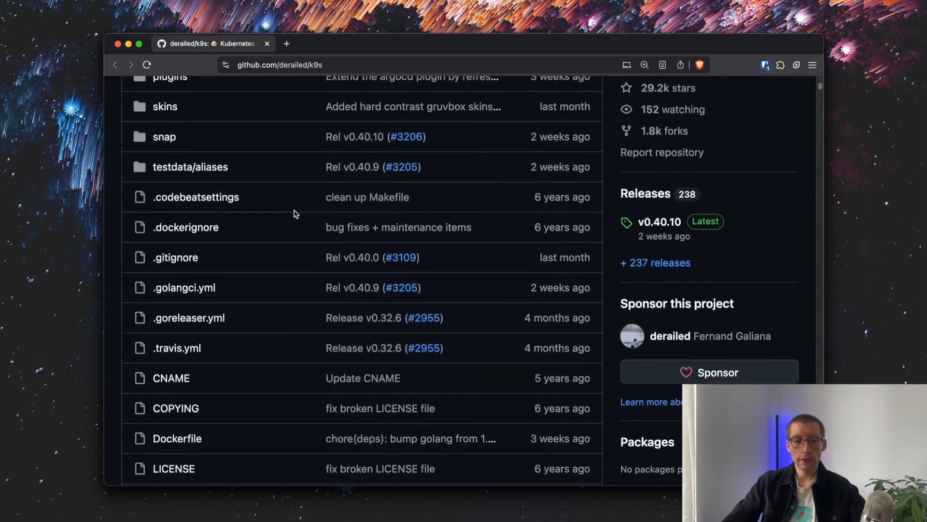
pyautogui.scroll(-3)
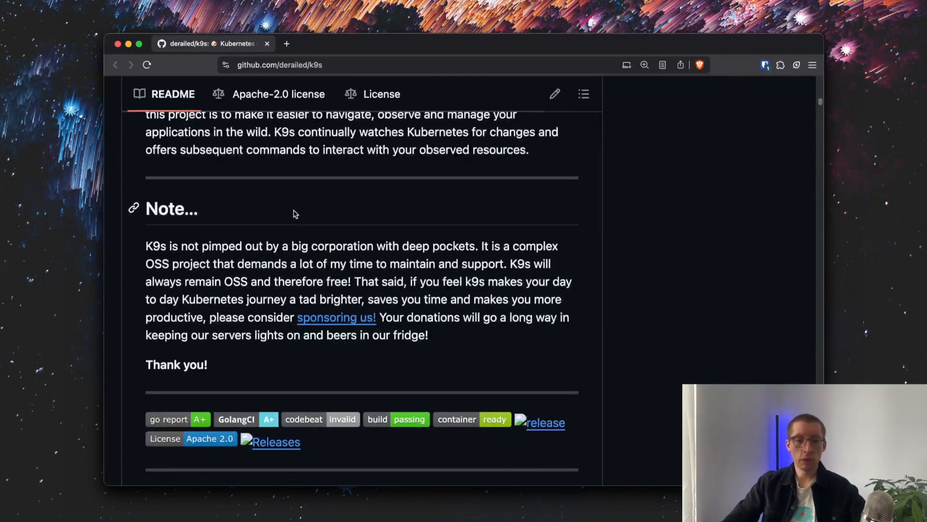
pyautogui.scroll(-3)
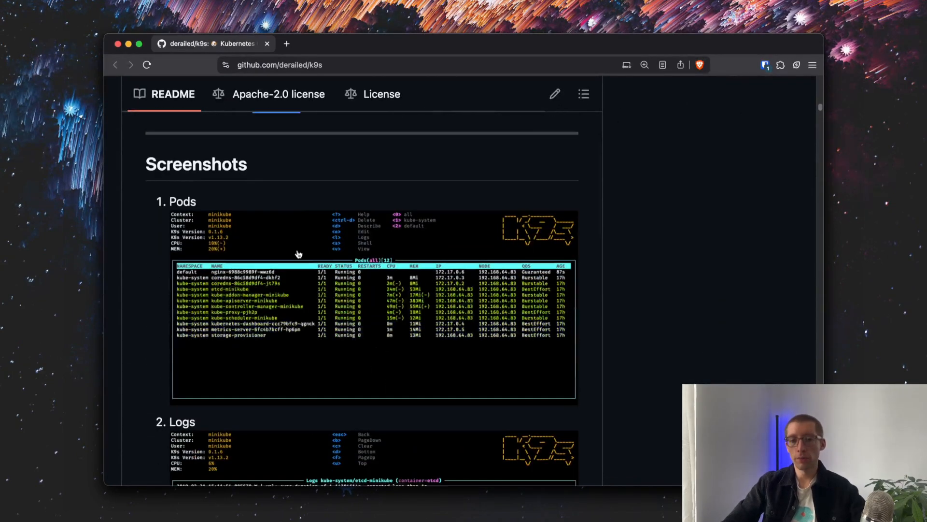
pyautogui.scroll(-3)
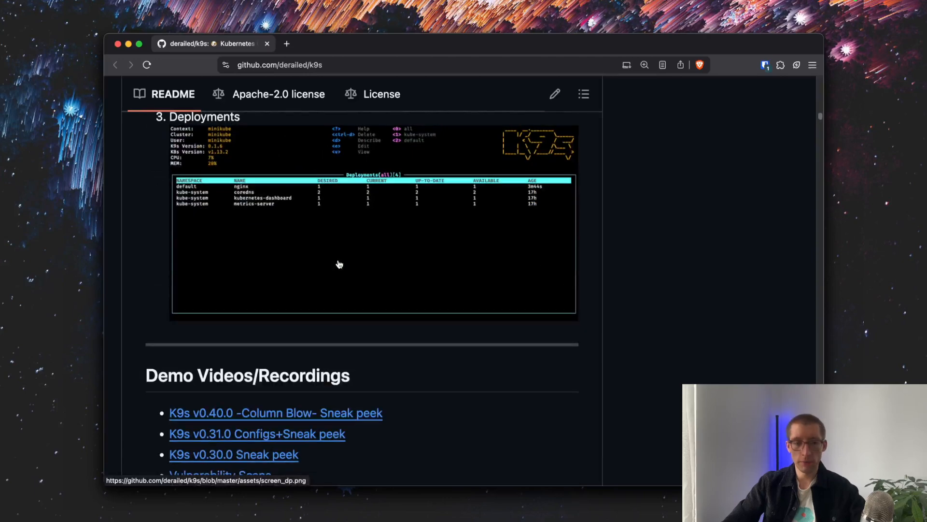
pyautogui.scroll(-3)
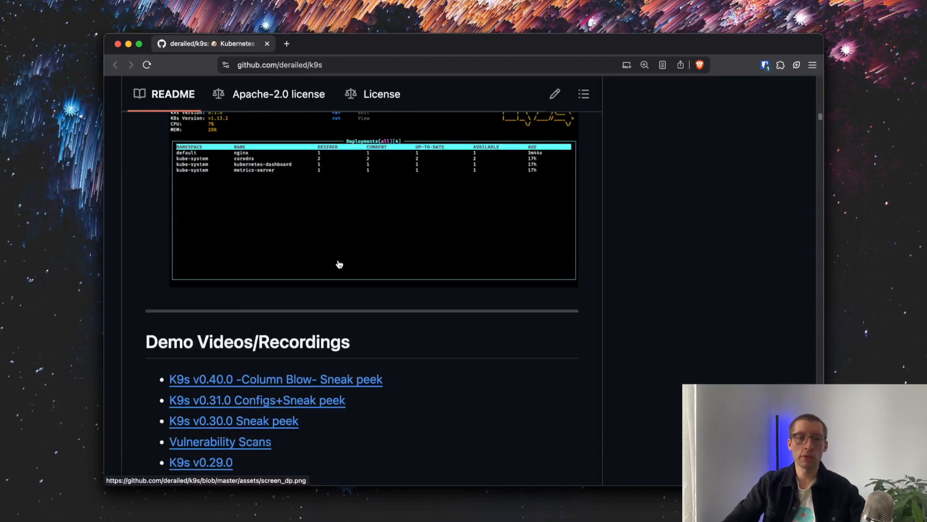
pyautogui.scroll(-3)
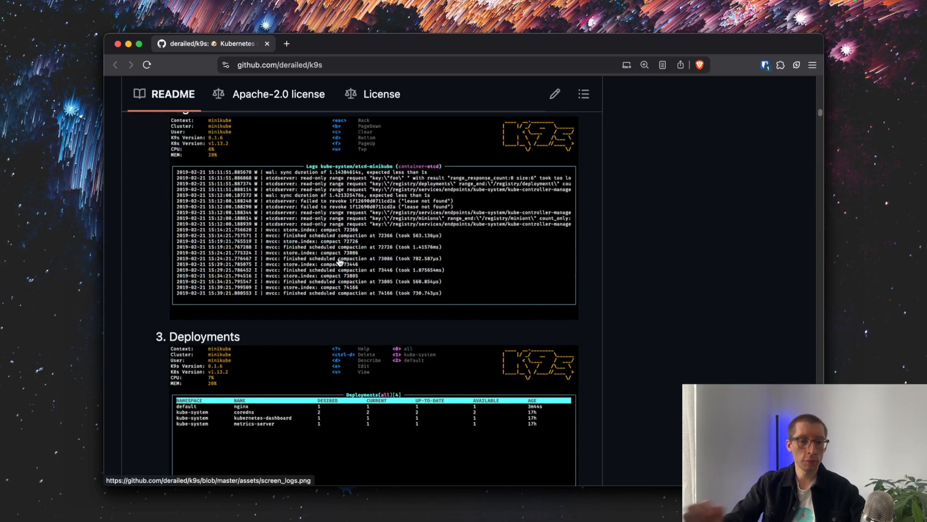
pyautogui.scroll(3)
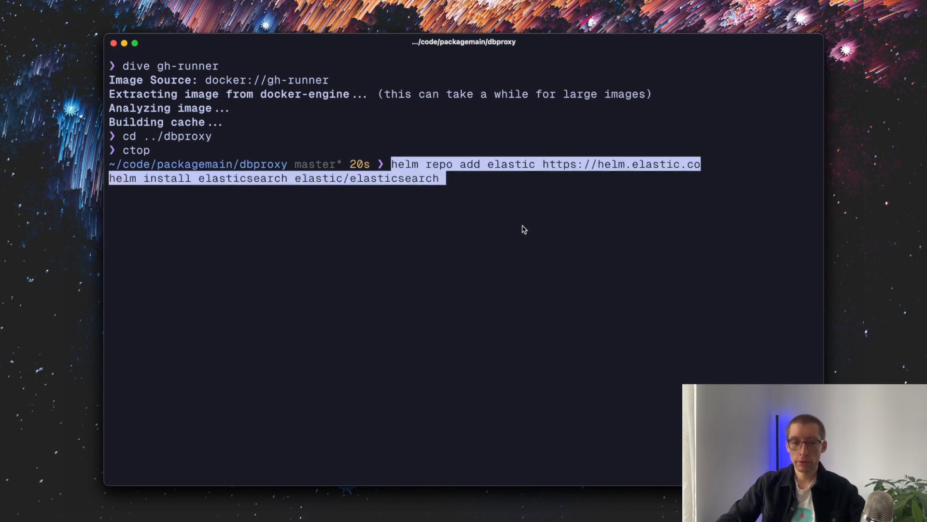
pyautogui.moveTo(529, 173)
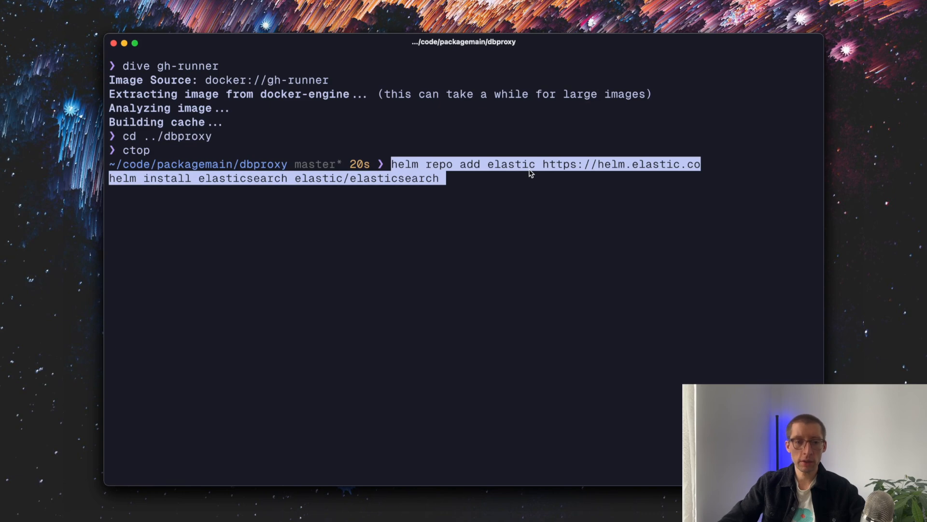
pyautogui.moveTo(230, 192)
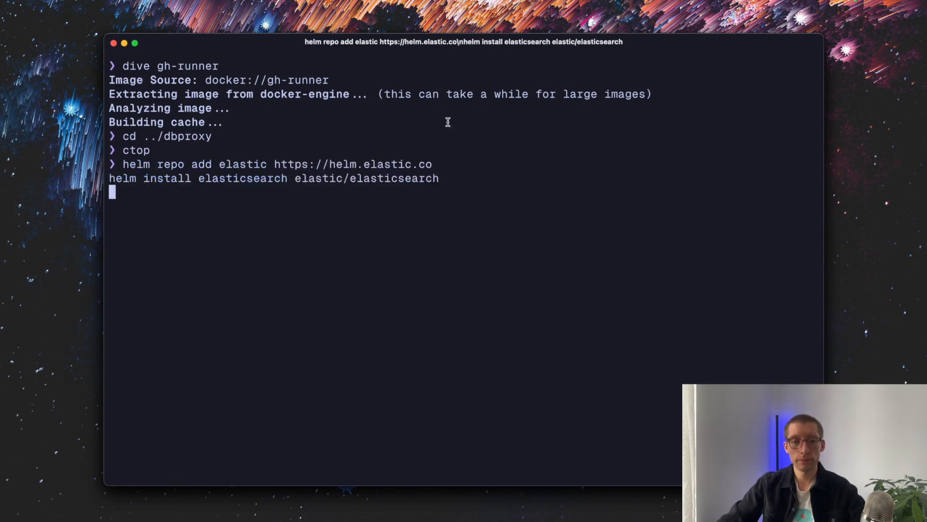
# Run the helm repo add and elasticsearch install commands, then type k9s.
pyautogui.press('Return')
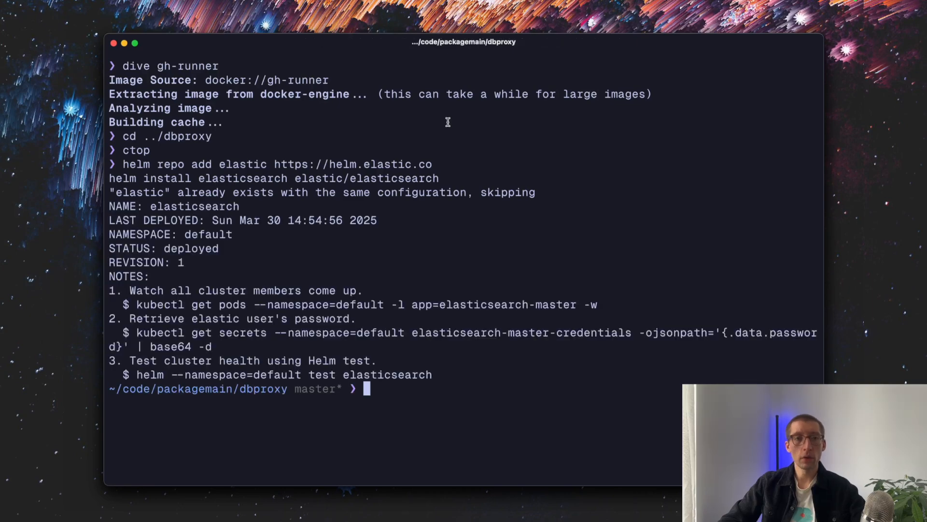
pyautogui.write('k9s')
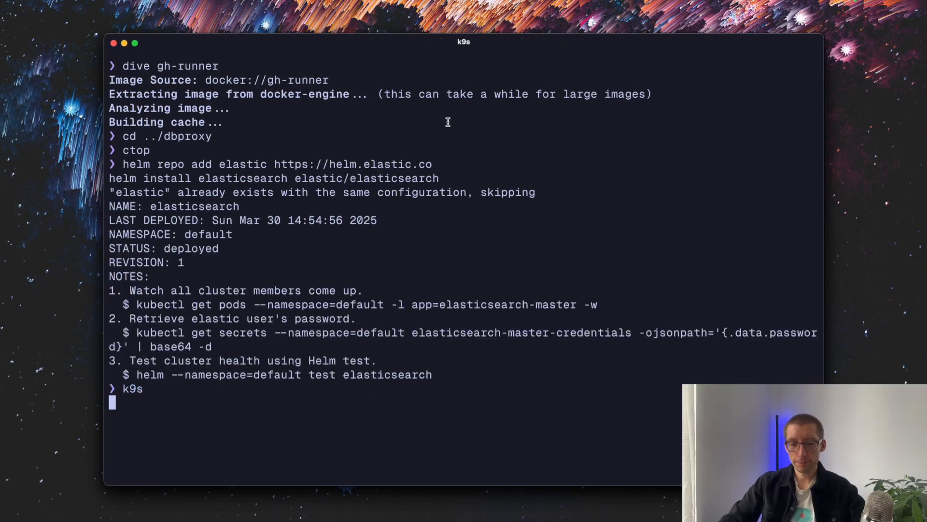
# Launch k9s, limit secrets to the default namespace and decode elasticsearch-master-certs.
pyautogui.press('Return')
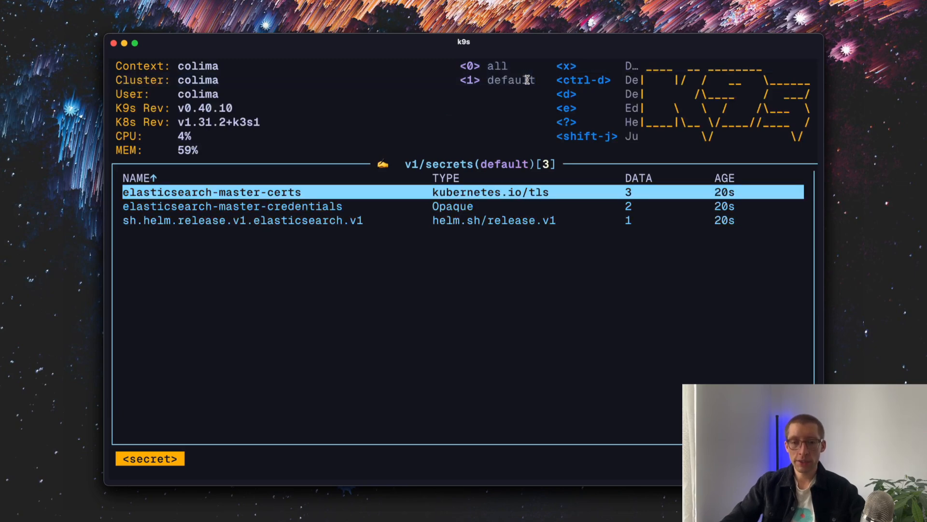
pyautogui.press('0')
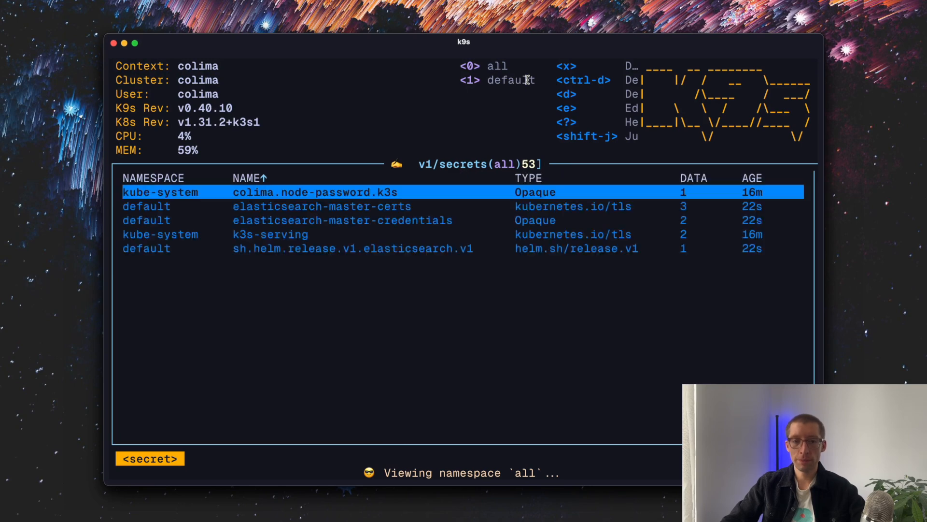
pyautogui.press('1')
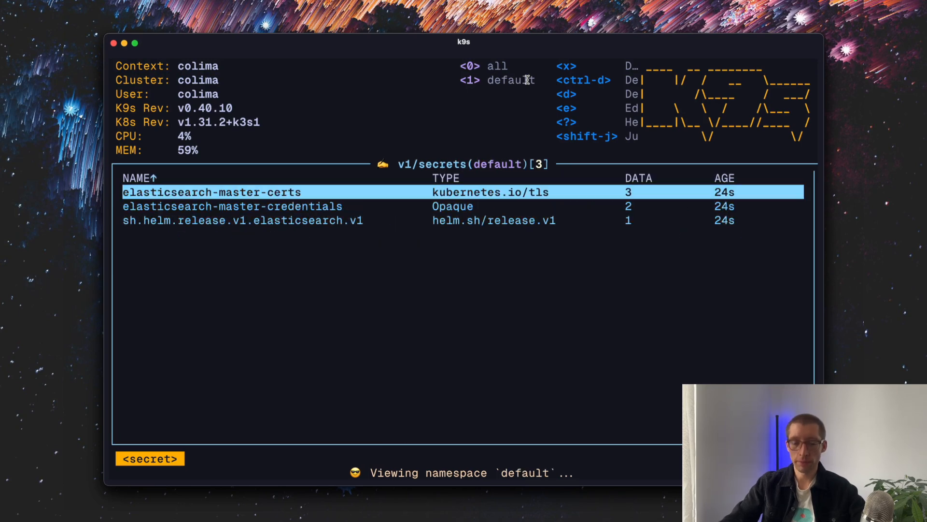
pyautogui.moveTo(580, 145)
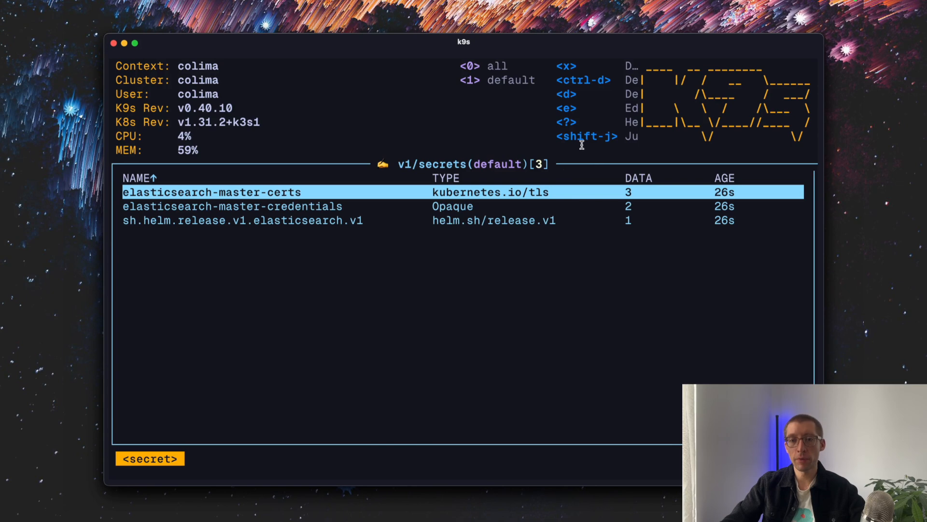
pyautogui.press('/')
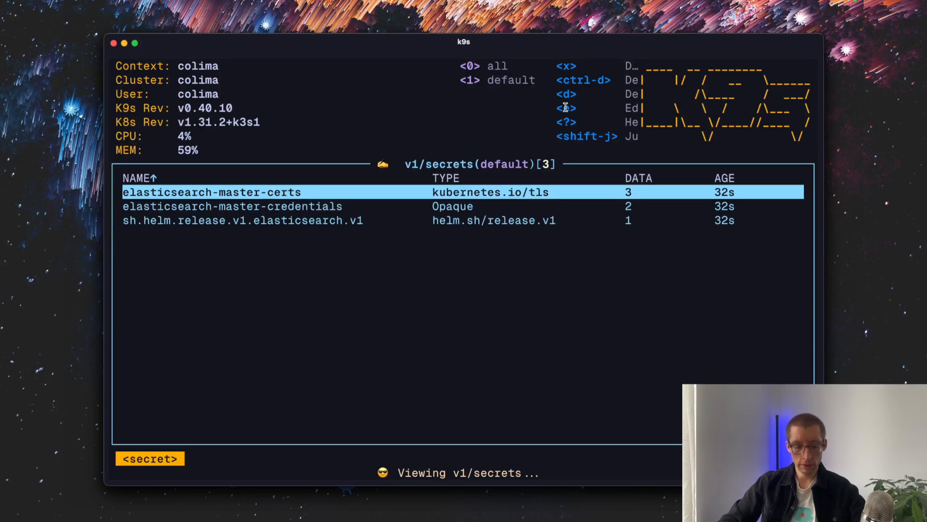
pyautogui.press('x')
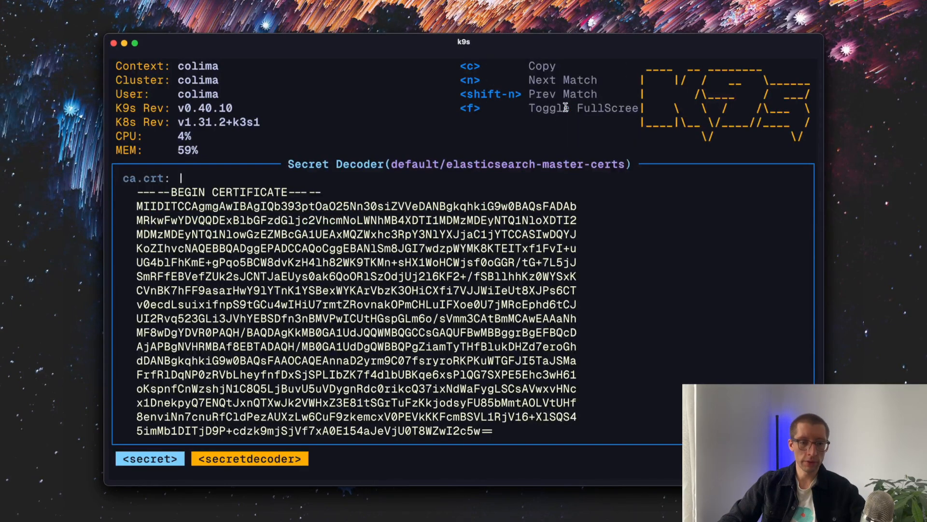
pyautogui.press('Escape')
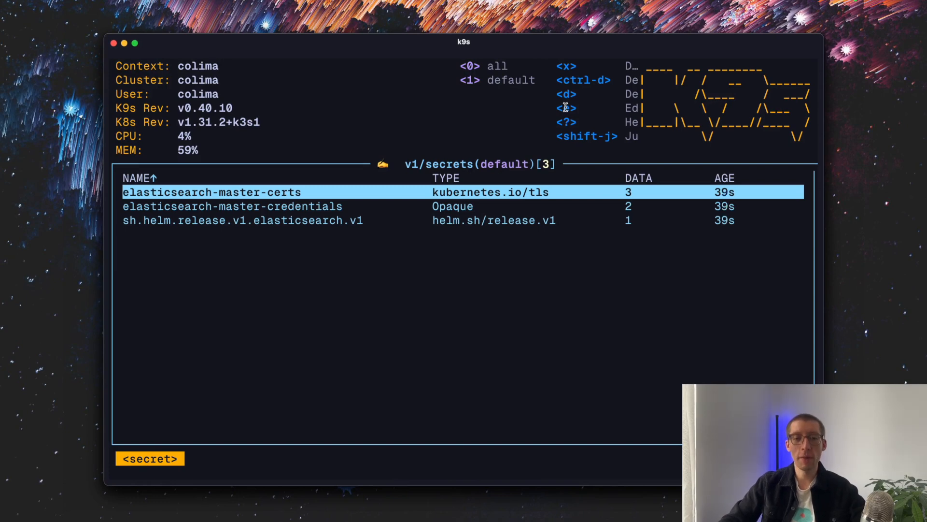
# View deployments and elasticsearch-master pod logs, then move on to the namespace list.
pyautogui.write('dwe')
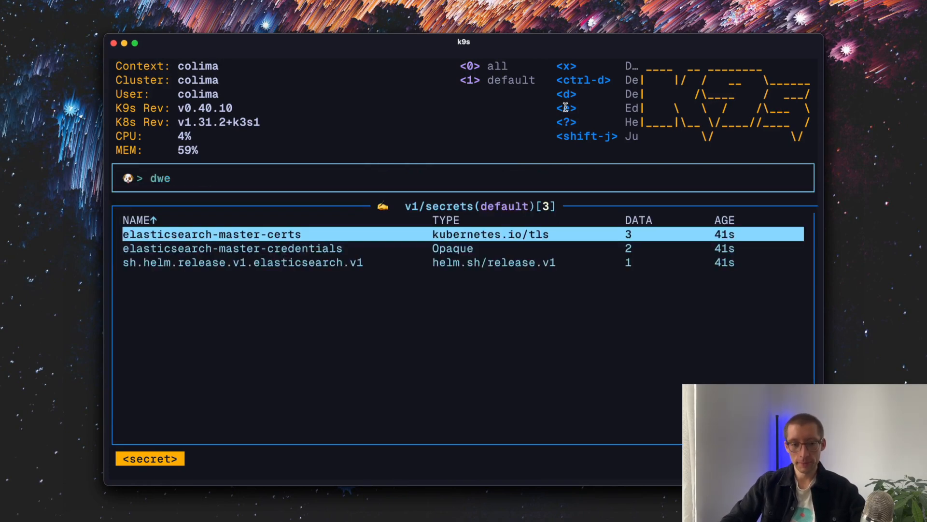
pyautogui.write('deploy')
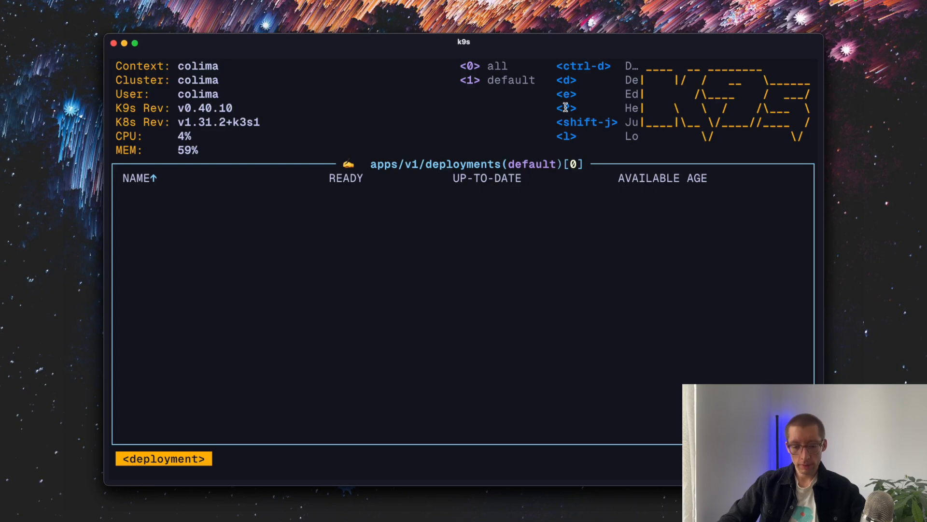
pyautogui.press('/')
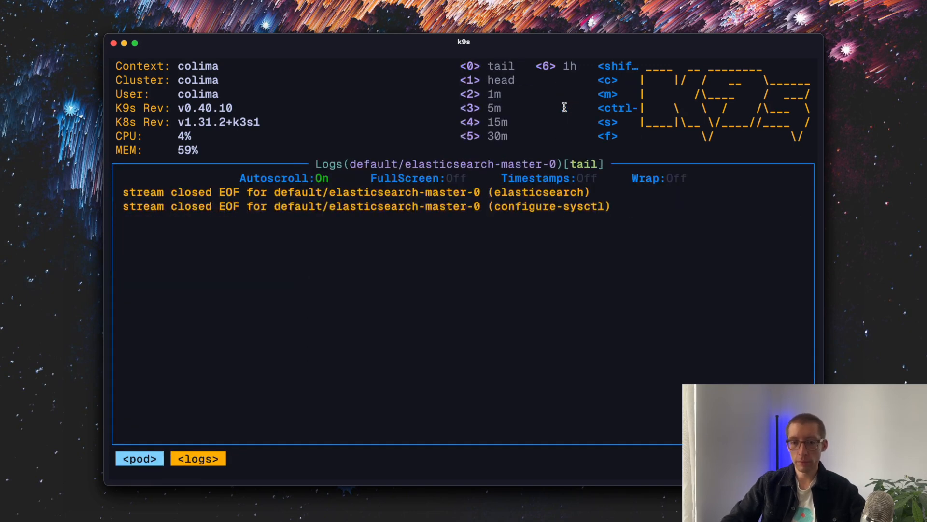
pyautogui.press('Escape')
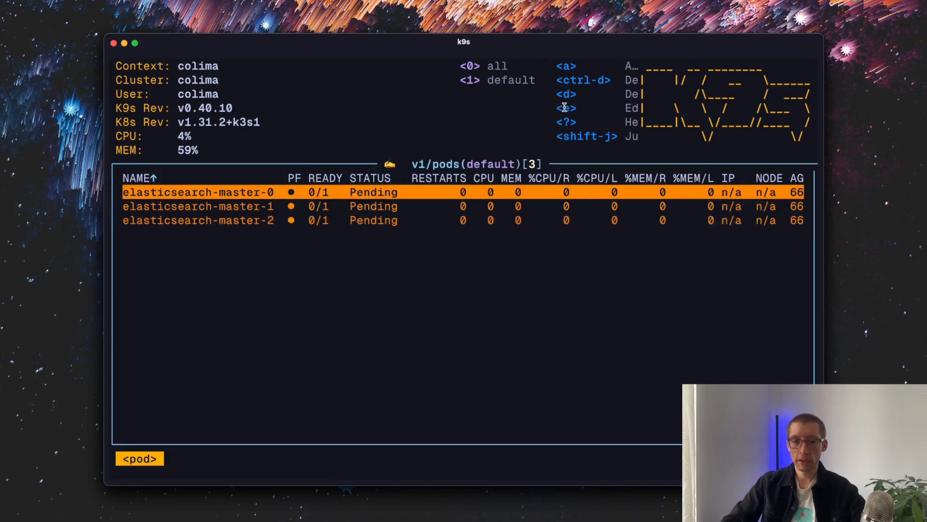
pyautogui.write('secret')
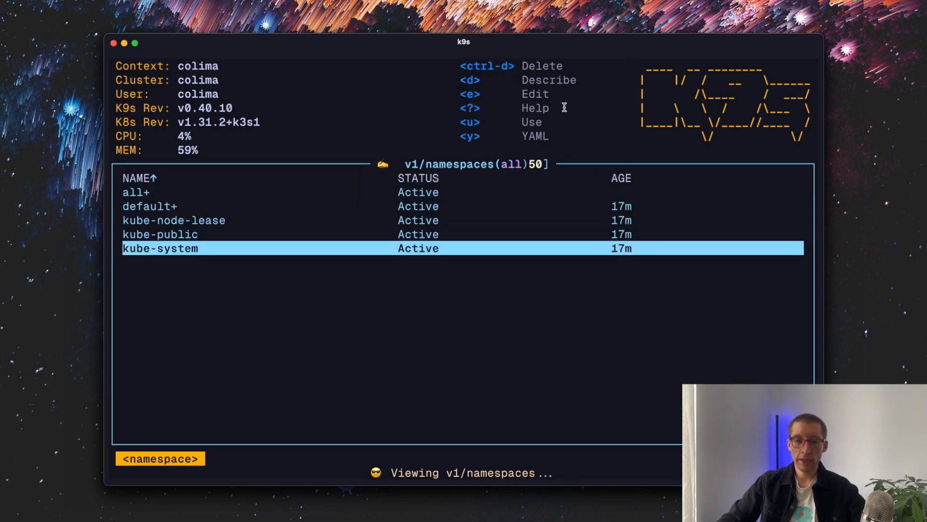
pyautogui.press('Up')
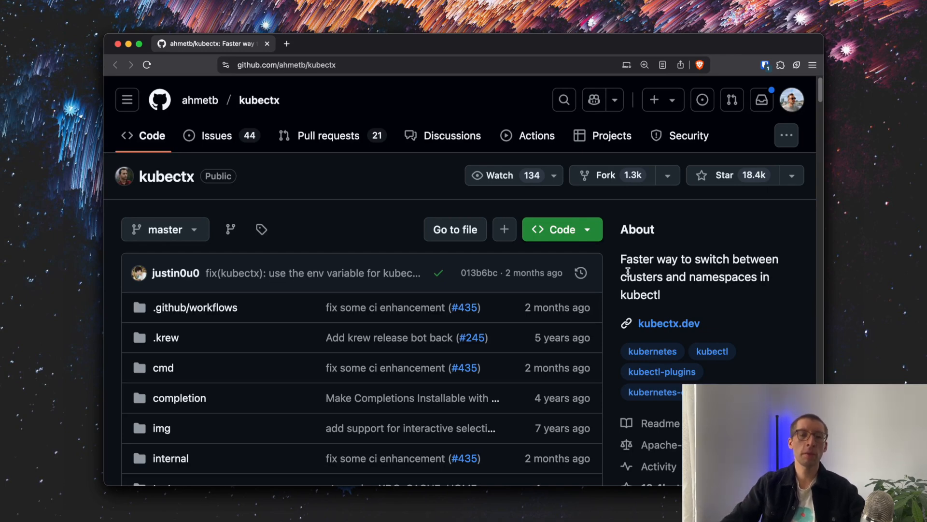
# Scroll the ahmetb/kubectx README down to its explanation of kubectx and kubens.
pyautogui.scroll(-3)
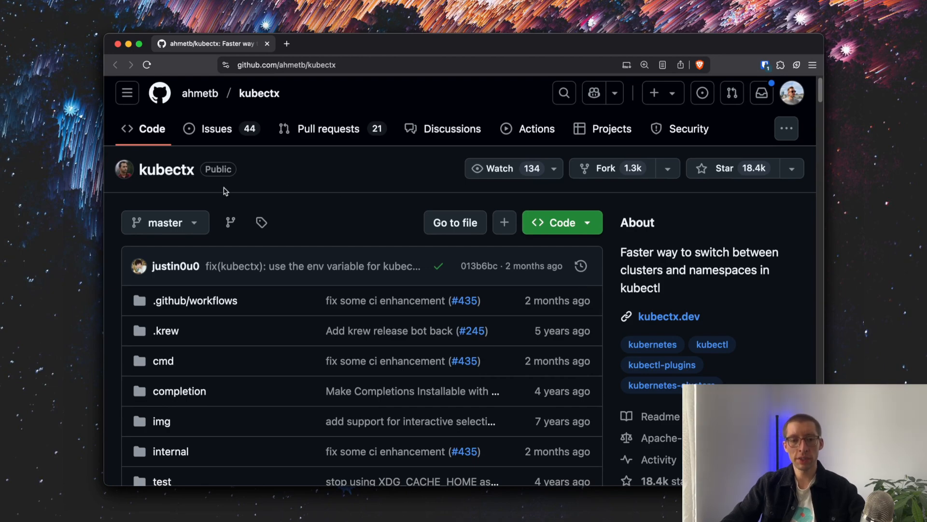
pyautogui.scroll(-3)
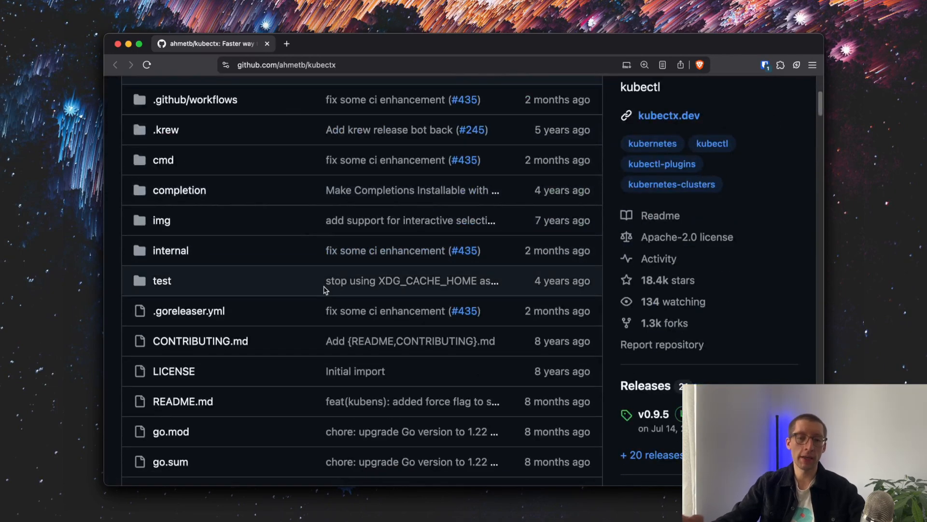
pyautogui.scroll(-3)
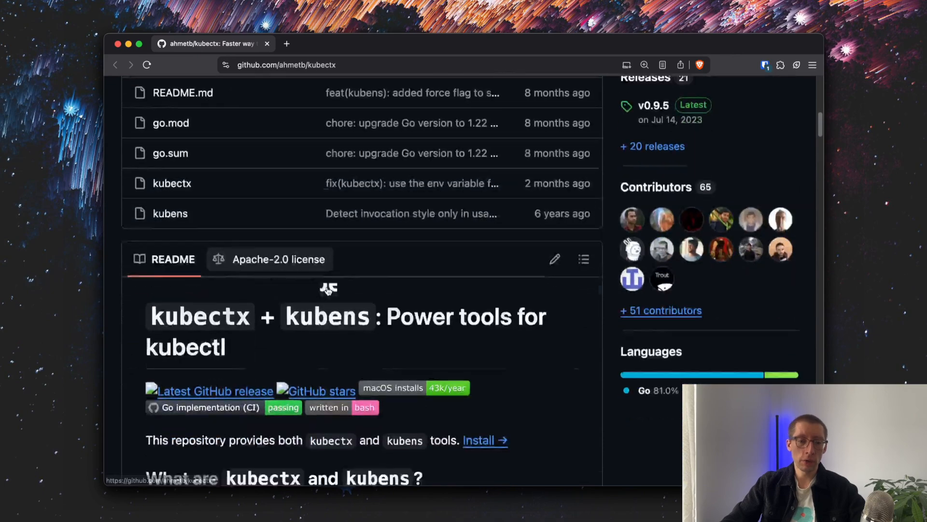
pyautogui.scroll(-3)
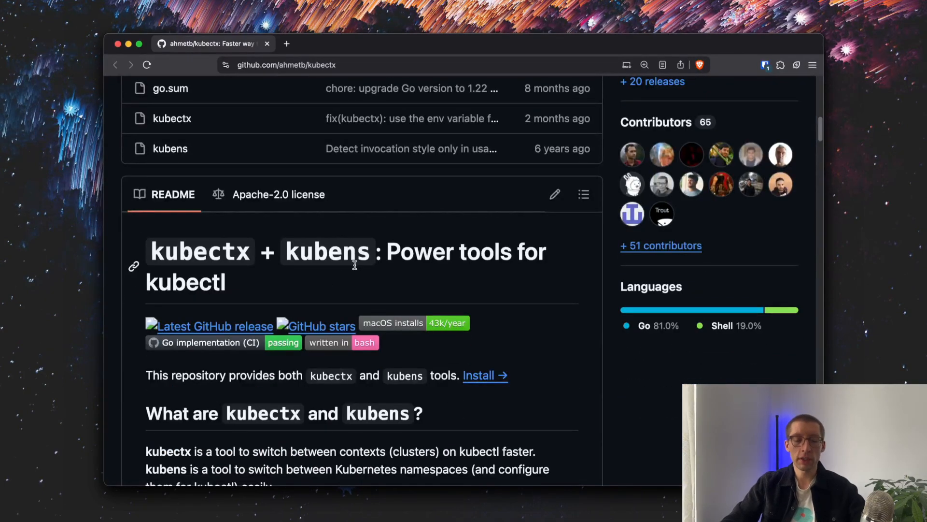
pyautogui.scroll(-3)
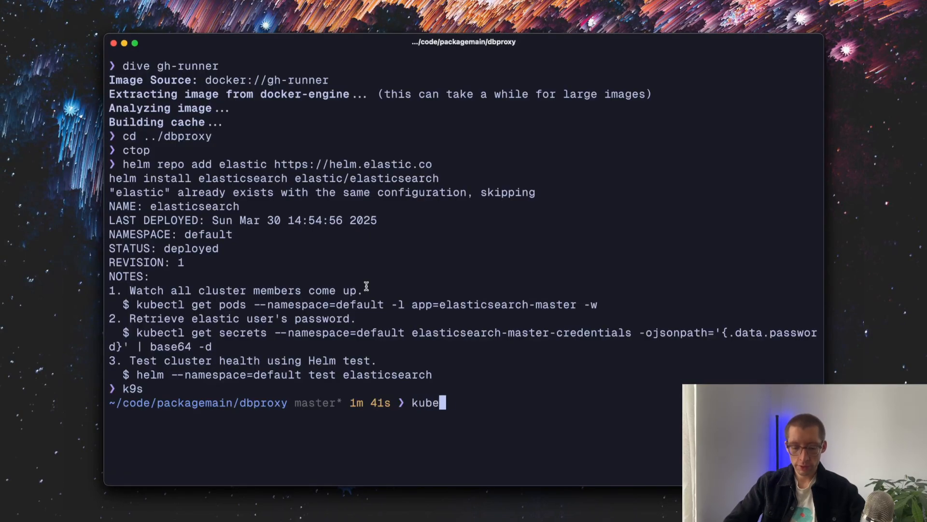
# Run kubectx to see the colima context, then select the default namespace with kubens.
pyautogui.press('Return')
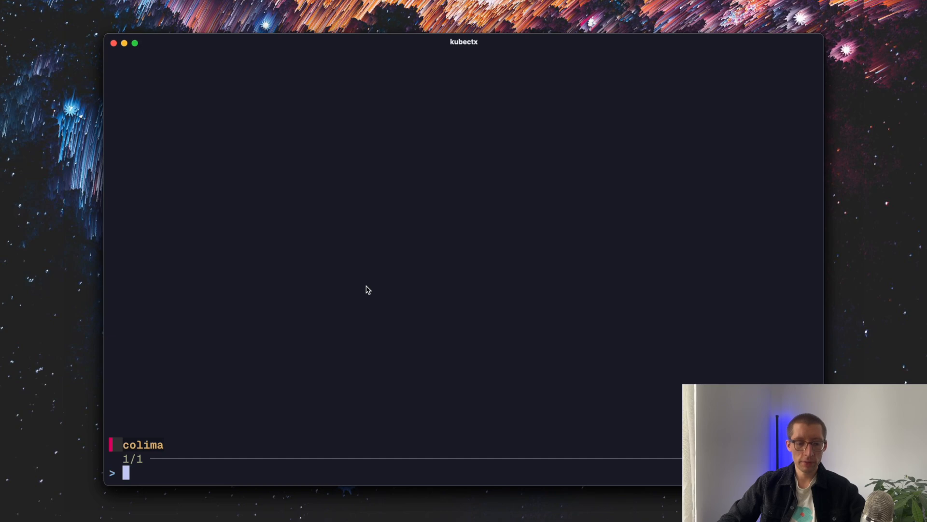
pyautogui.moveTo(318, 364)
pyautogui.write('kubectx')
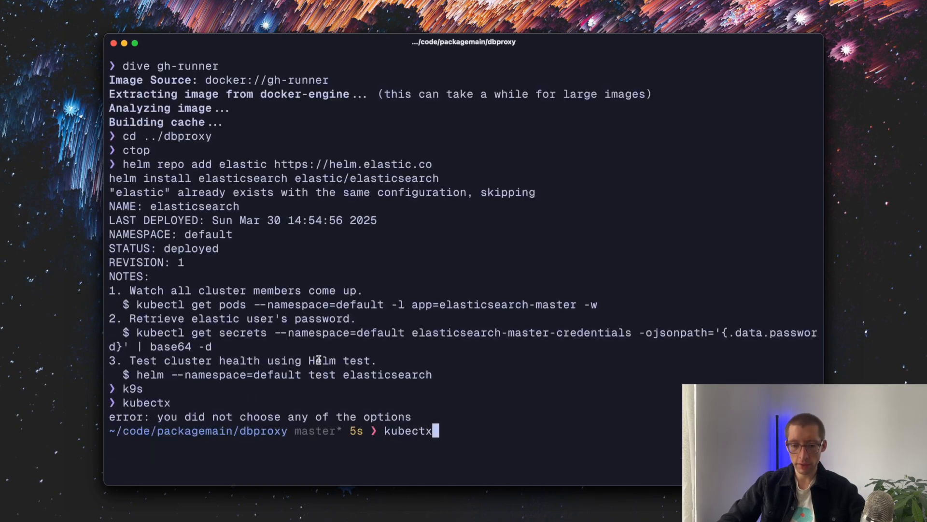
pyautogui.press('Return')
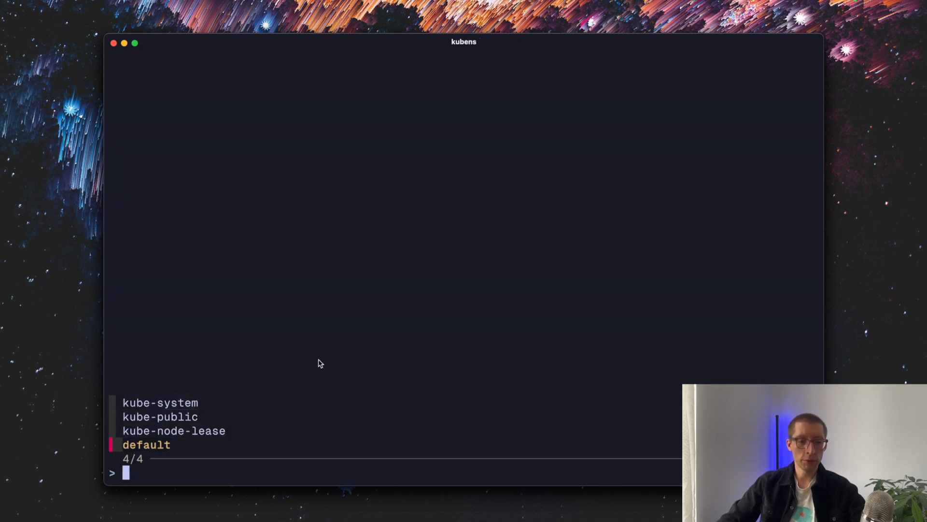
pyautogui.moveTo(436, 384)
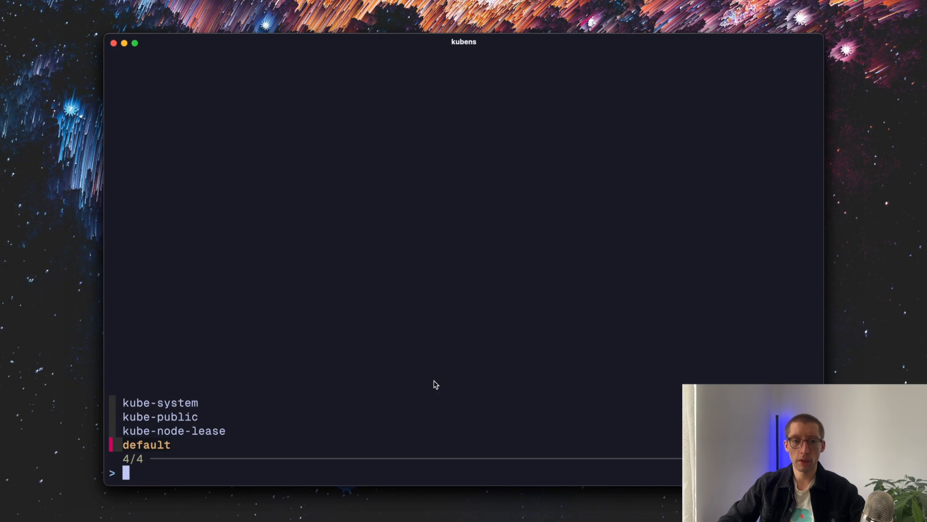
pyautogui.press('up')
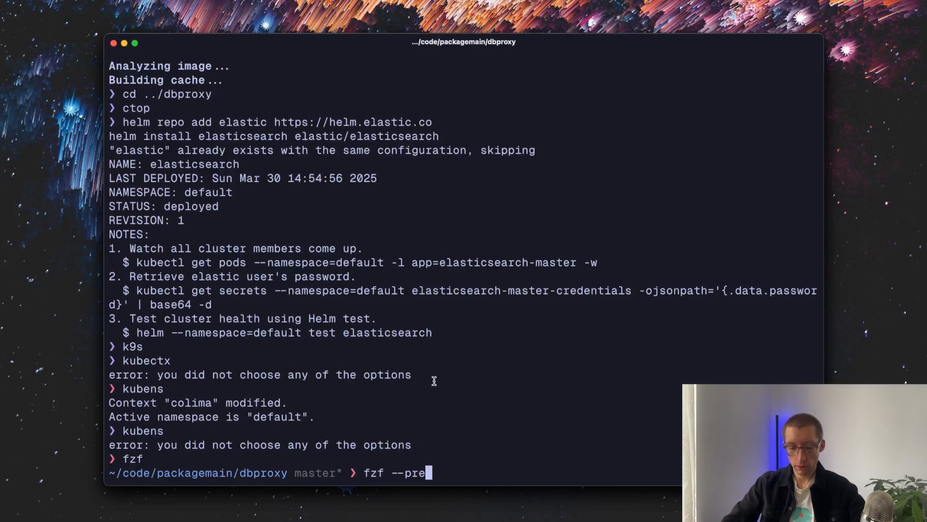
# Run fzf over the dbproxy files with a cat {} preview pane.
pyautogui.write("view '")
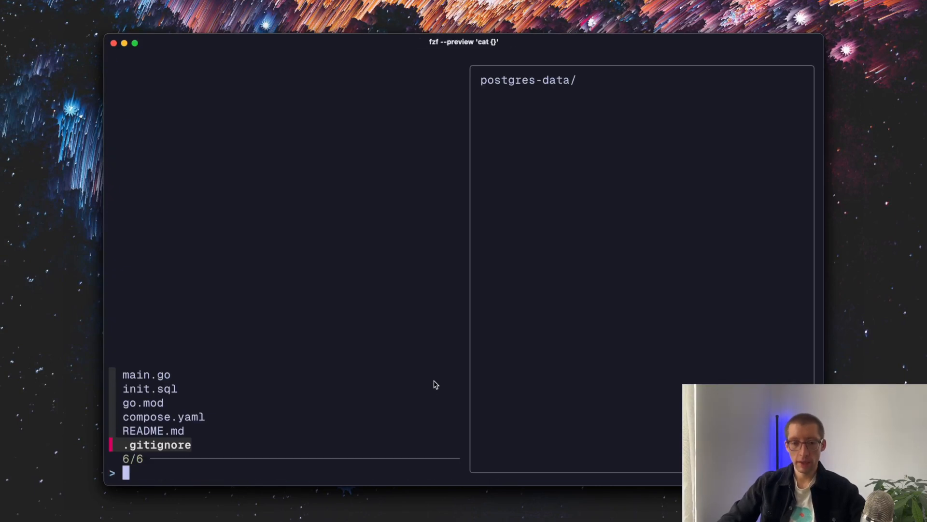
pyautogui.press('Up')
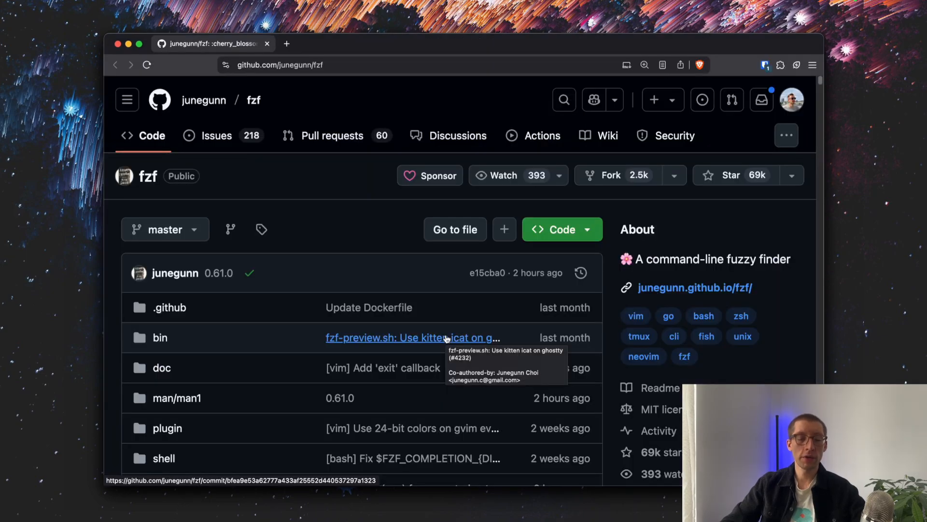
# Scroll through the fzf GitHub README and back up to its logo and intro.
pyautogui.scroll(-3)
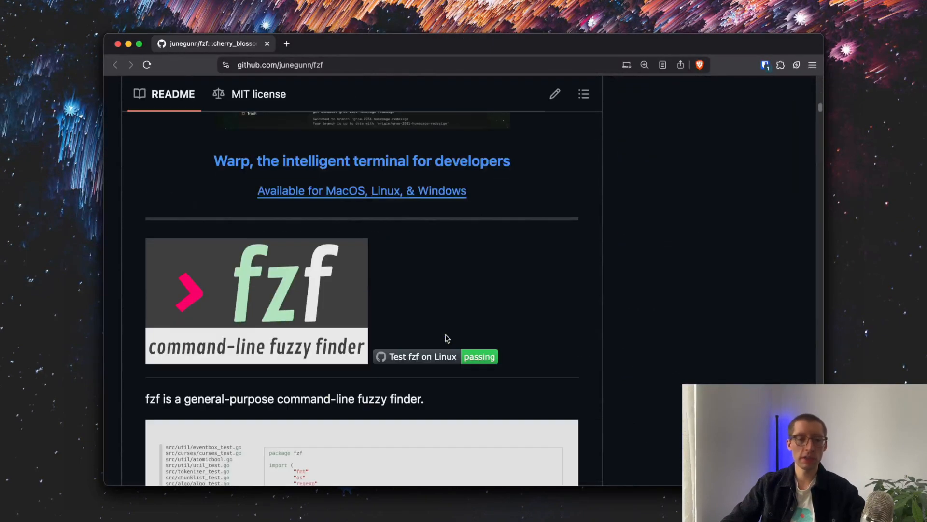
pyautogui.scroll(3)
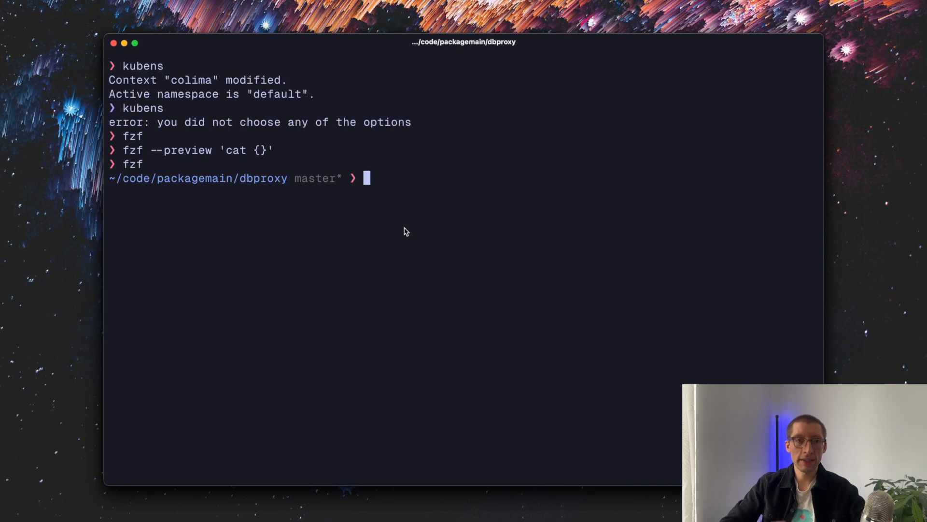
# Scroll through main.go in the syntax-highlighted pager, then quit it.
pyautogui.write('cat')
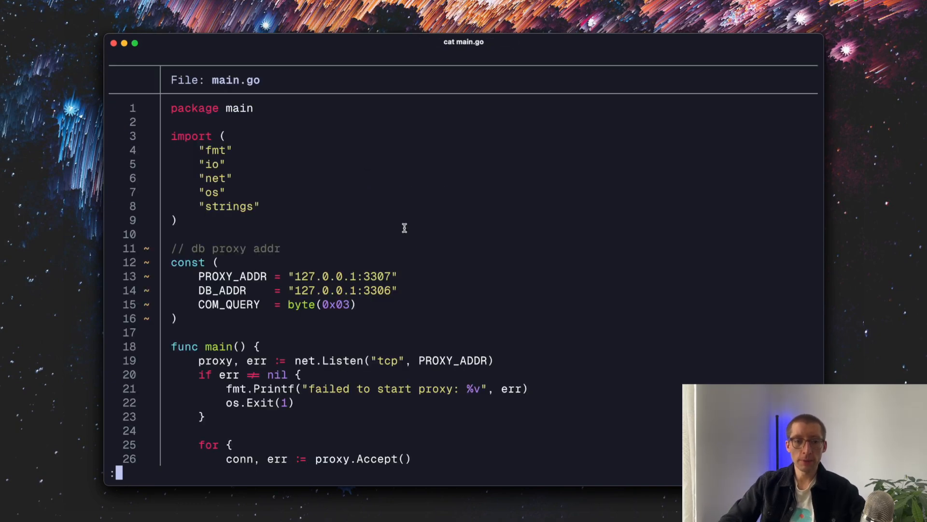
pyautogui.moveTo(407, 231)
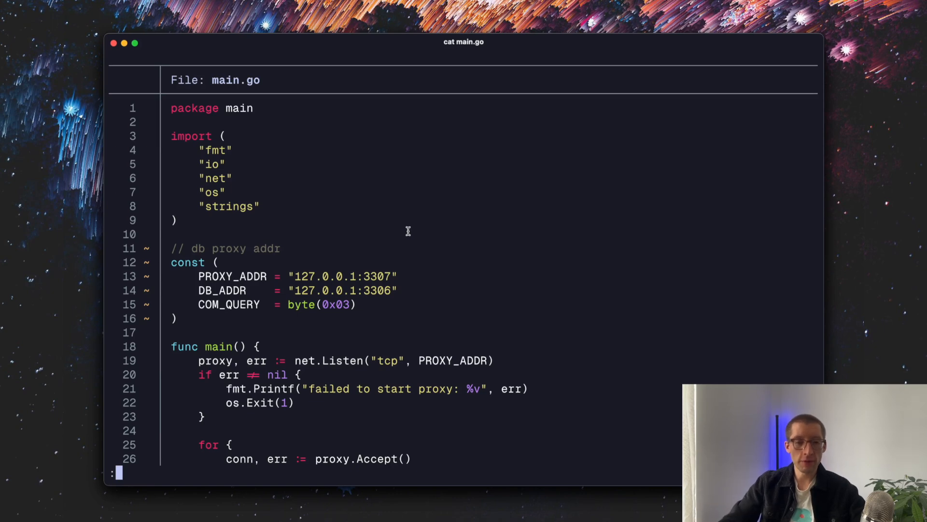
pyautogui.moveTo(403, 206)
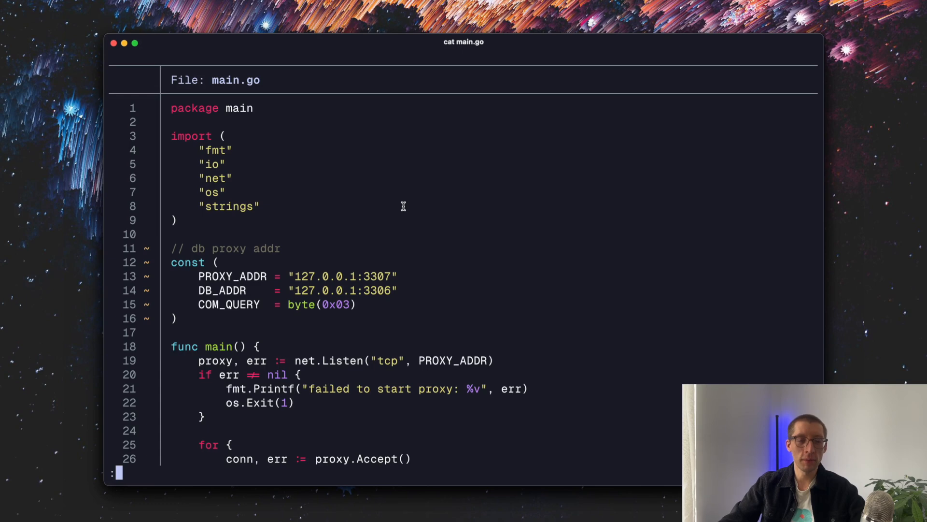
pyautogui.moveTo(271, 134)
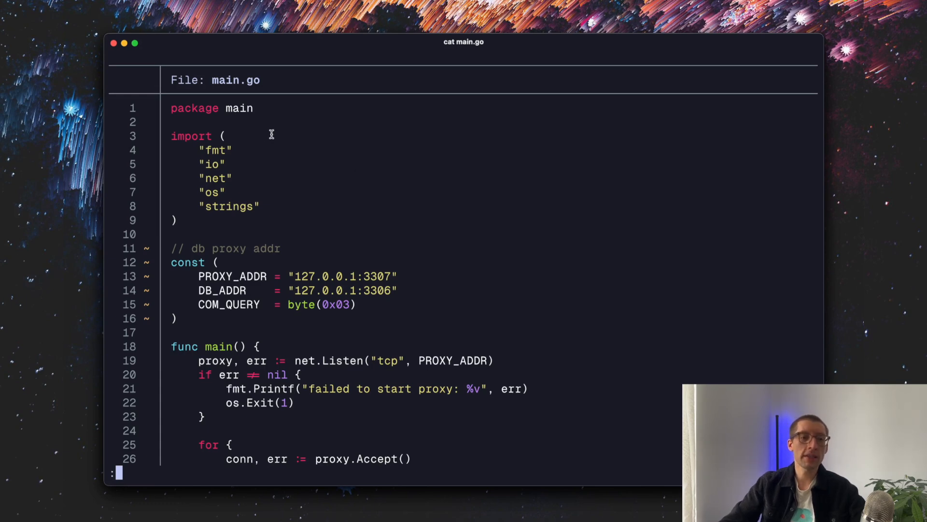
pyautogui.scroll(-3)
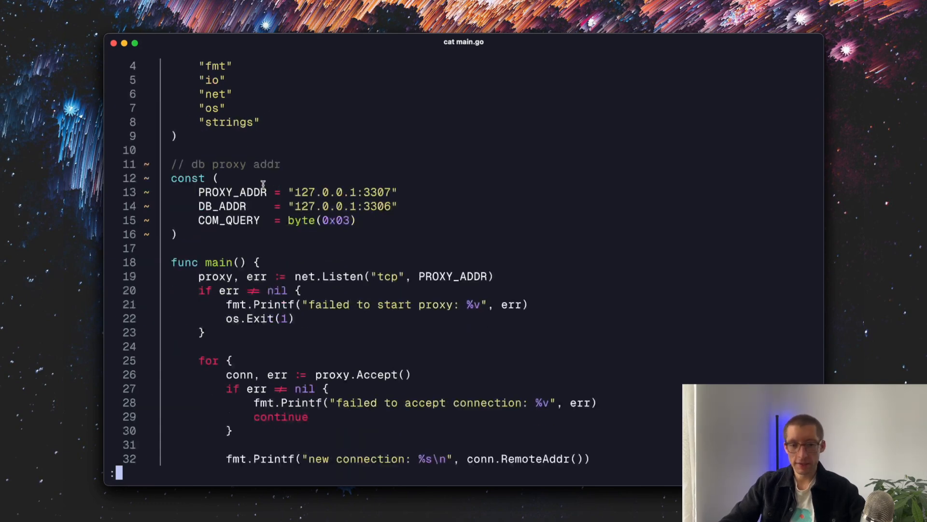
pyautogui.scroll(-3)
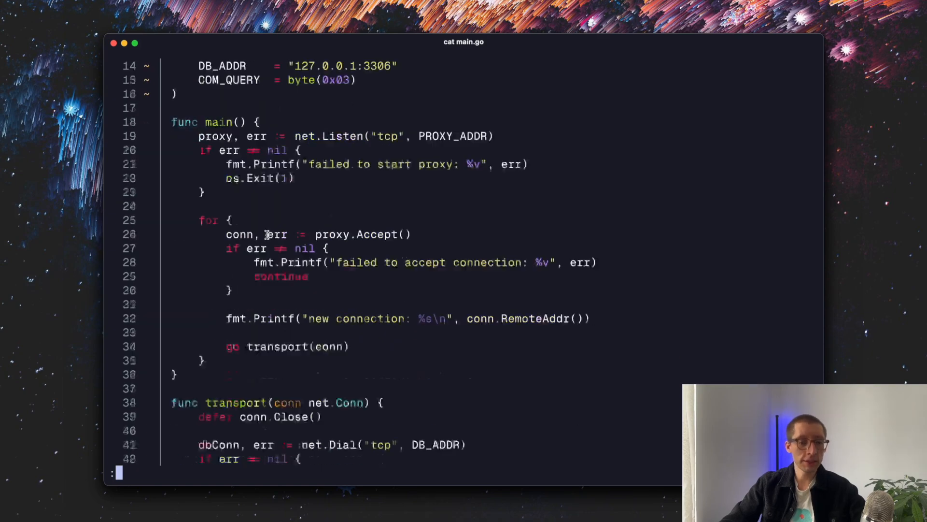
pyautogui.scroll(-3)
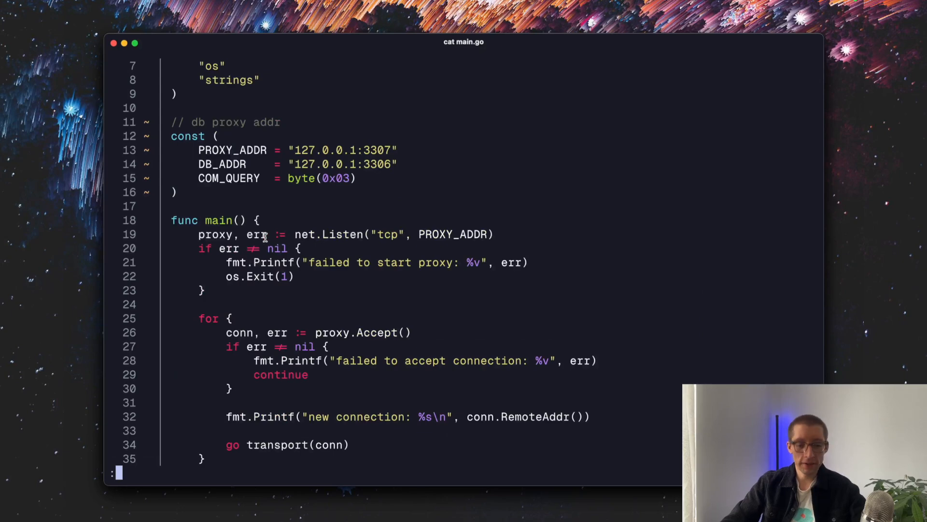
pyautogui.scroll(3)
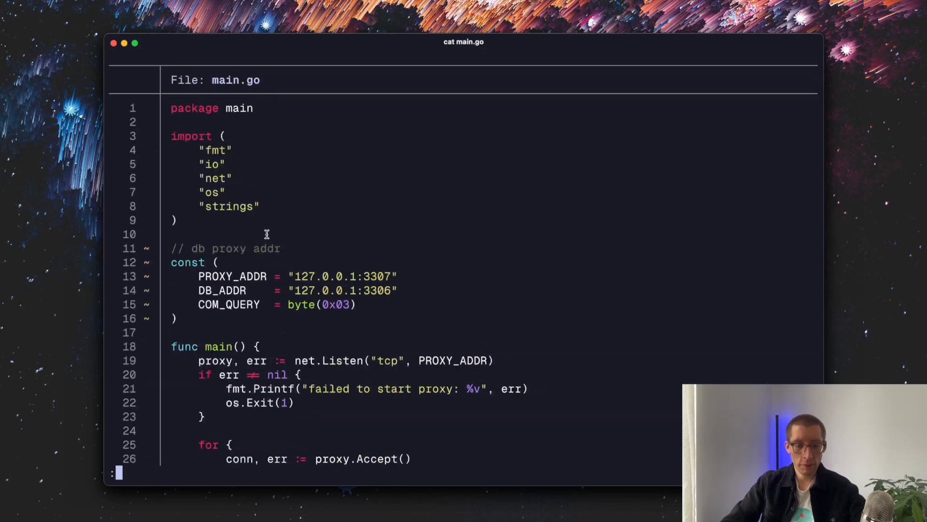
pyautogui.press('q')
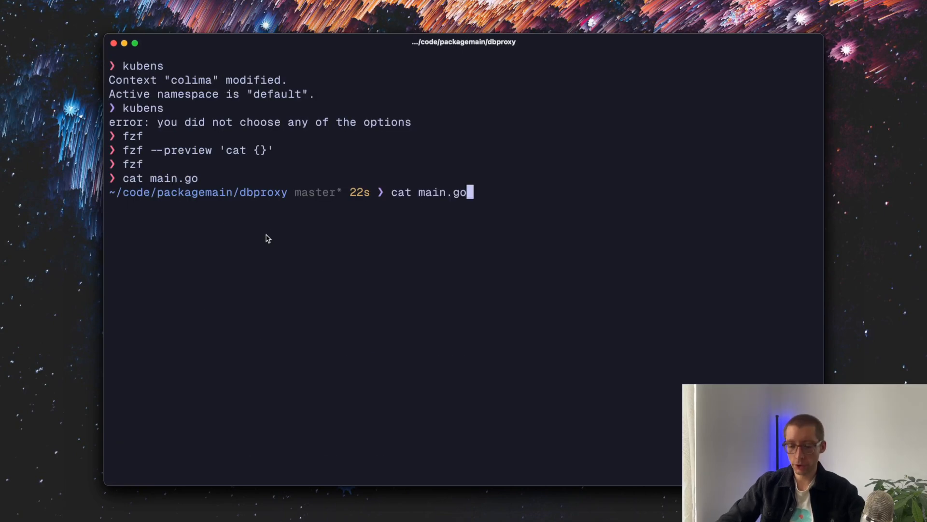
# Rerun cat main.go with -A to show tabs, spaces and line endings.
pyautogui.write('-A')
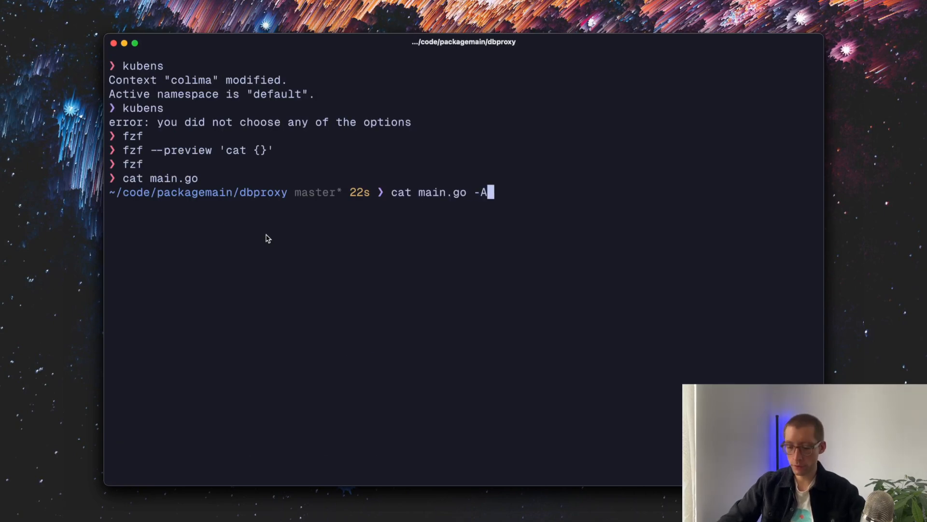
pyautogui.press('Return')
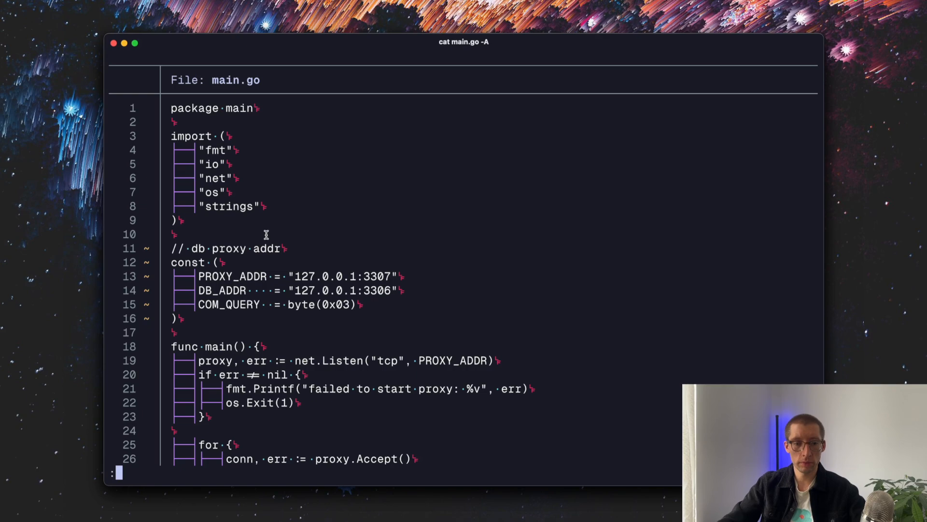
pyautogui.scroll(-3)
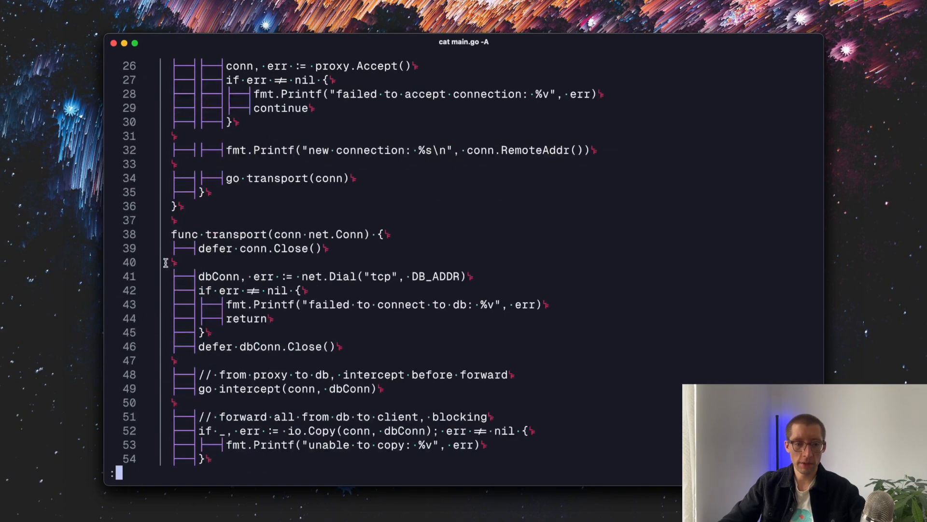
pyautogui.scroll(3)
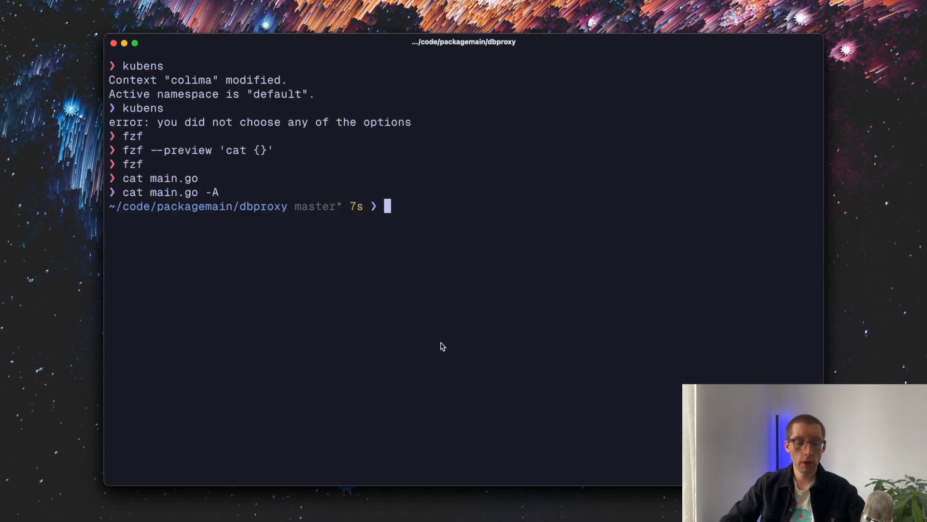
# Run grep -r 'mysql' ./ across the dbproxy project.
pyautogui.write('grep')
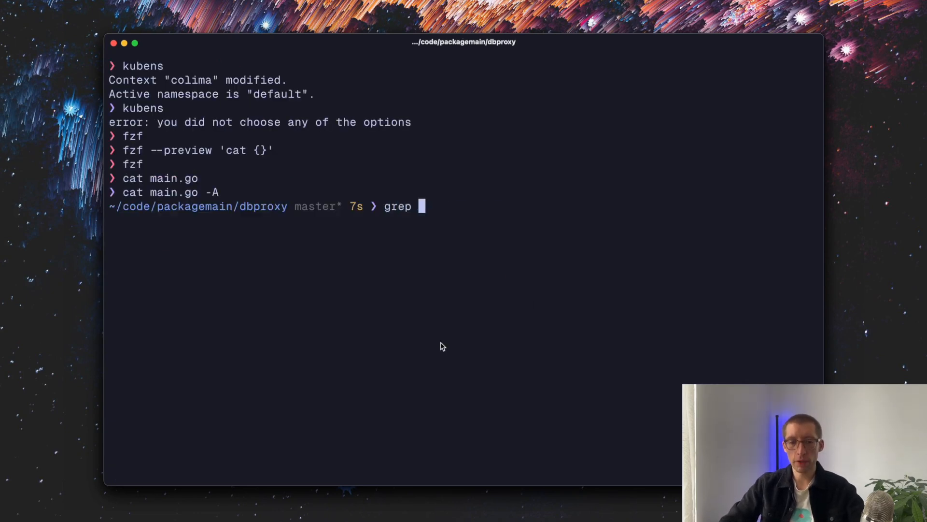
pyautogui.write("-r '")
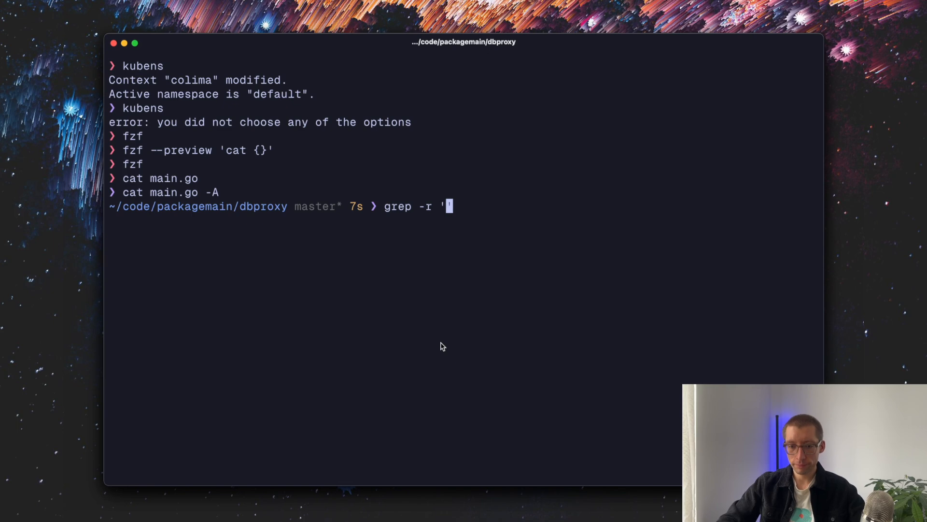
pyautogui.write('mysql')
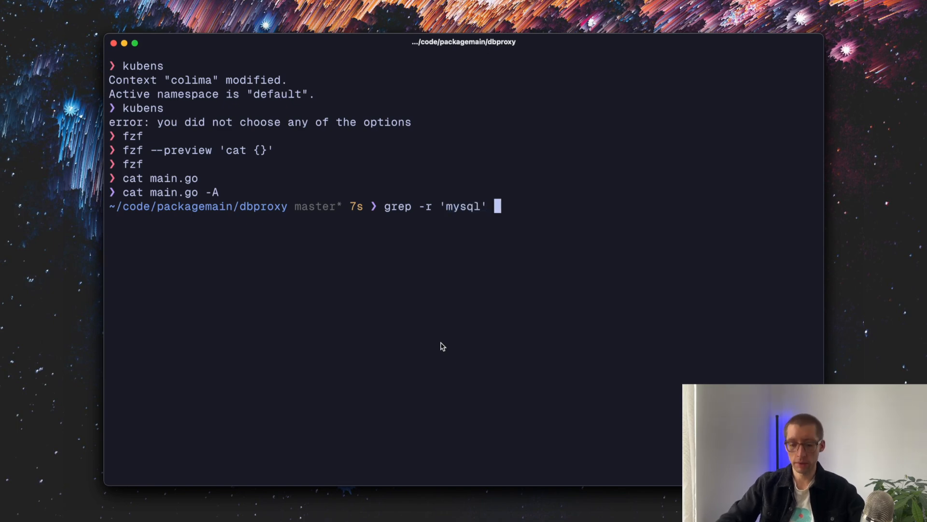
pyautogui.press('Return')
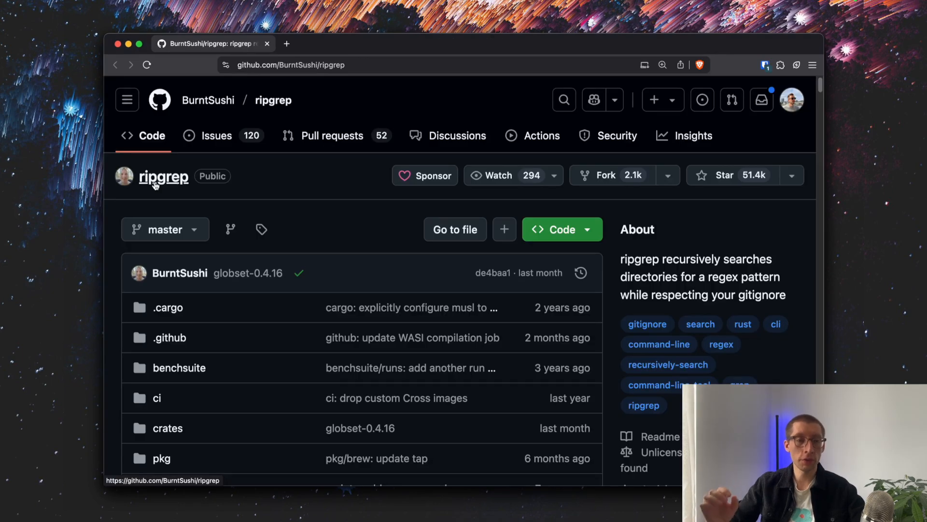
pyautogui.moveTo(186, 186)
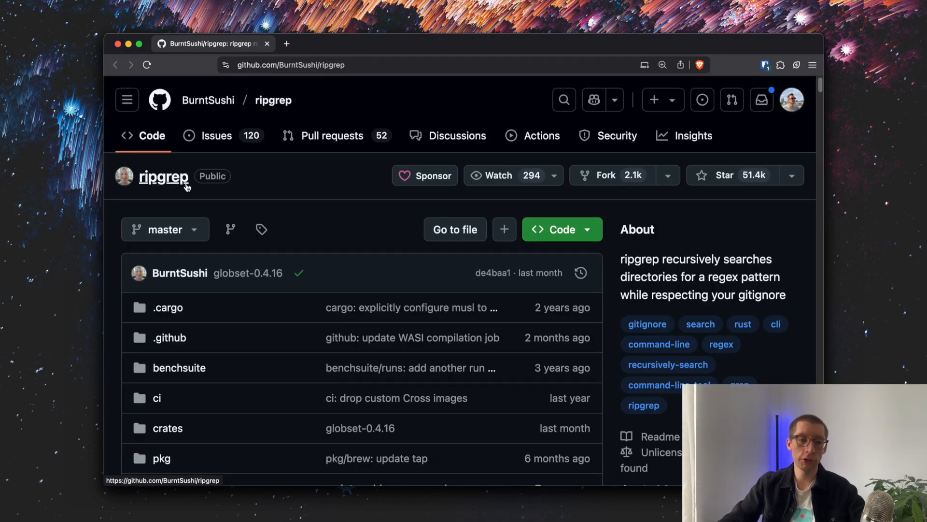
pyautogui.moveTo(190, 187)
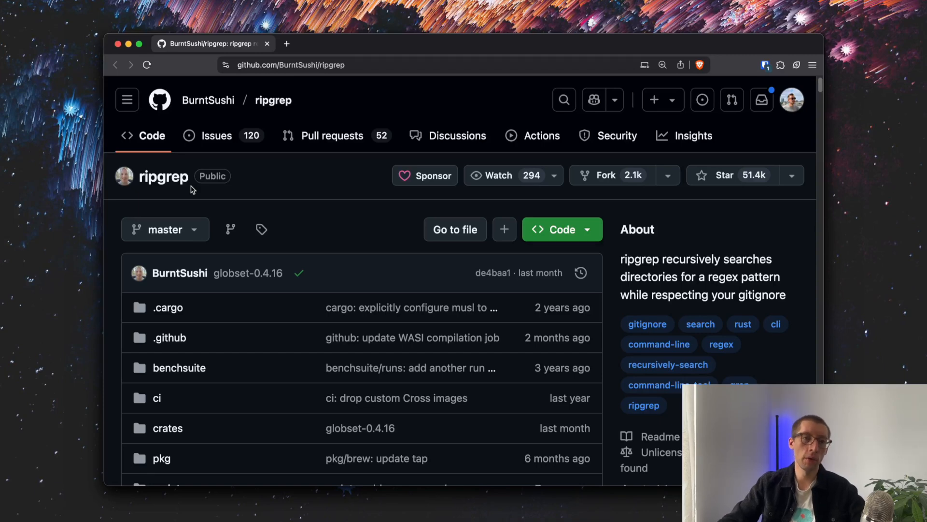
pyautogui.moveTo(251, 190)
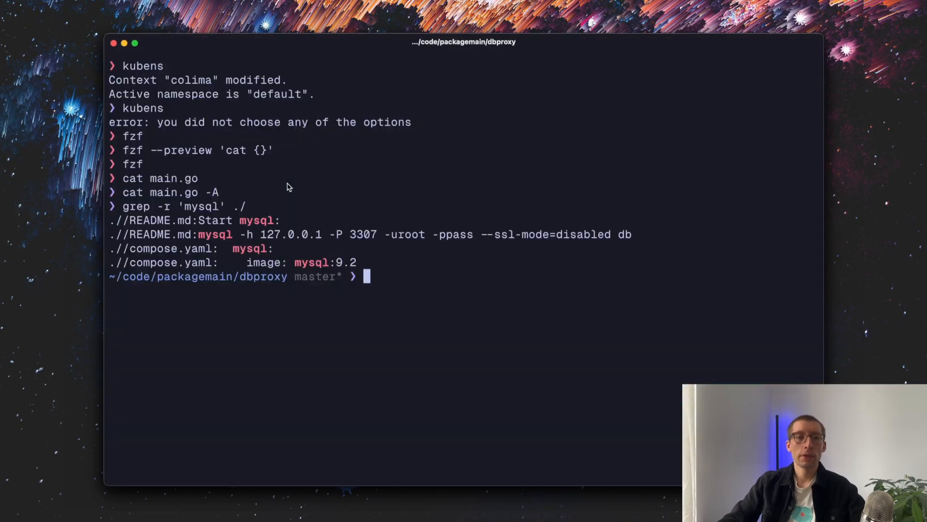
# Run rg mysql after a failed rfg typo, listing matches in compose.yaml and README.md.
pyautogui.write('rf')
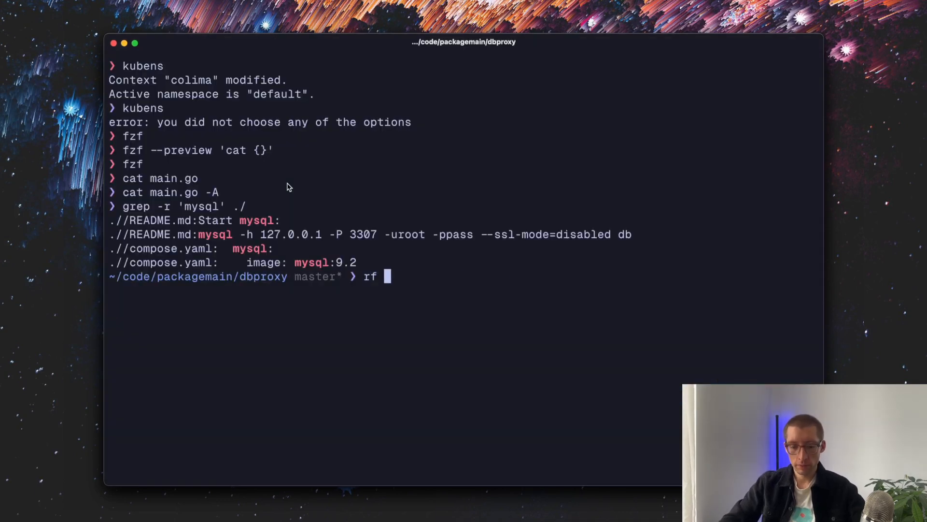
pyautogui.write('g mysql')
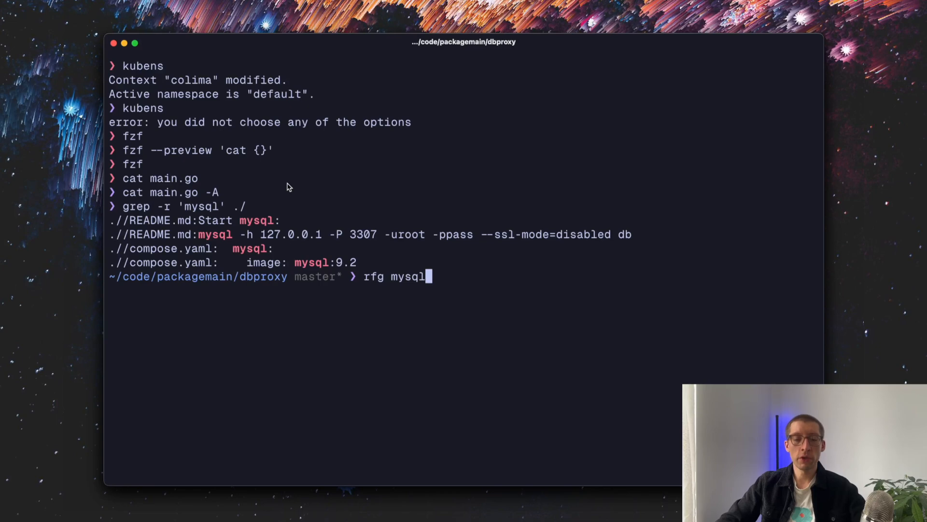
pyautogui.press('Return')
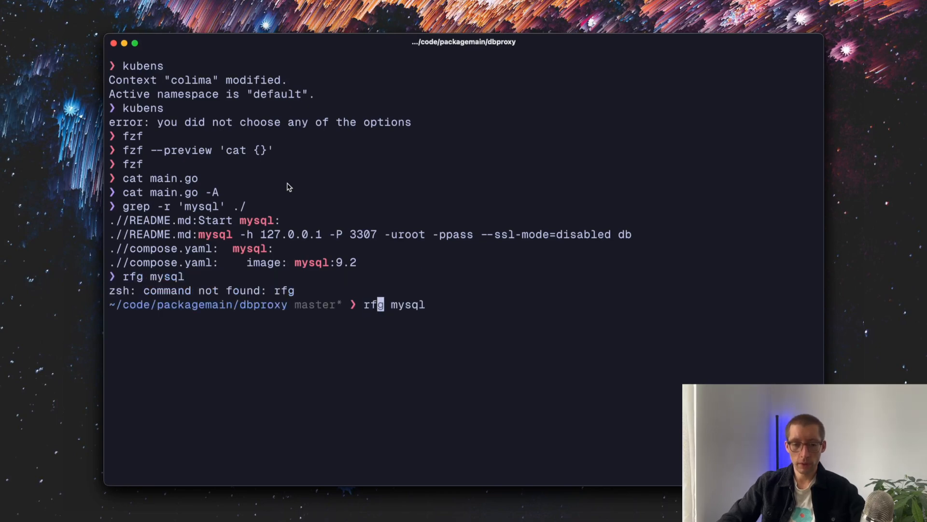
pyautogui.press('Return')
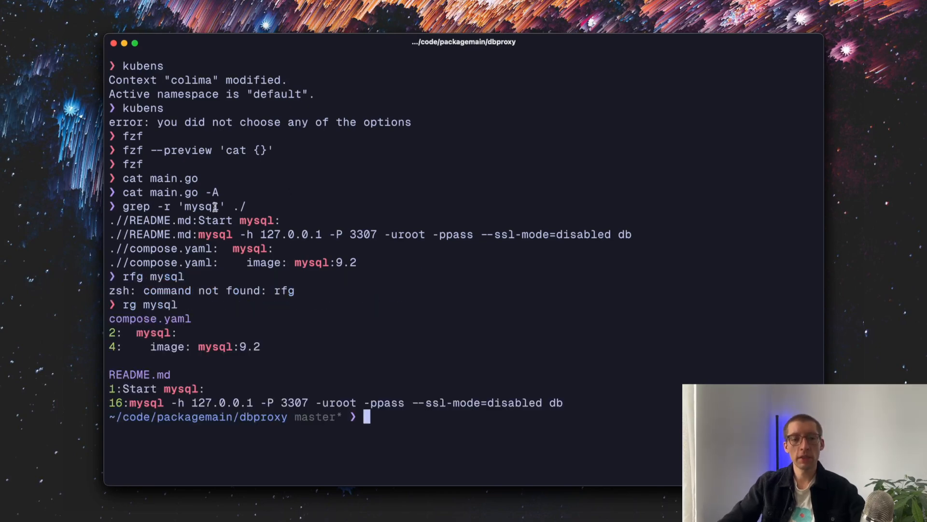
pyautogui.moveTo(432, 385)
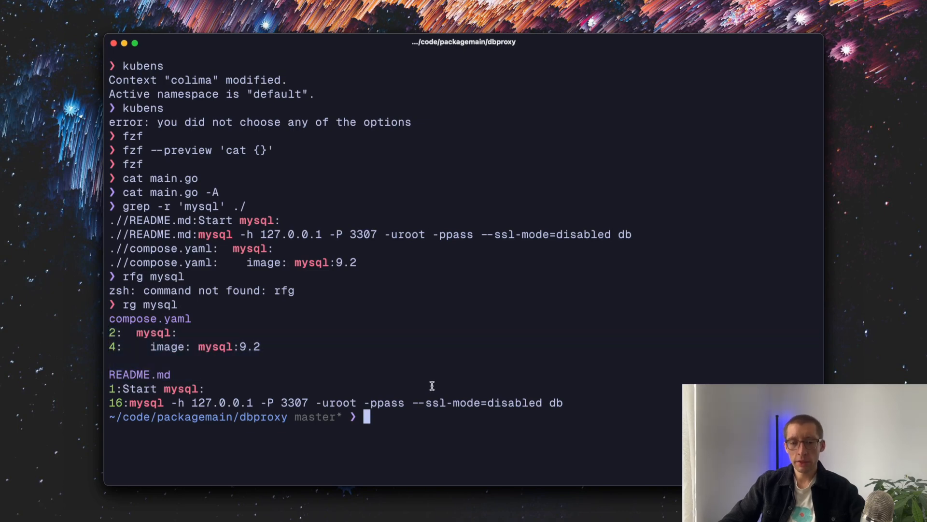
pyautogui.moveTo(556, 392)
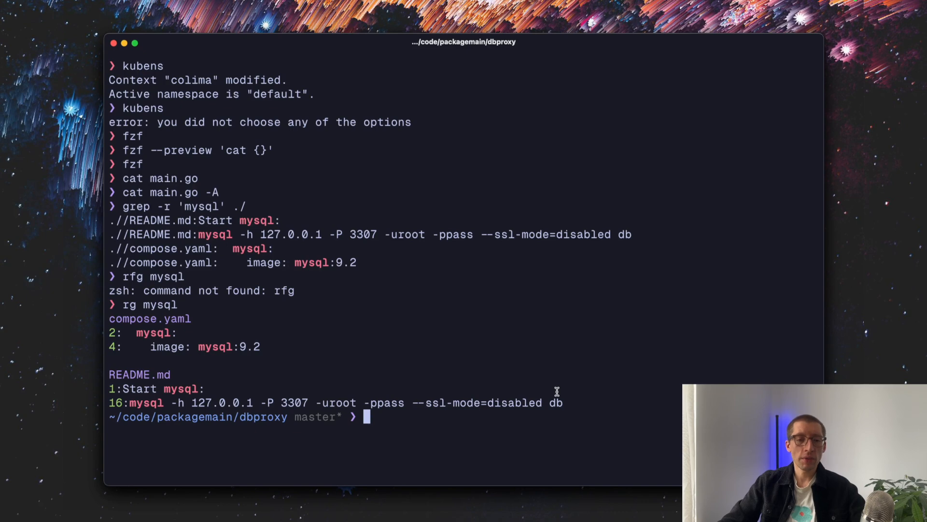
pyautogui.moveTo(307, 255)
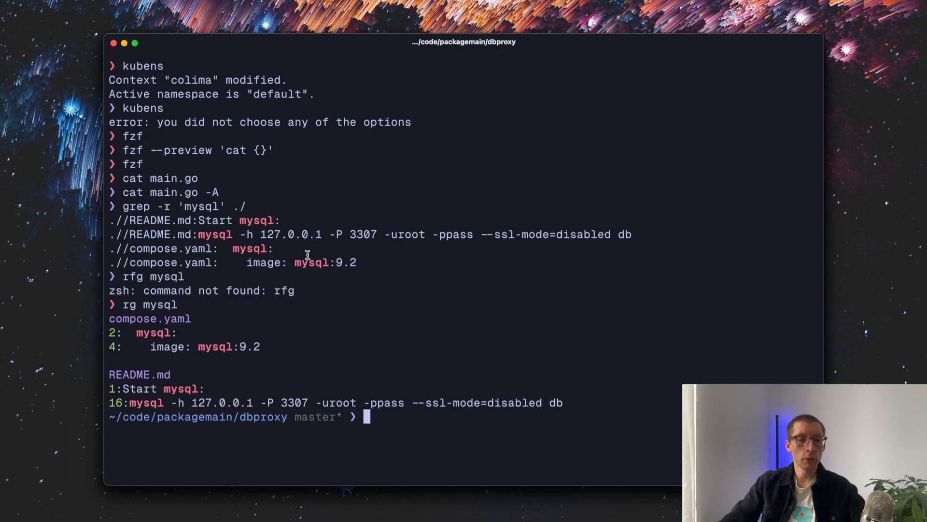
pyautogui.moveTo(229, 400)
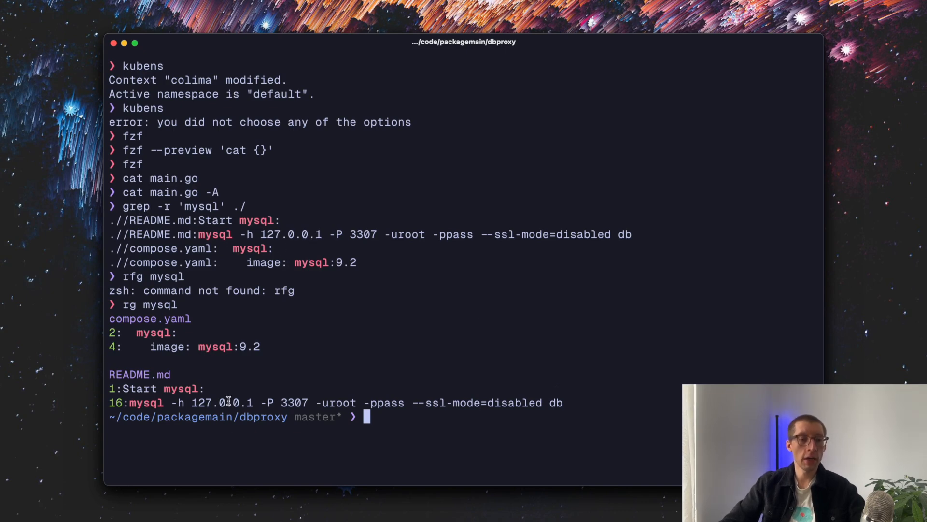
pyautogui.moveTo(150, 376)
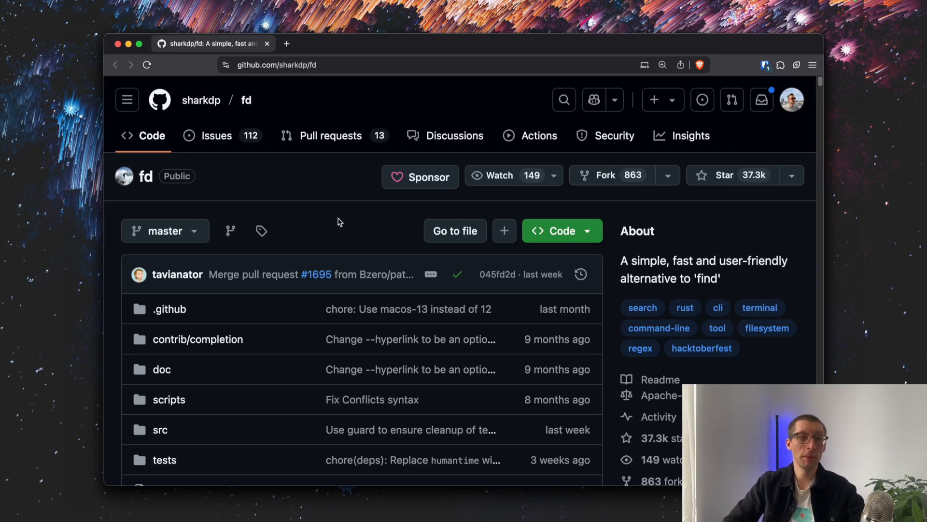
pyautogui.moveTo(142, 180)
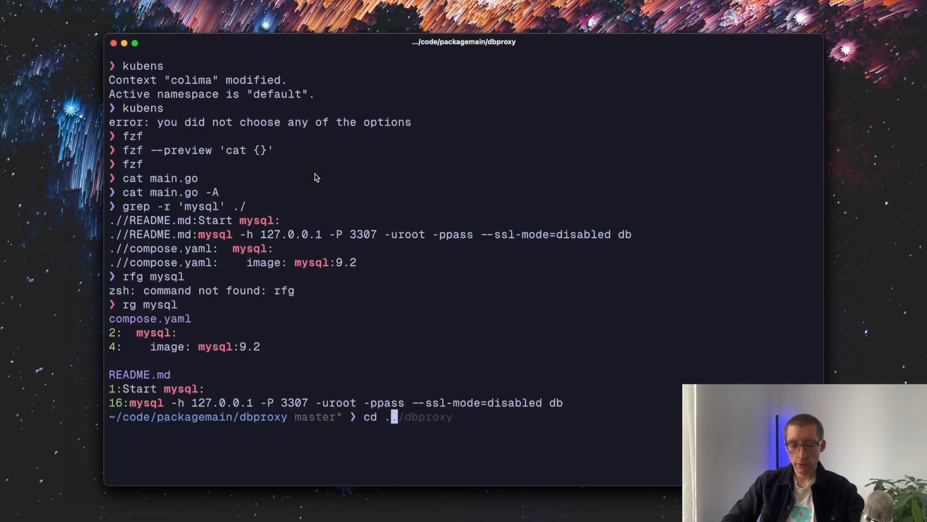
# From packagemain, list Go files with find -iname '*.go', then with fd .go.
pyautogui.write('./')
pyautogui.press('Return')
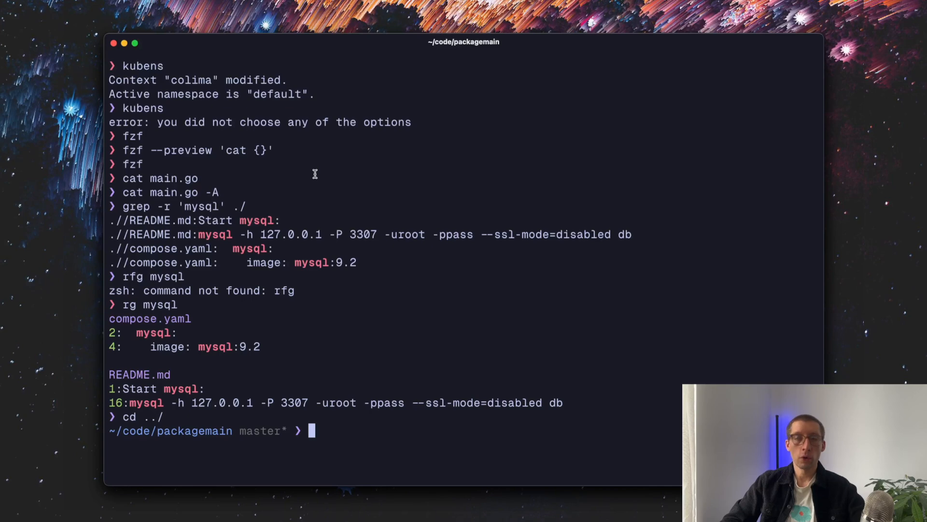
pyautogui.write('fin')
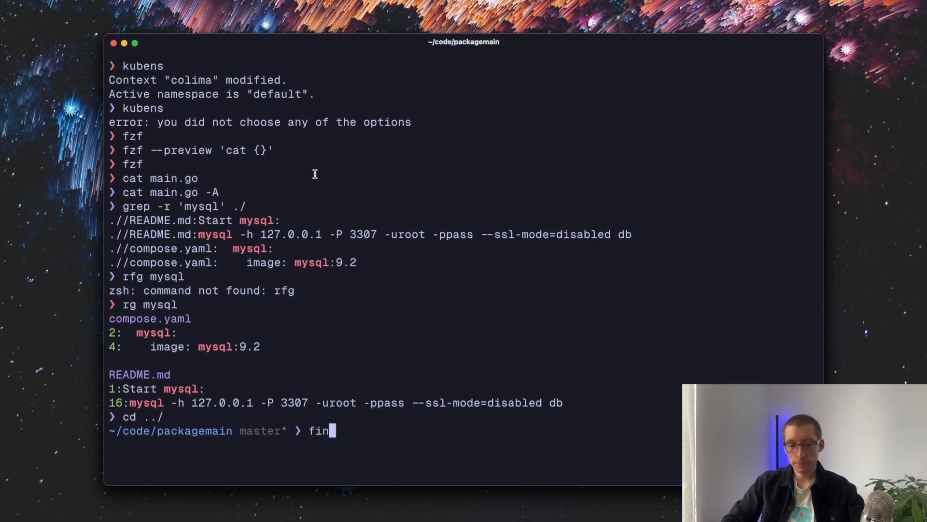
pyautogui.write('d . -')
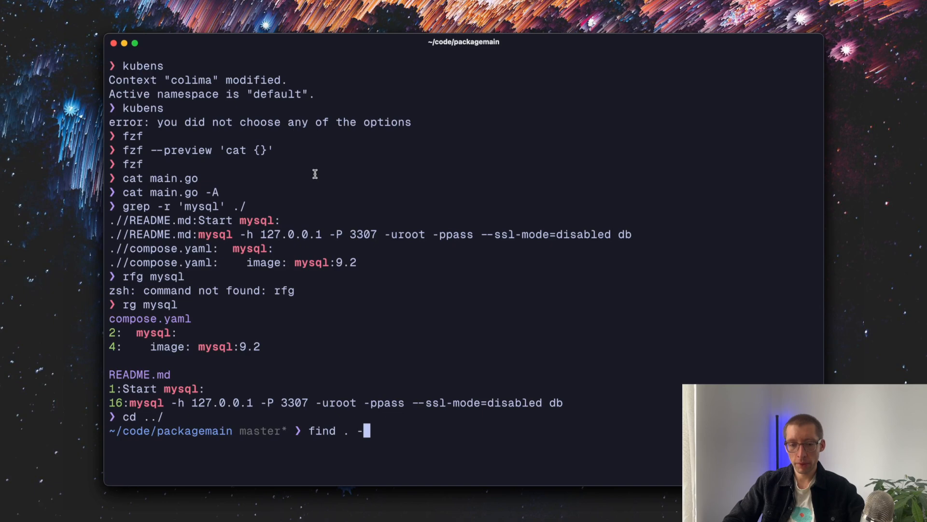
pyautogui.write('iname')
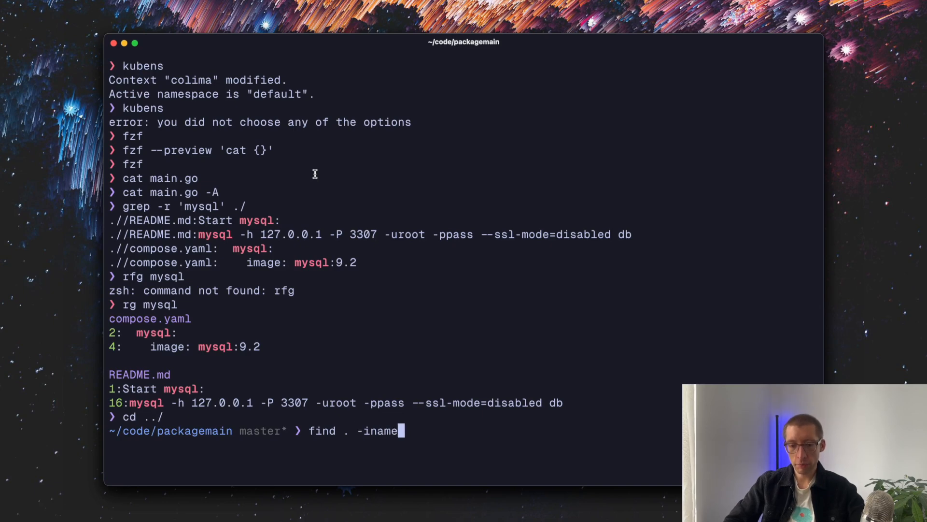
pyautogui.write("'*")
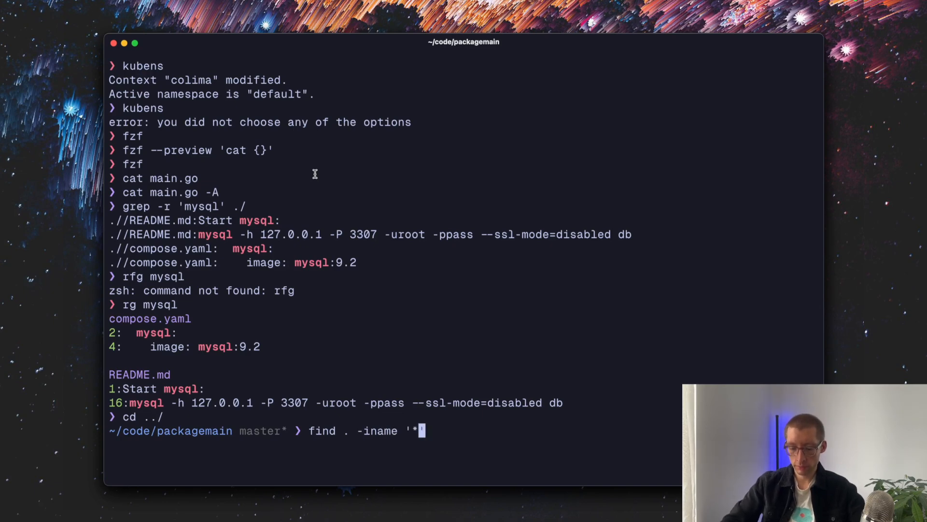
pyautogui.press('Return')
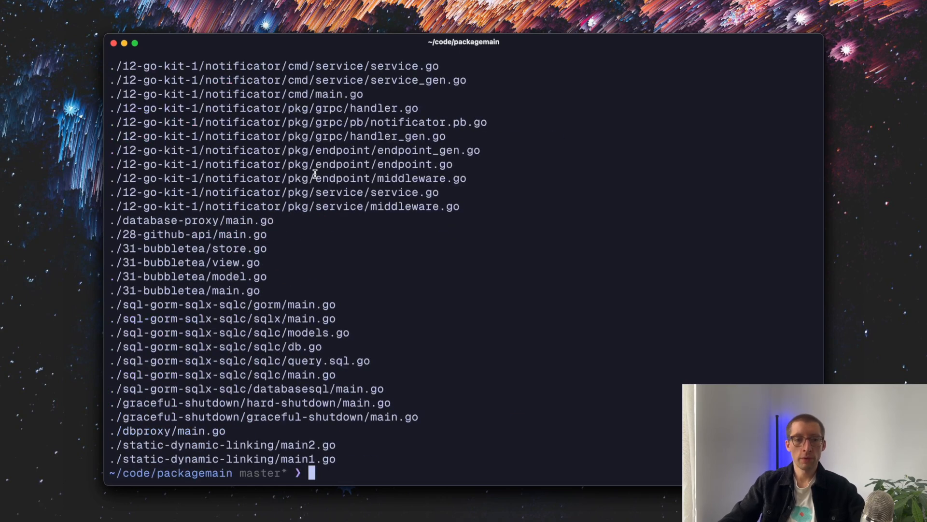
pyautogui.moveTo(289, 81)
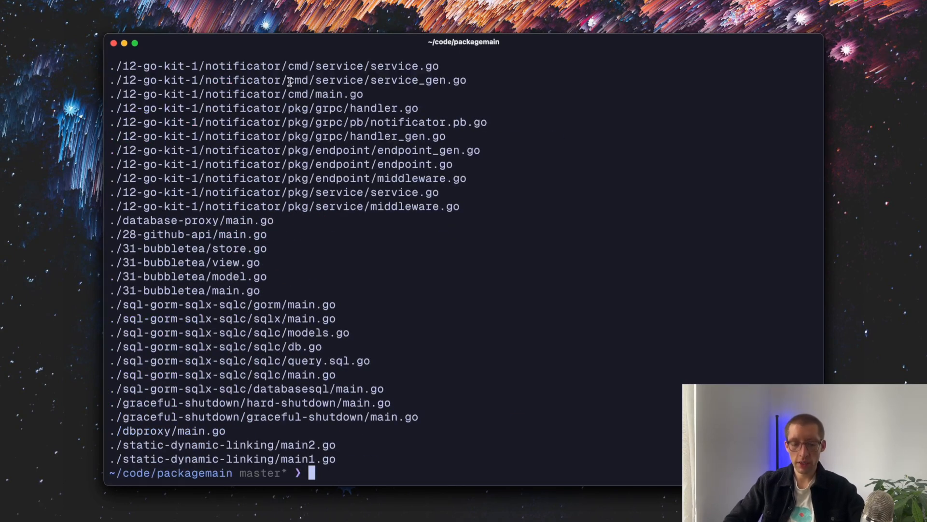
pyautogui.write('fd .go')
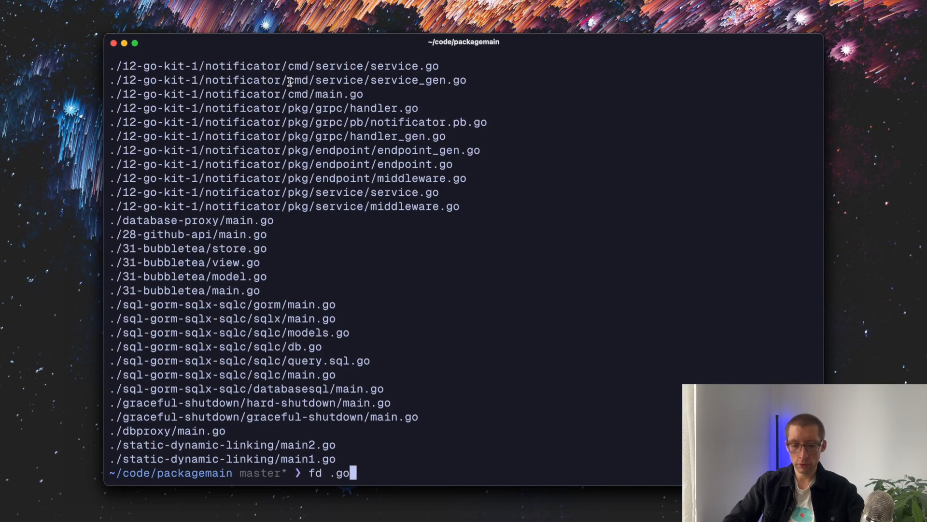
pyautogui.press('Return')
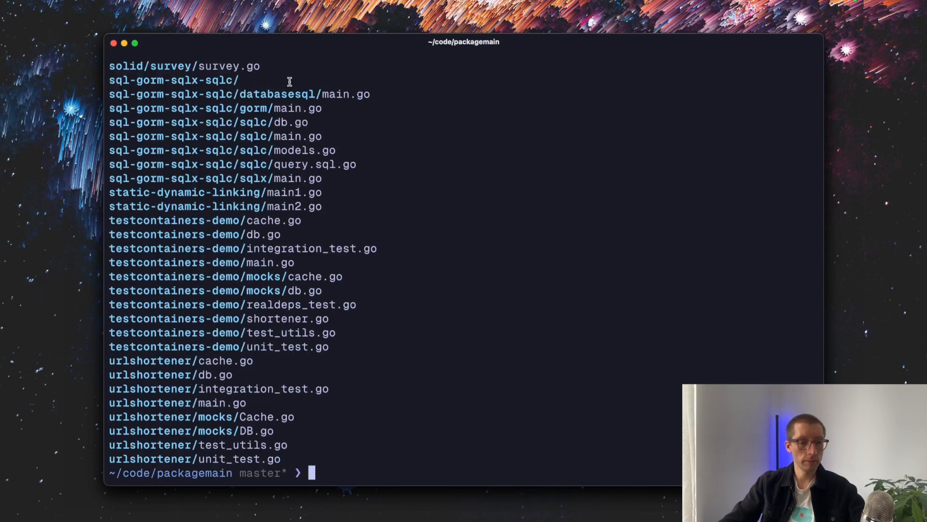
pyautogui.moveTo(132, 376)
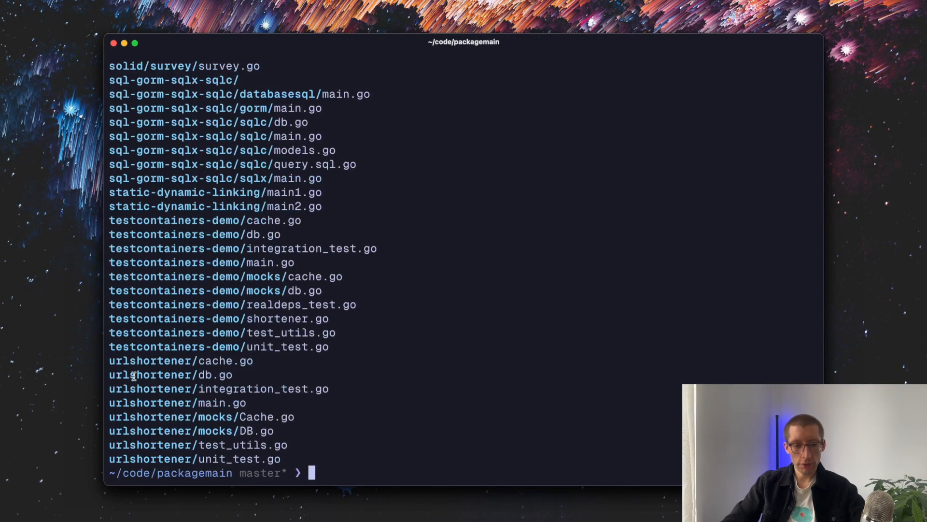
pyautogui.moveTo(410, 408)
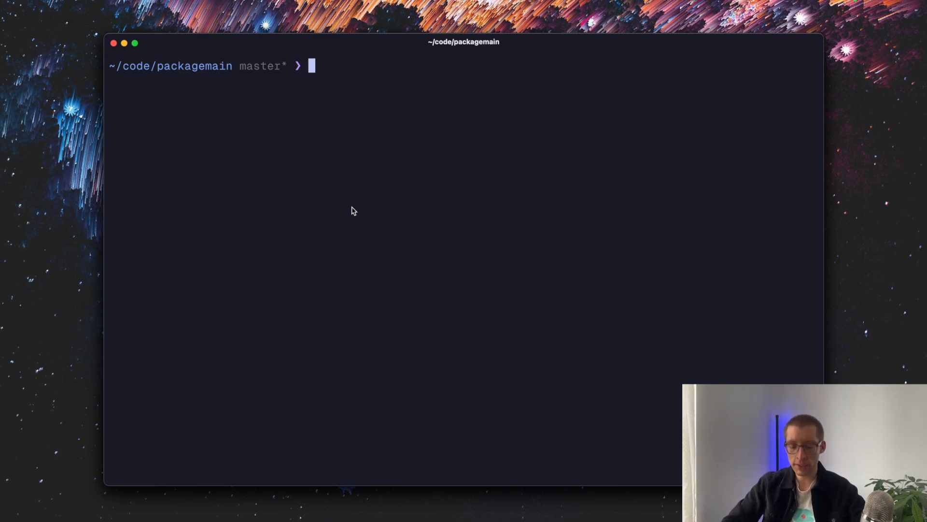
# Run gf in the packagemain repository and return to the prompt.
pyautogui.write('gf')
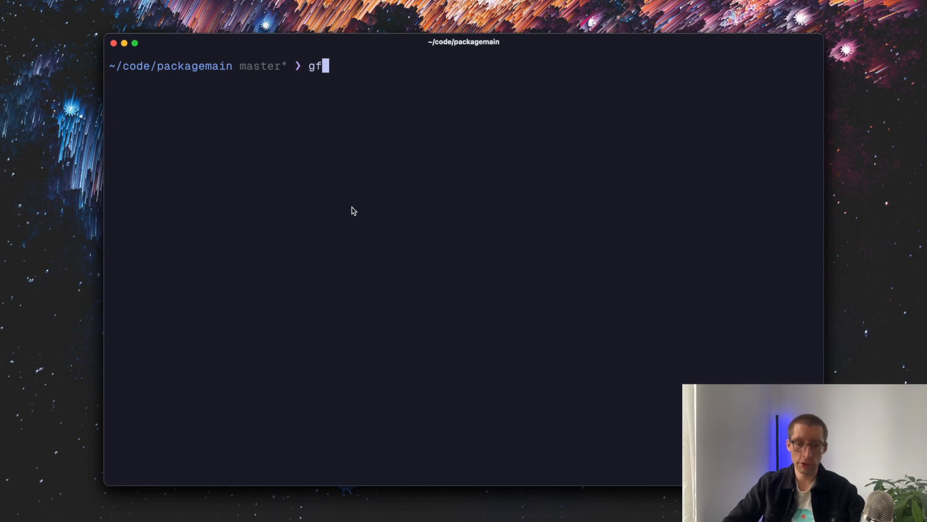
pyautogui.press('Return')
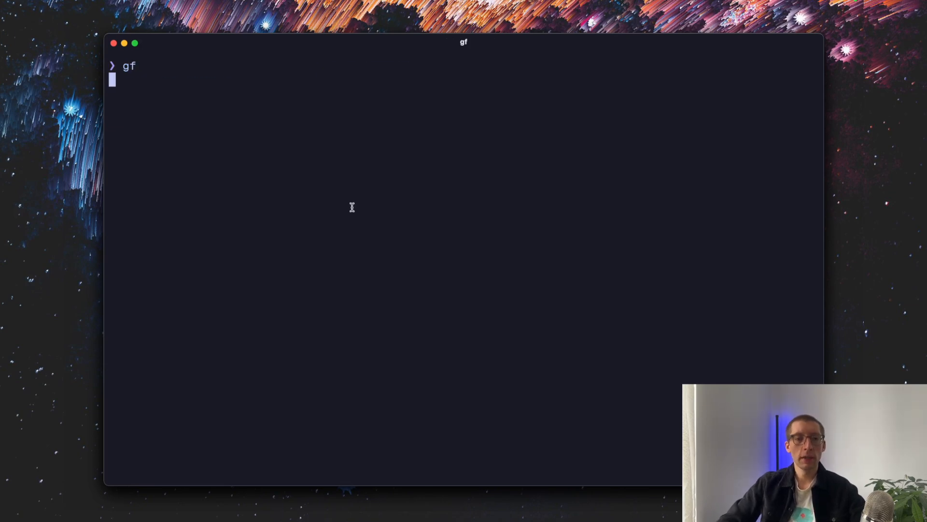
pyautogui.press('Return')
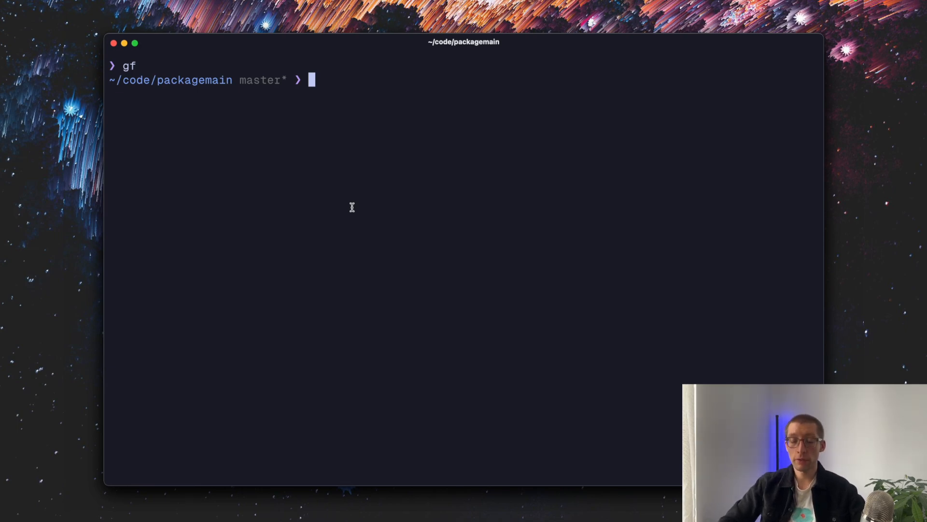
pyautogui.write('lazygit')
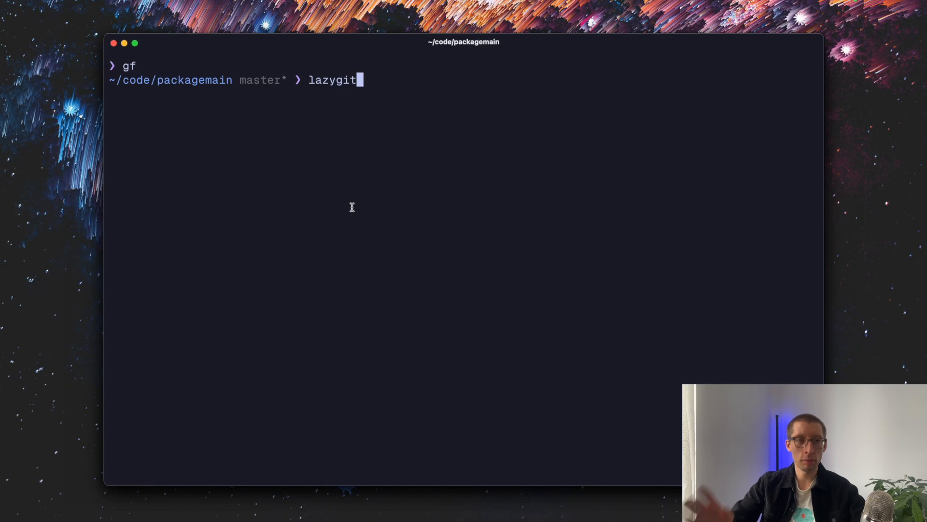
# Launch lazygit on packagemain and browse its commit history panel.
pyautogui.press('Return')
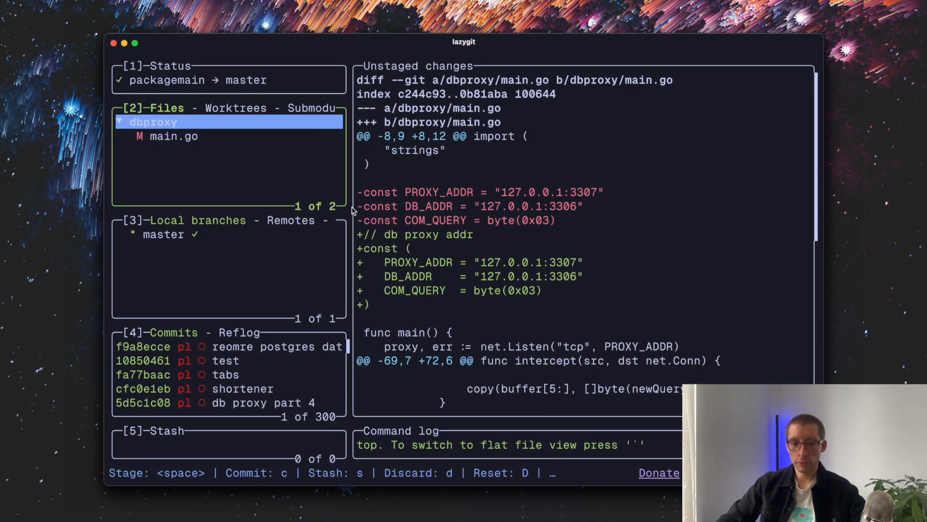
pyautogui.press('down')
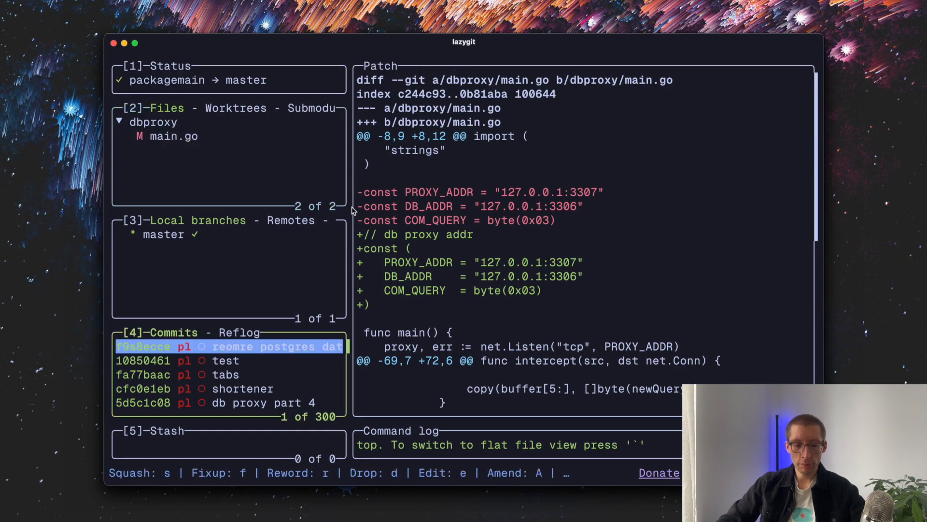
pyautogui.scroll(-3)
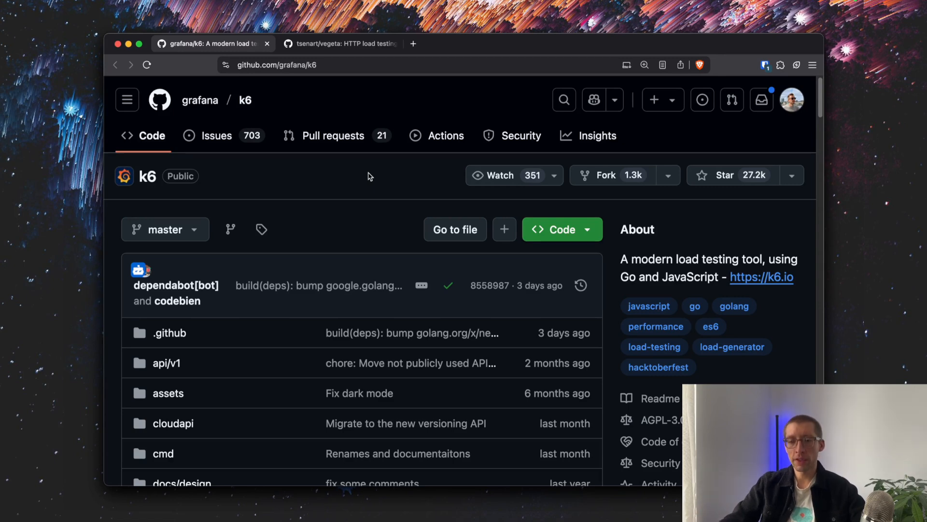
pyautogui.moveTo(255, 101)
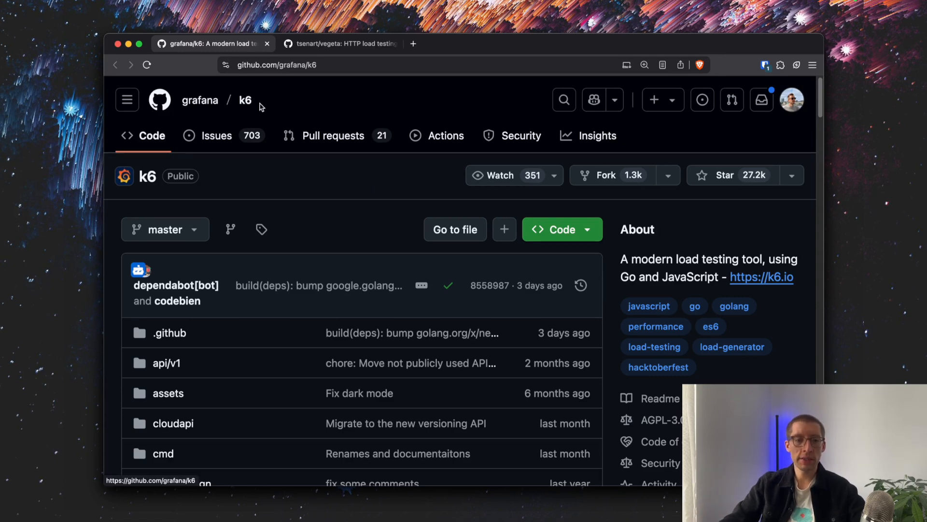
pyautogui.moveTo(326, 232)
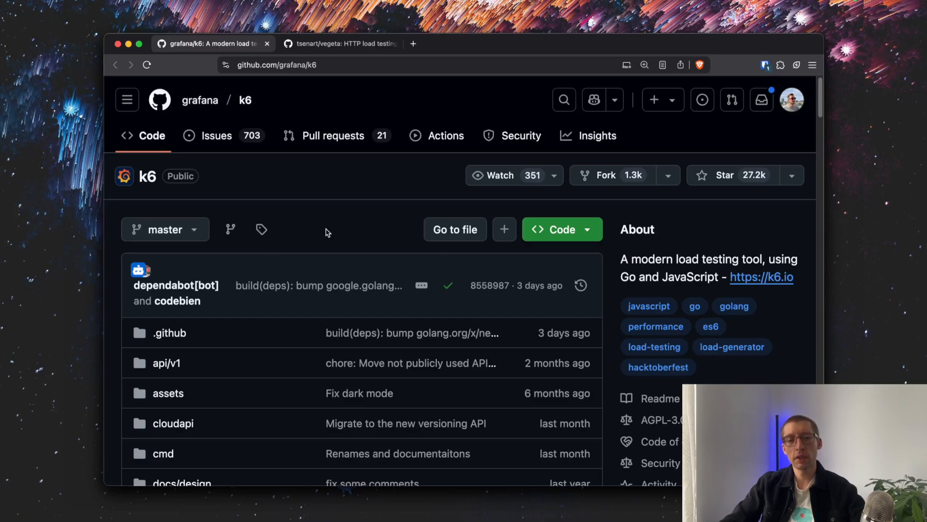
# Skim the grafana/k6 README, then switch to the tsenart/vegeta tab.
pyautogui.scroll(-3)
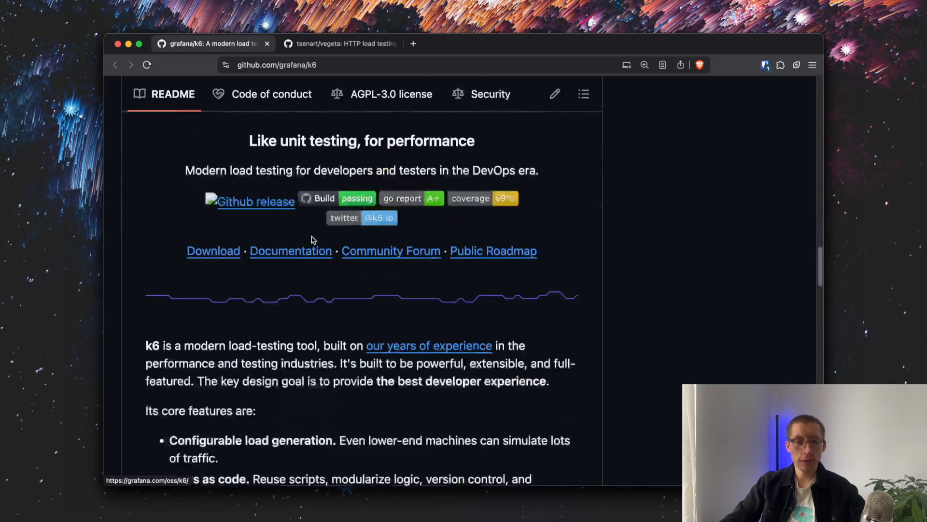
pyautogui.scroll(3)
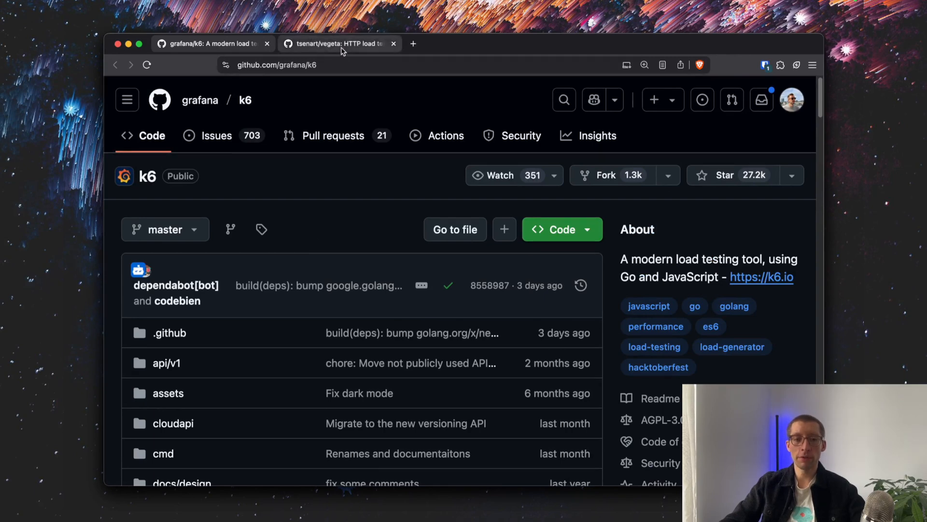
pyautogui.click(331, 43)
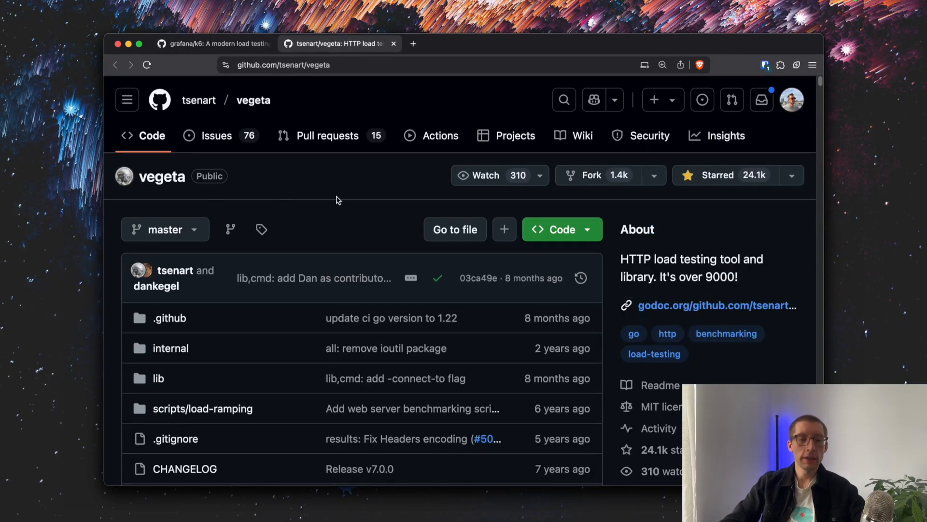
pyautogui.moveTo(342, 212)
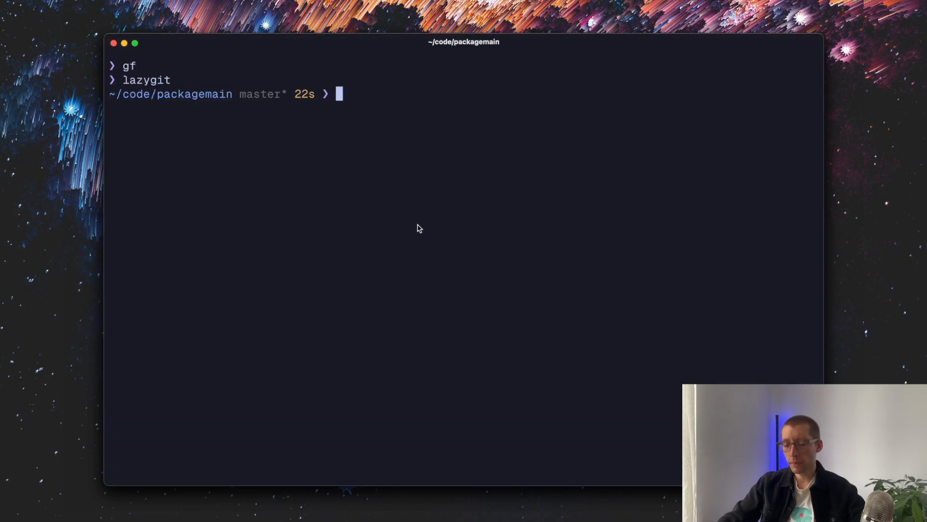
pyautogui.write('echo "GET https://pliutau.com" | vegeta attack -duration=5s | vegeta report')
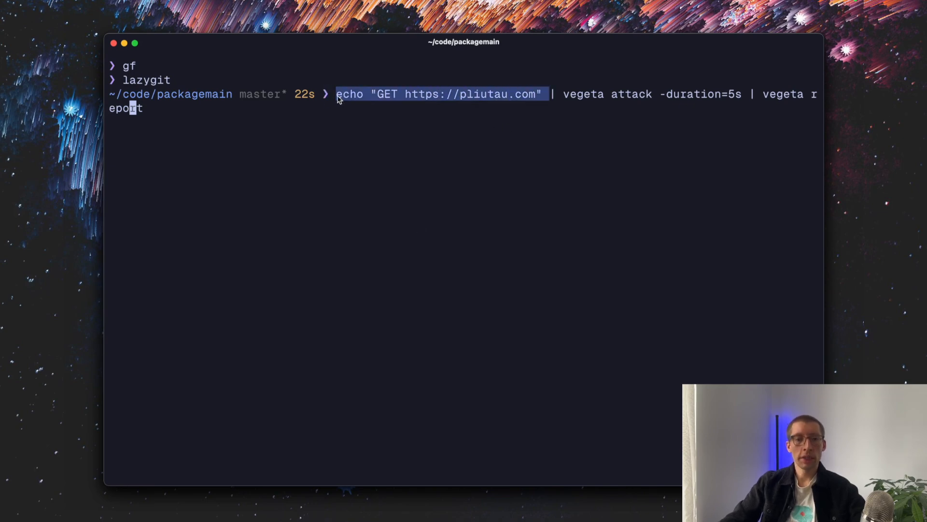
pyautogui.doubleClick(632, 94)
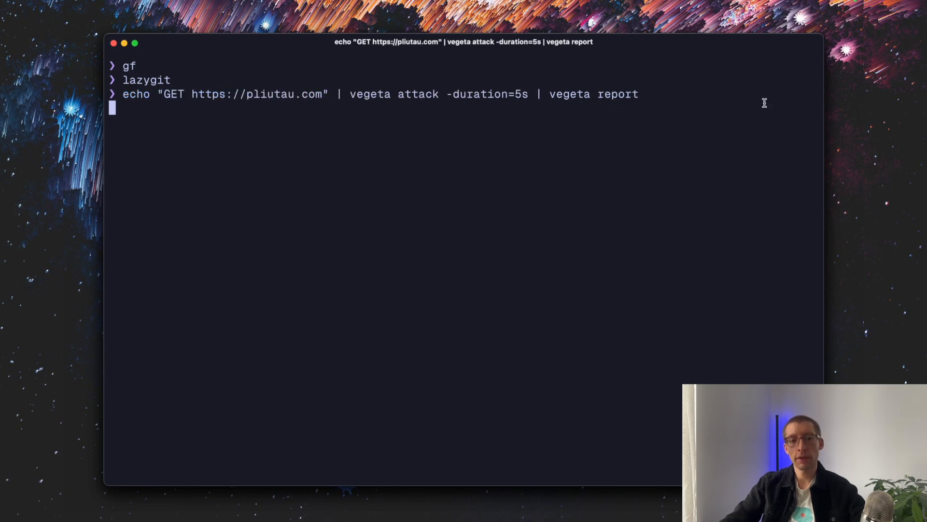
pyautogui.press('Return')
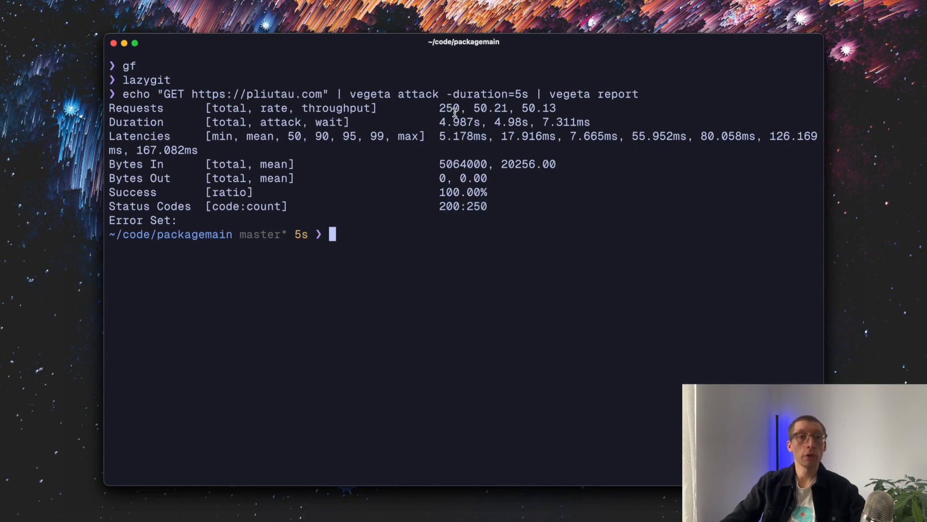
pyautogui.moveTo(503, 136)
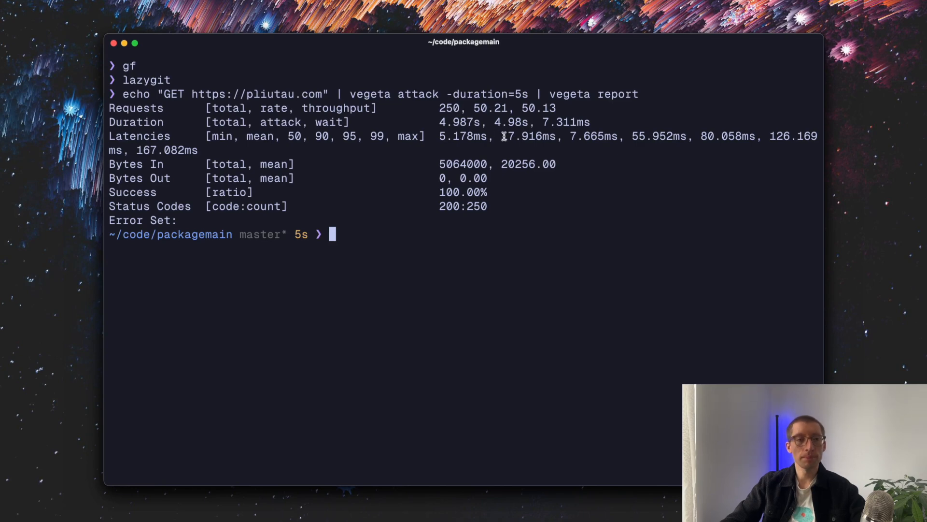
pyautogui.moveTo(510, 185)
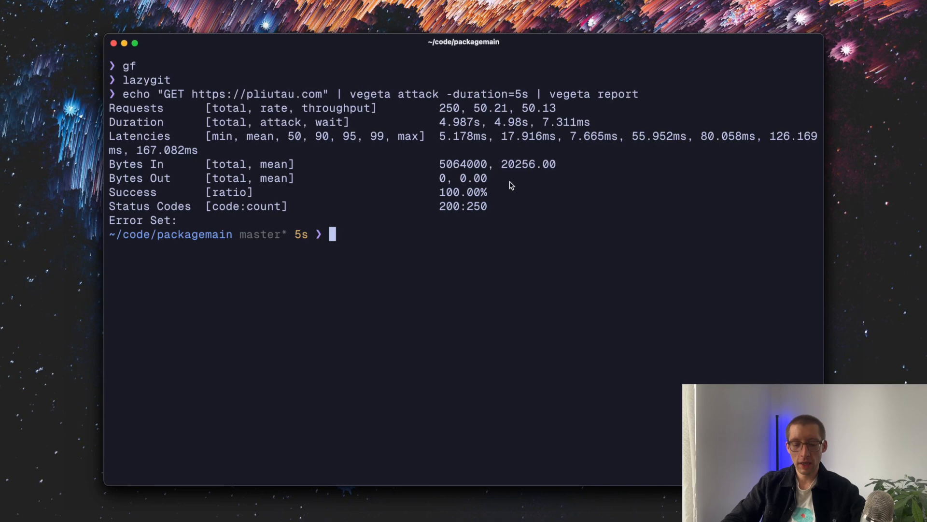
# Query pliutau.com with doggo for A and MX records, then rerun with --time for query timings.
pyautogui.write('dive gh-runner')
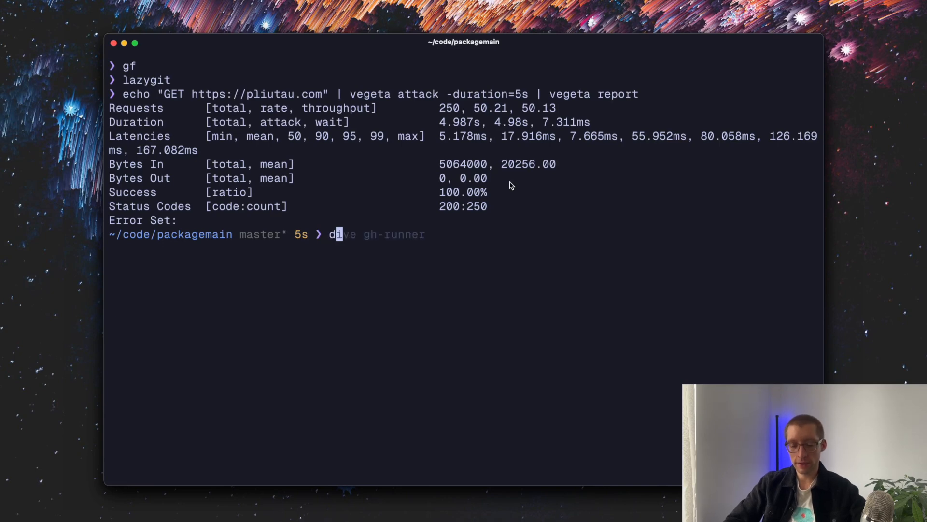
pyautogui.write('oggo')
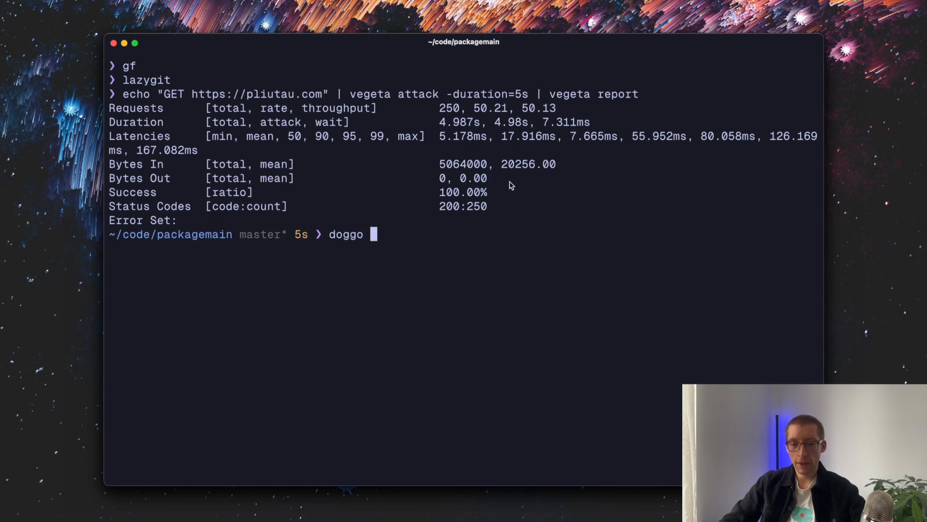
pyautogui.write('pliutau.com')
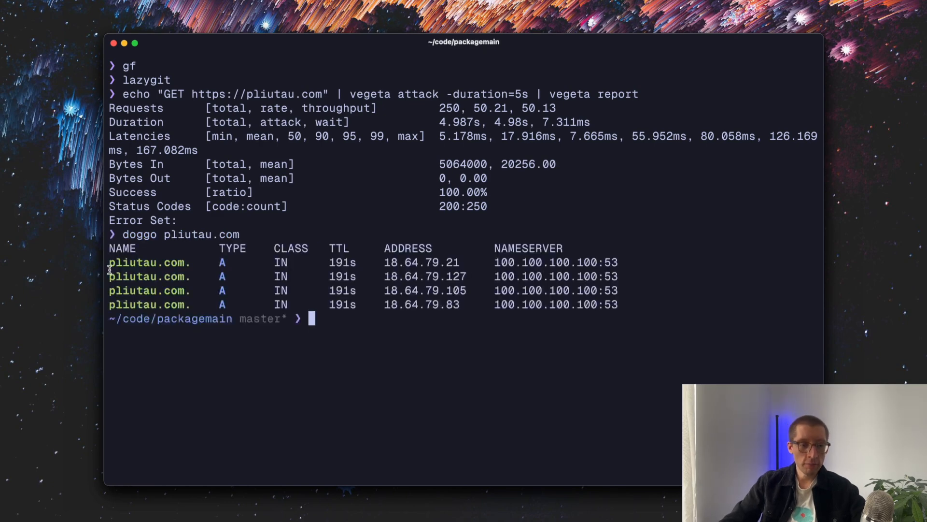
pyautogui.write('doggo pliutau.com')
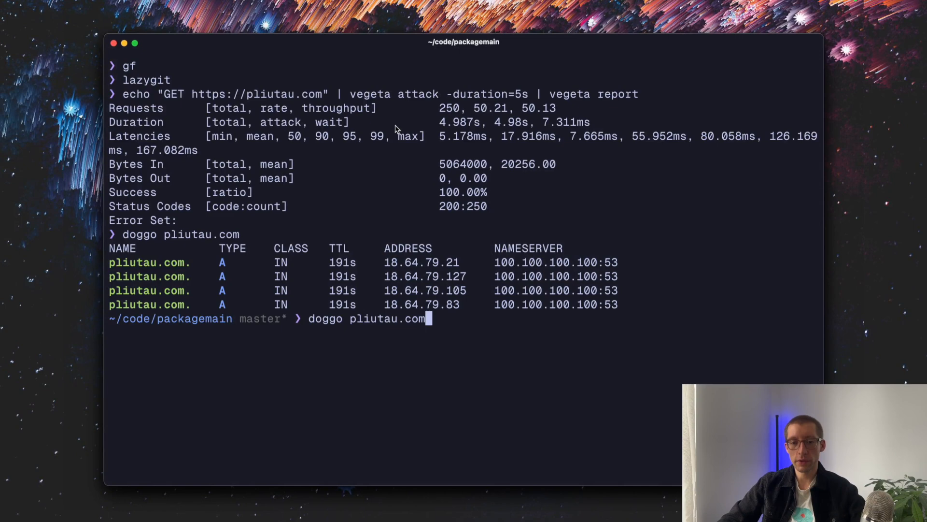
pyautogui.write('AMX')
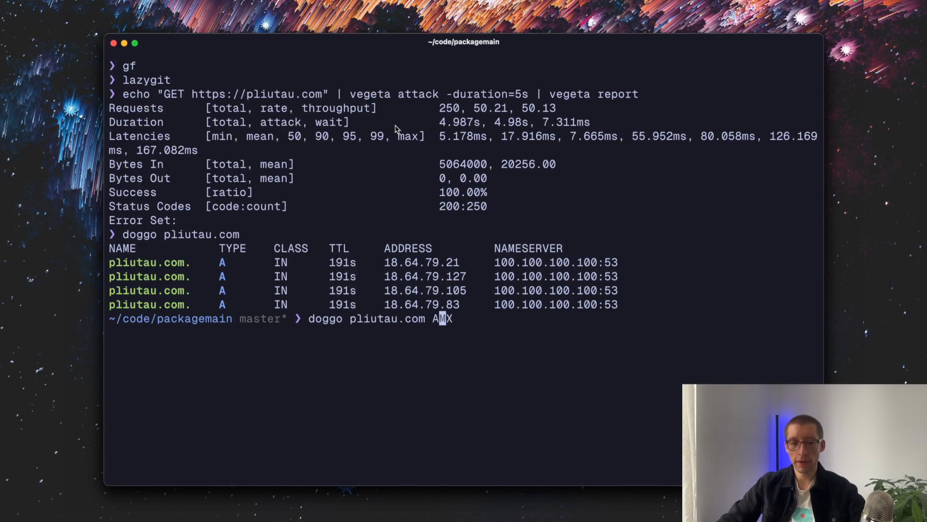
pyautogui.press('Return')
pyautogui.write('doggo pliutau.com A MX --time')
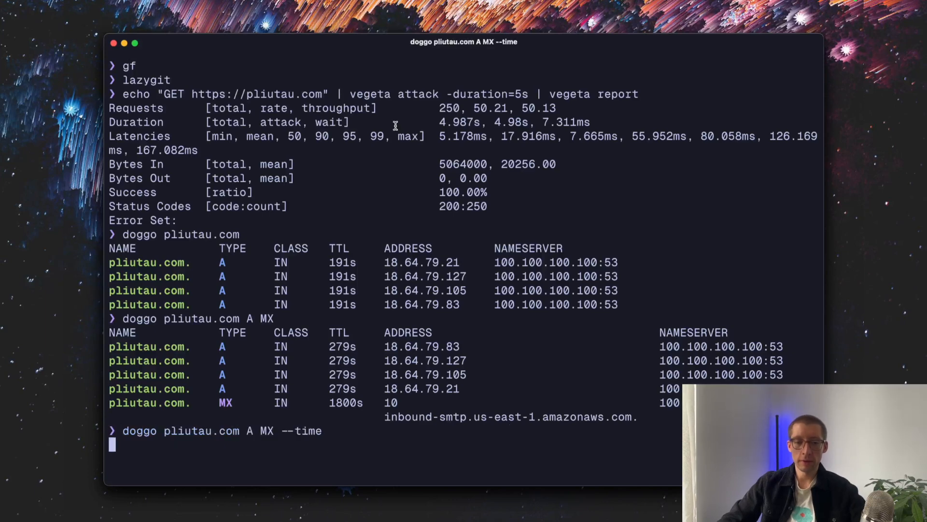
pyautogui.press('Return')
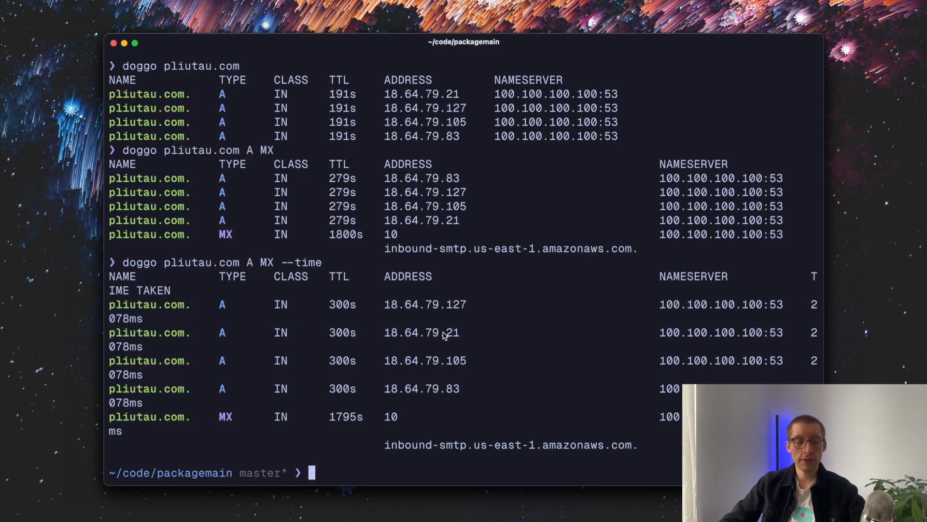
# Run gping on pliutau.com and packagemain.tech to graph both hosts' latency.
pyautogui.write('g')
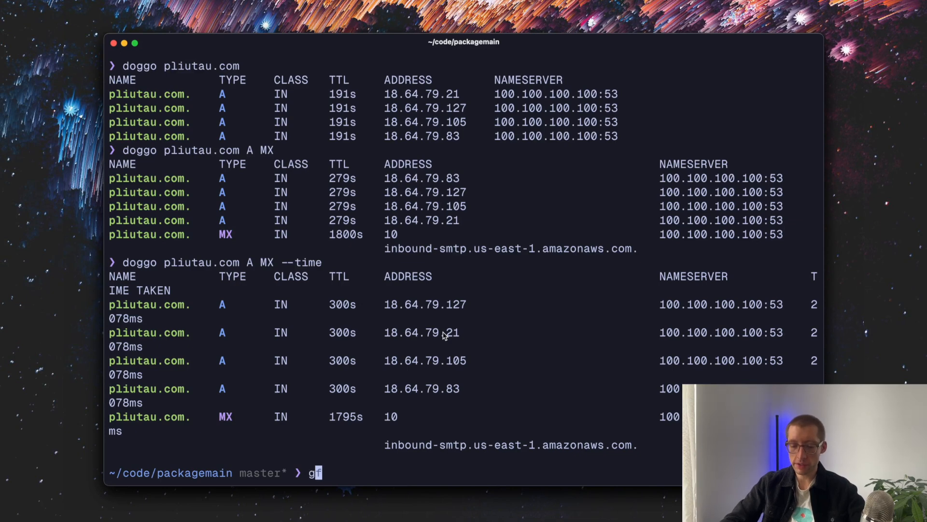
pyautogui.write('ping')
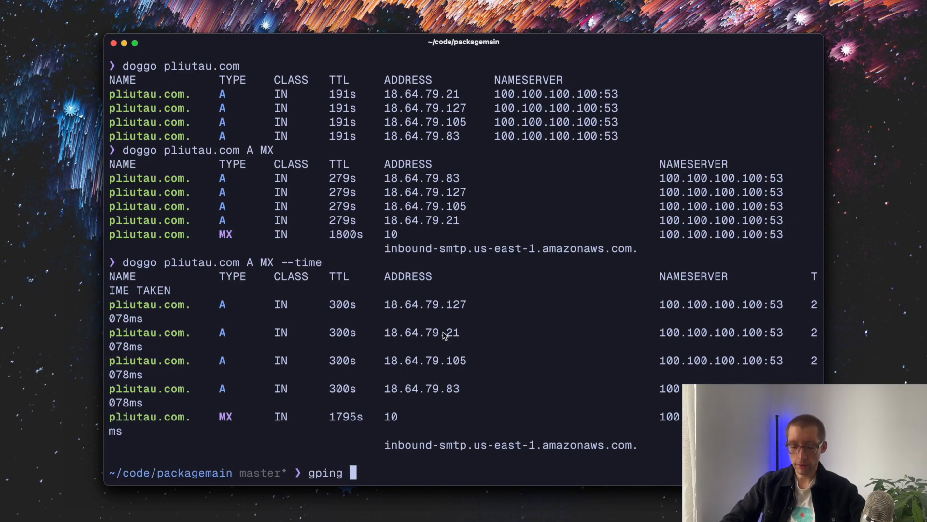
pyautogui.write('pli')
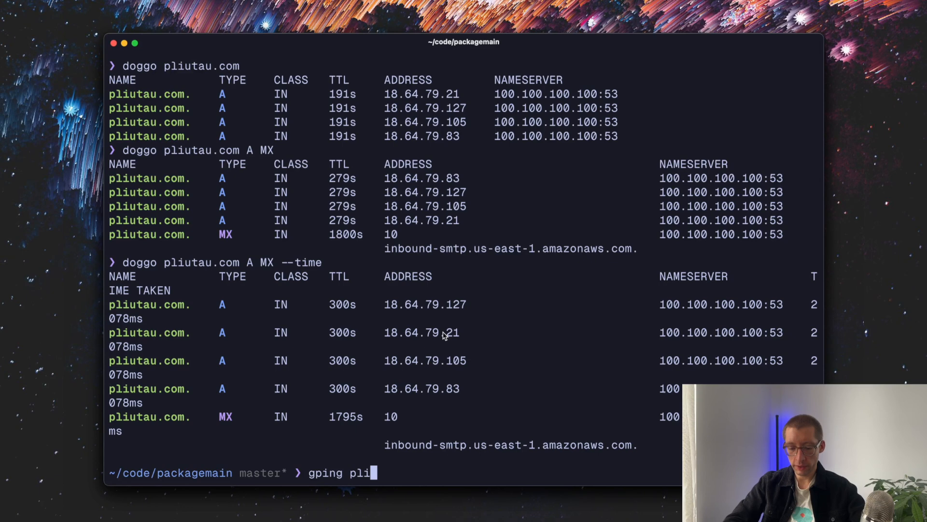
pyautogui.write('utau.com p')
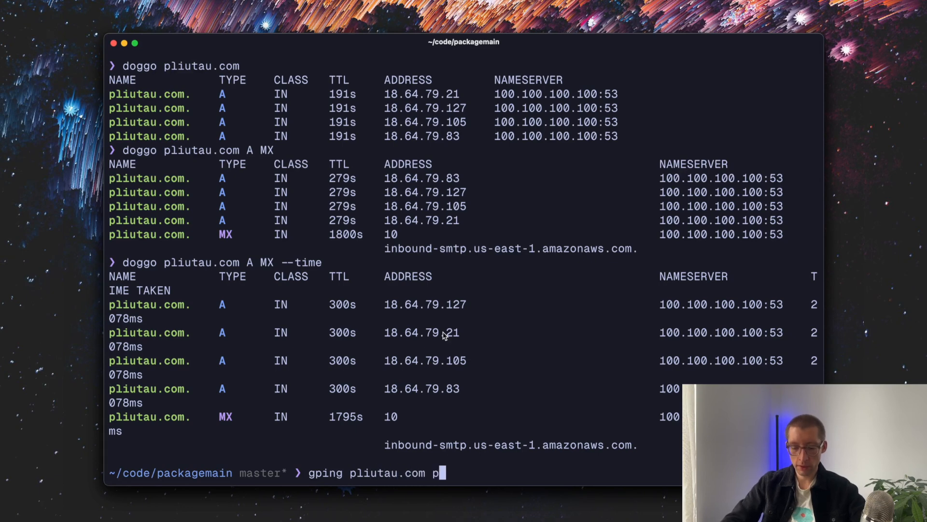
pyautogui.write('ackagemain.tect')
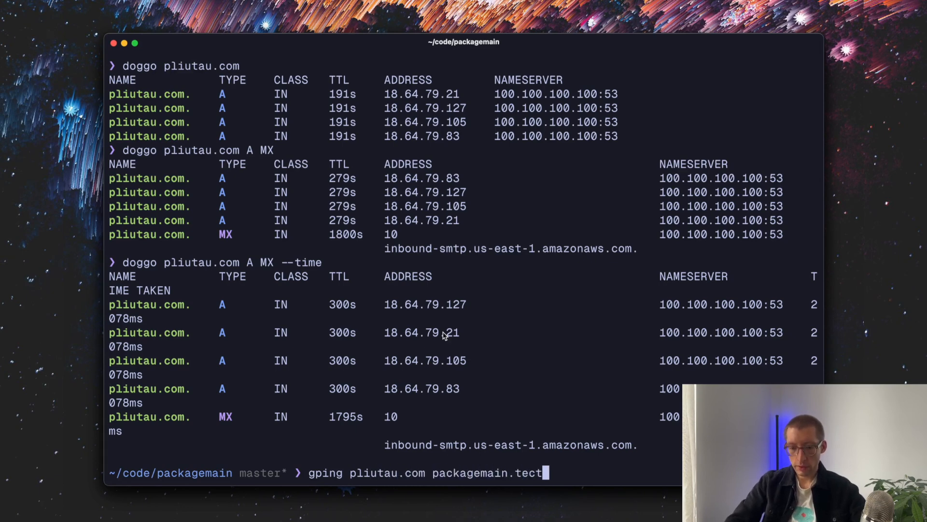
pyautogui.press('Return')
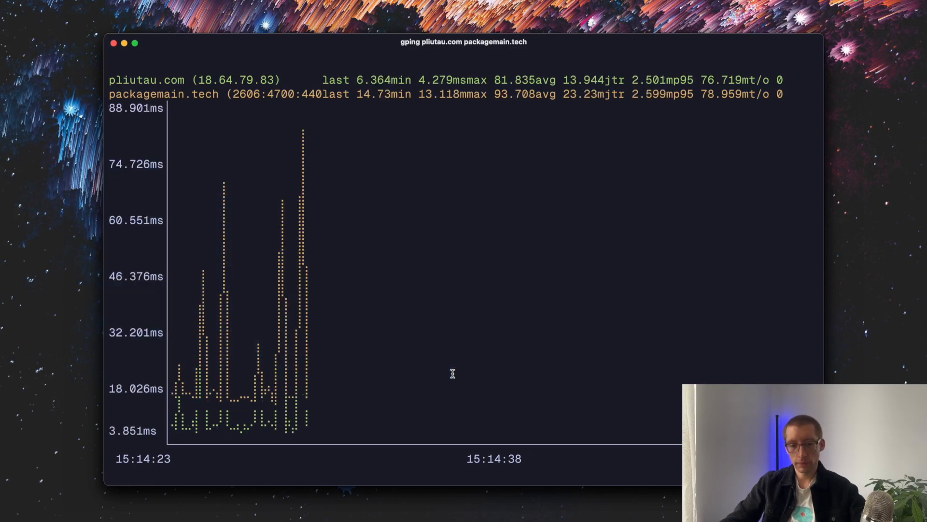
# Open the plutov/zigping GitHub page and scroll to the two-host ping graph screenshot.
pyautogui.click(466, 43)
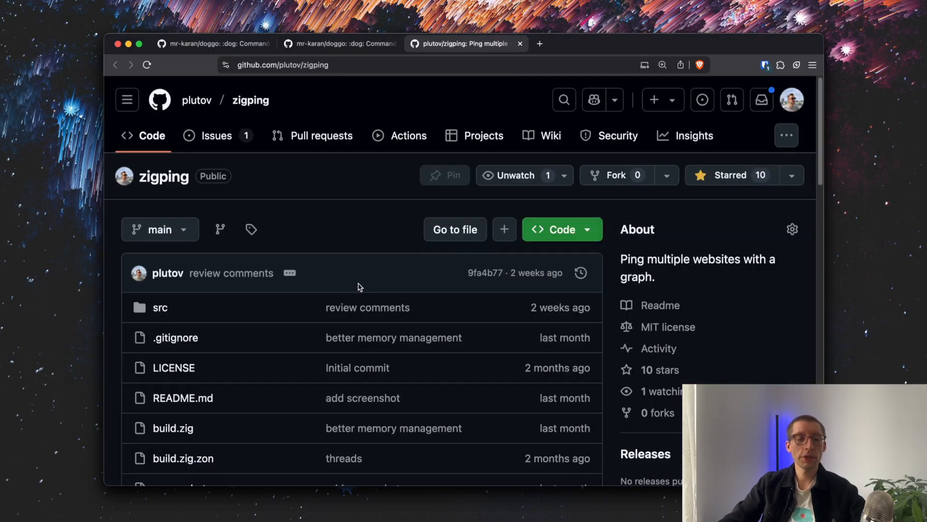
pyautogui.moveTo(349, 284)
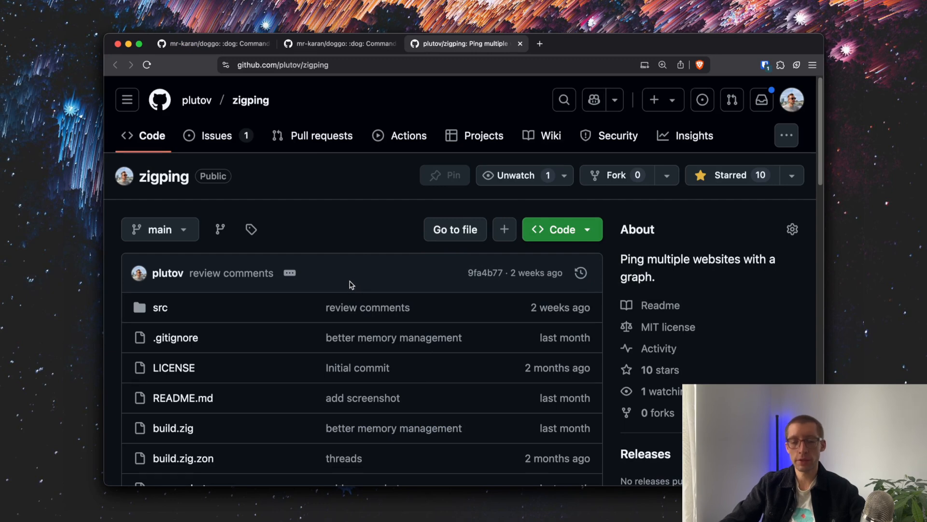
pyautogui.scroll(-3)
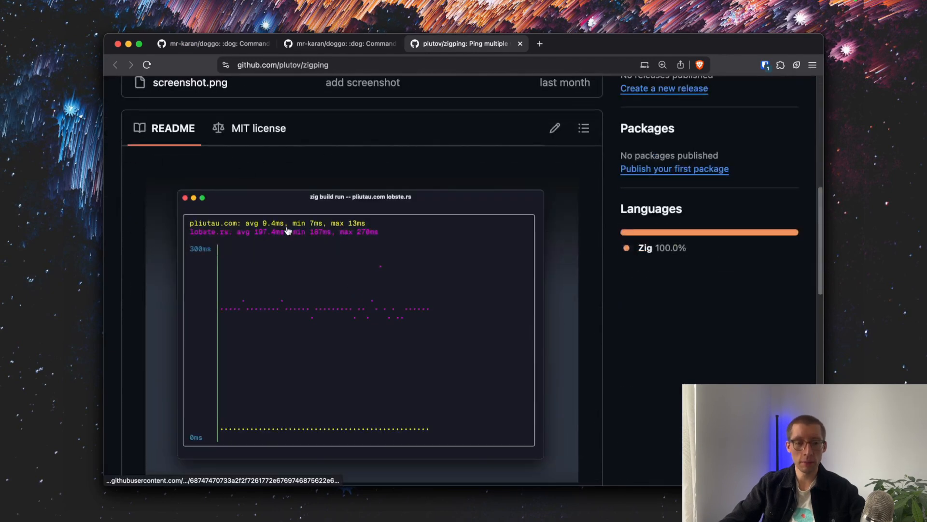
pyautogui.moveTo(318, 347)
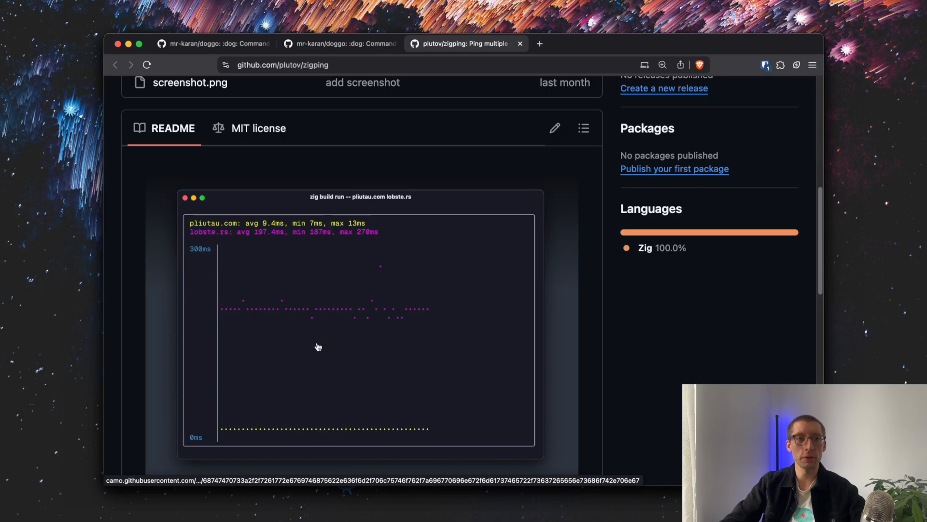
pyautogui.moveTo(311, 342)
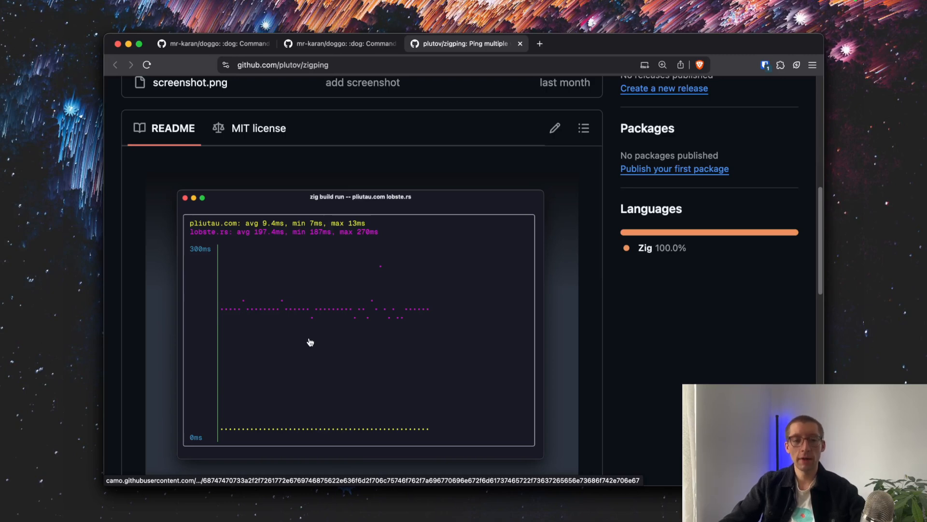
pyautogui.scroll(-3)
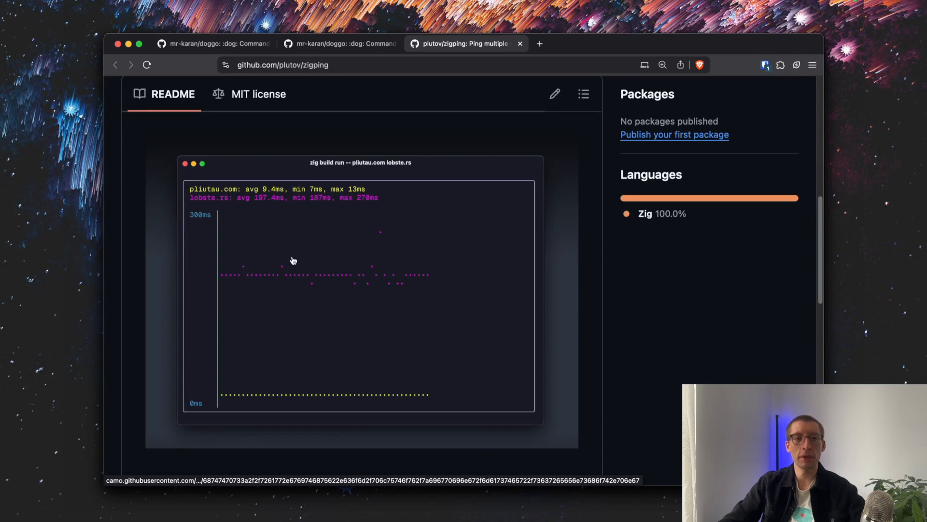
pyautogui.moveTo(432, 225)
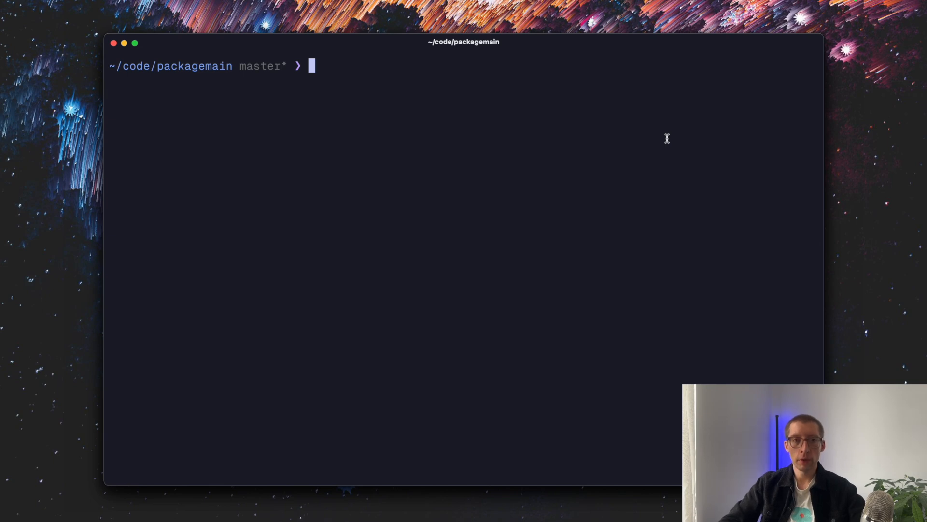
# Launch btop, view CPU, memory, disk, network and processes, then quit with q.
pyautogui.write('btop')
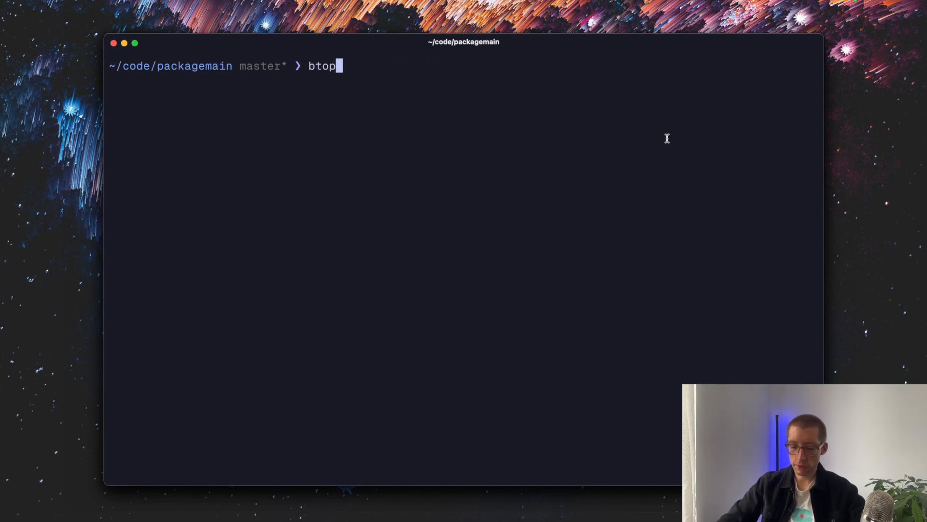
pyautogui.press('Return')
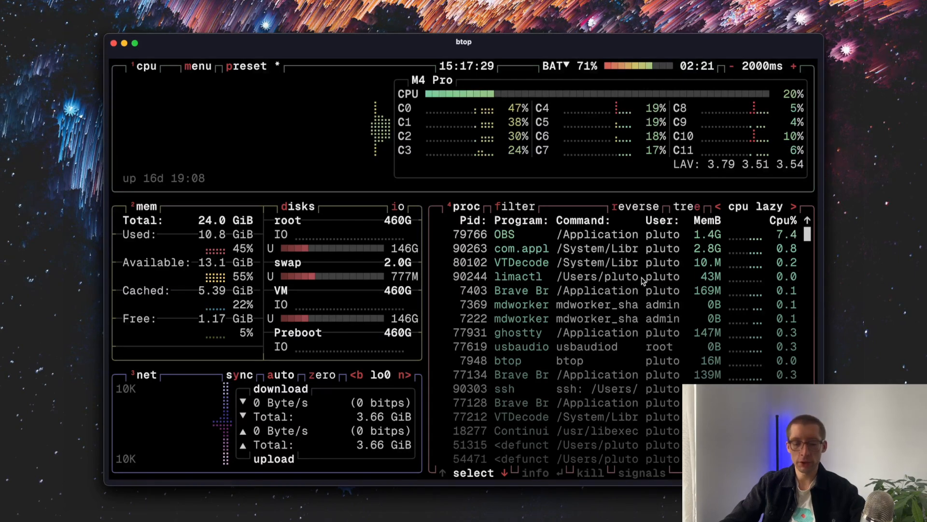
pyautogui.press('q')
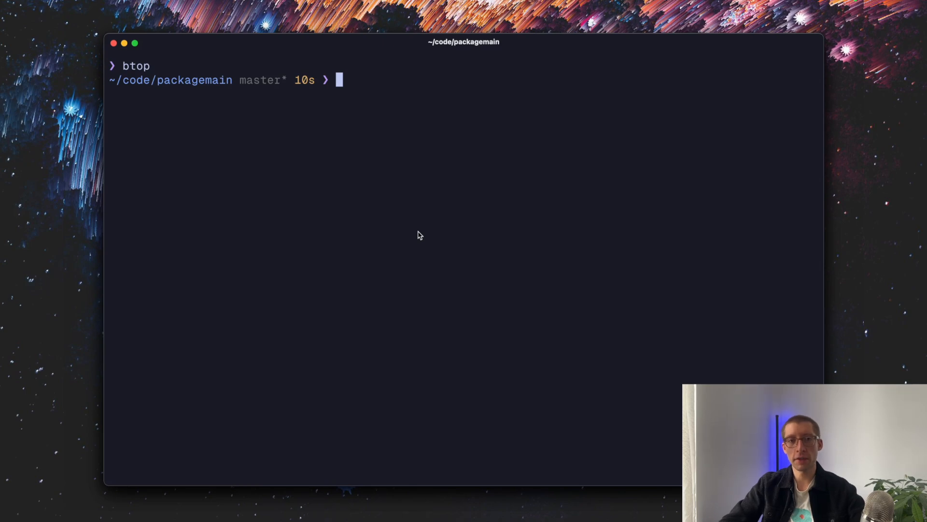
# Start an asciinema recording of the session to demo.cast.
pyautogui.write('asc')
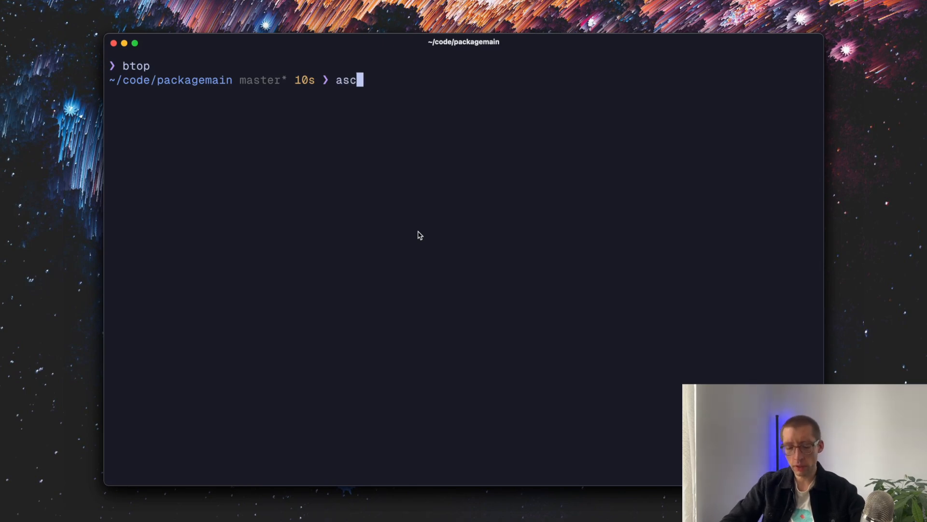
pyautogui.write('iinema rec')
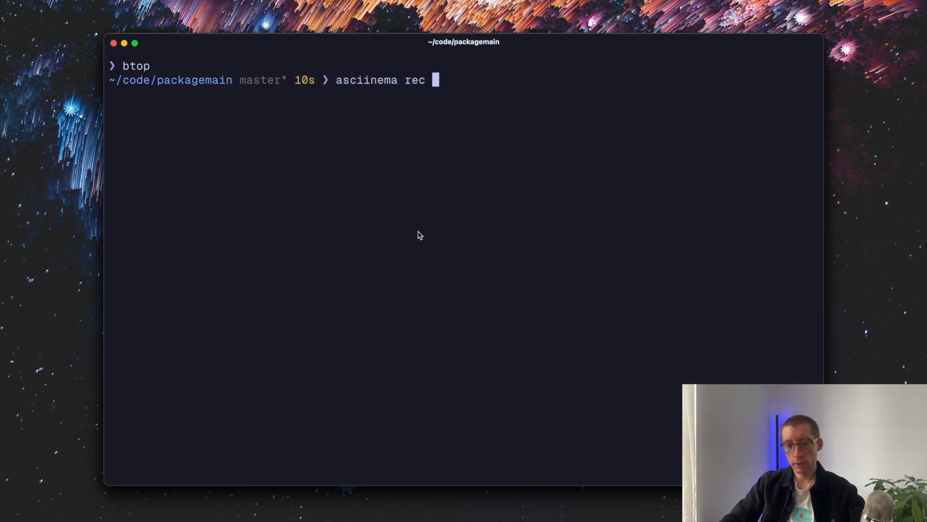
pyautogui.write('demo.')
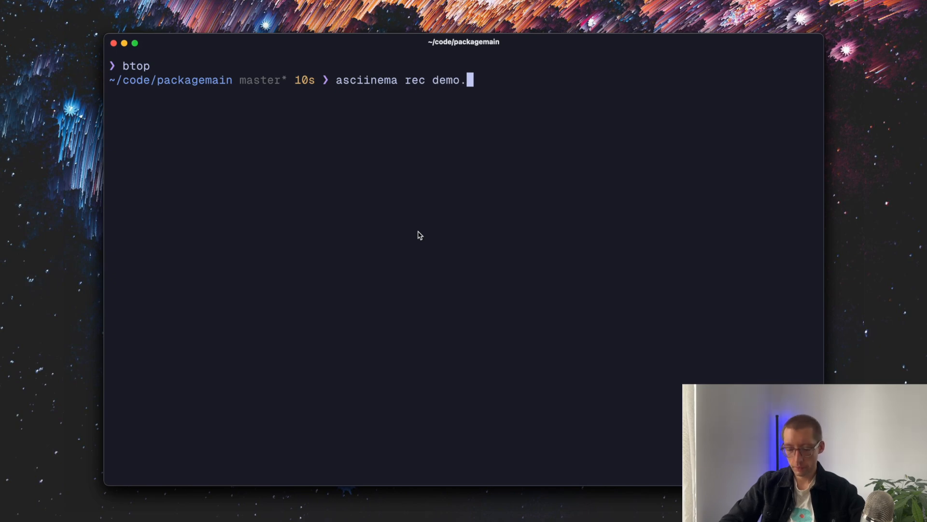
pyautogui.press('Return')
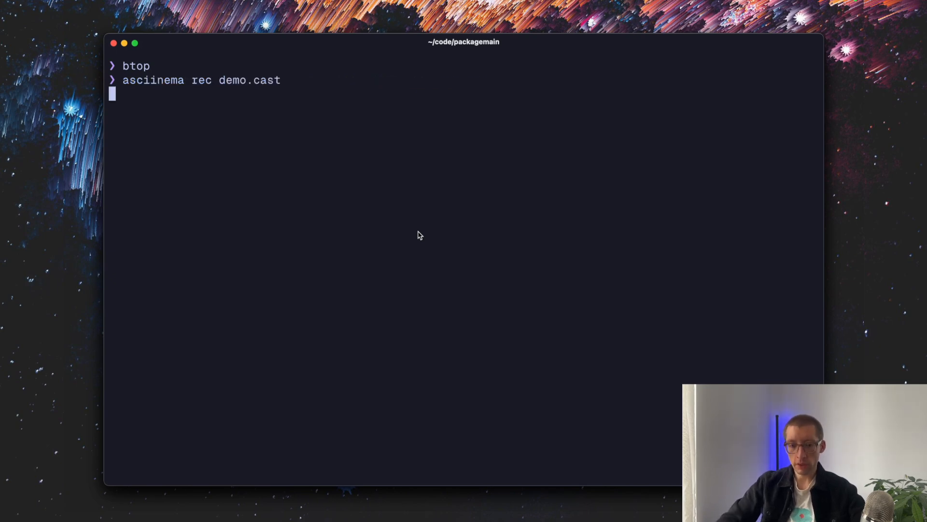
pyautogui.press('Return')
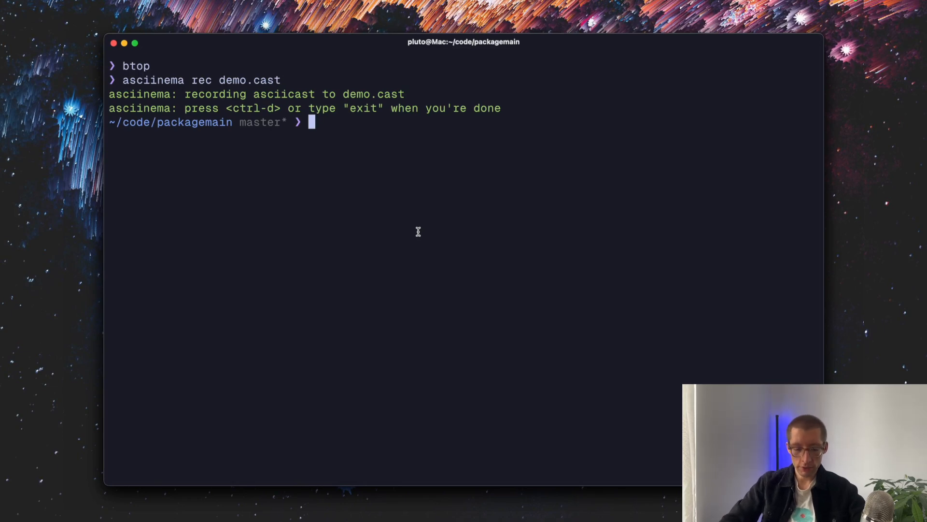
# Record fd .go output and a cowsay greeting, exit, and upload demo.cast to asciinema.org.
pyautogui.write('fd .go')
pyautogui.write('cow')
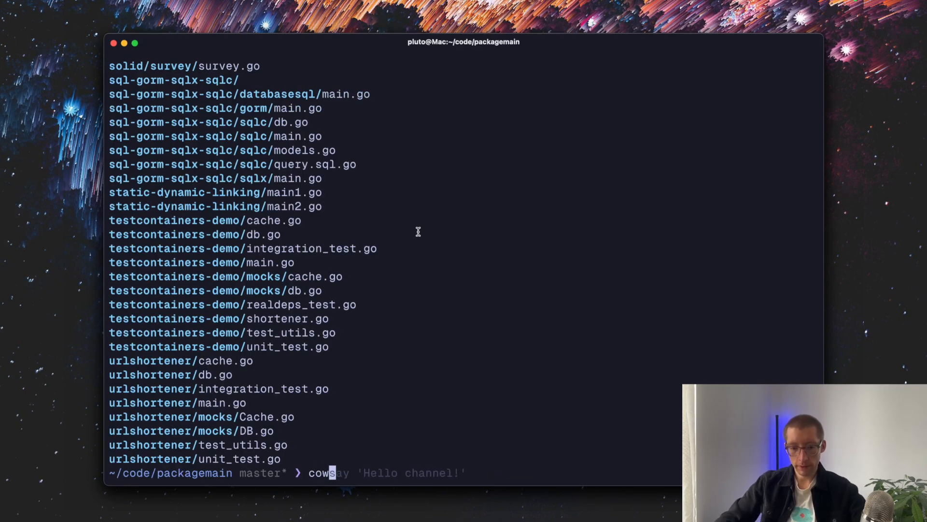
pyautogui.press('Return')
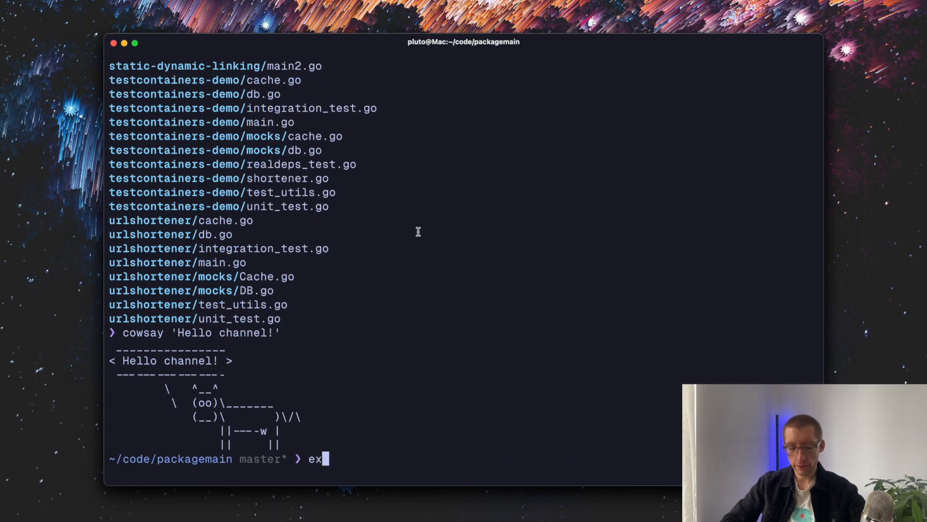
pyautogui.write('it')
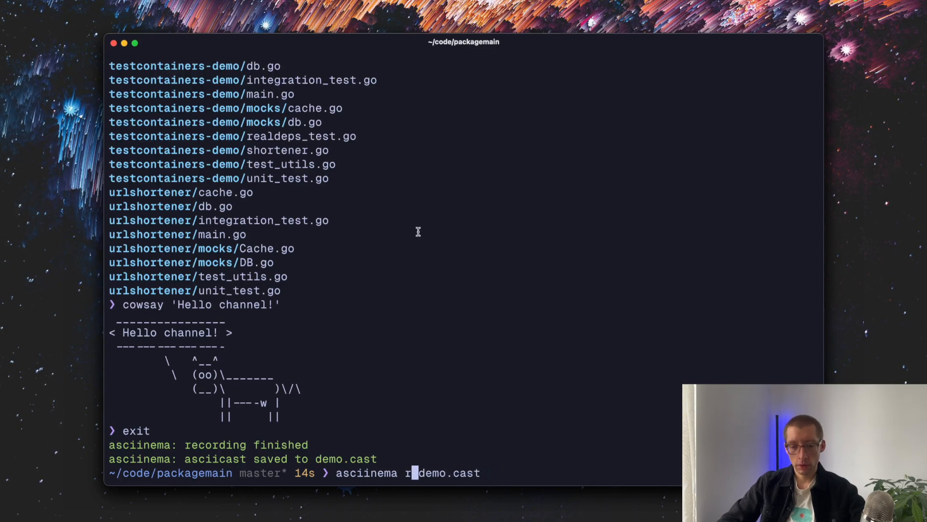
pyautogui.write('upload')
pyautogui.press('Return')
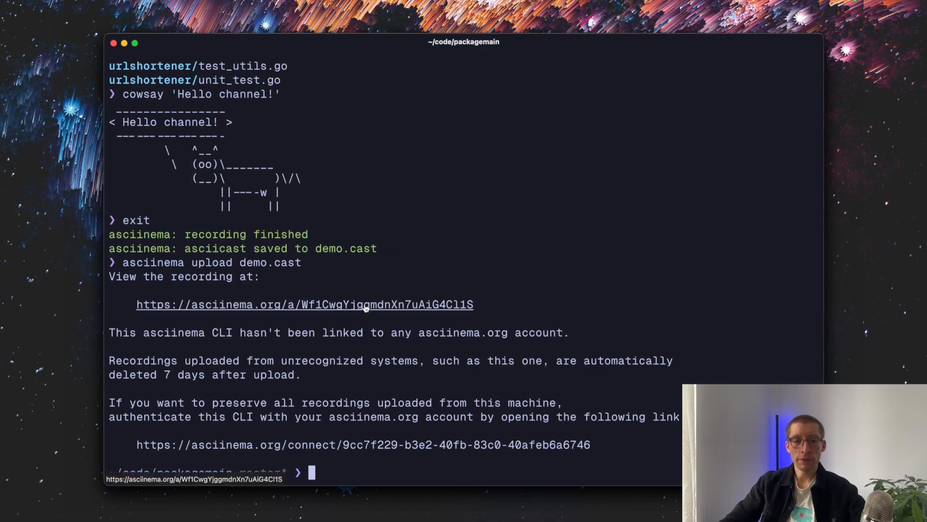
# Open the asciinema.org link from the terminal and play the uploaded recording.
pyautogui.click(304, 304)
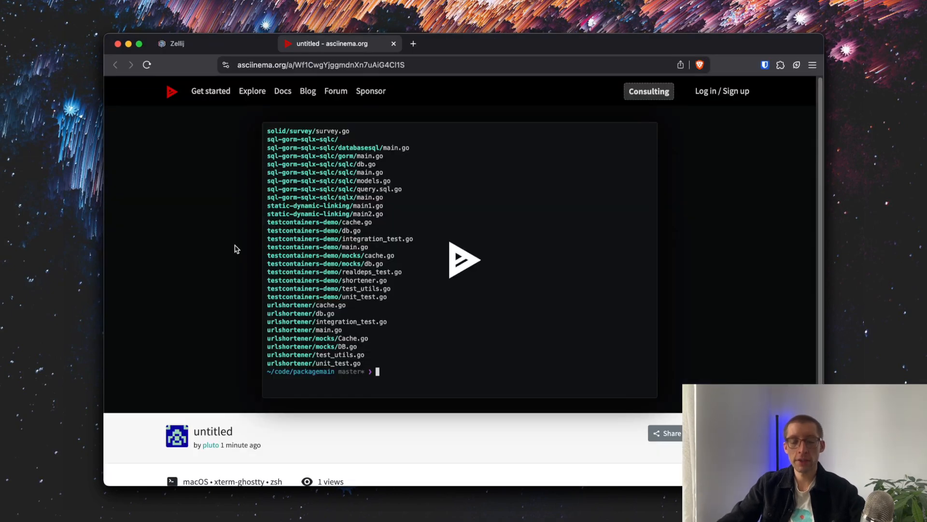
pyautogui.click(465, 259)
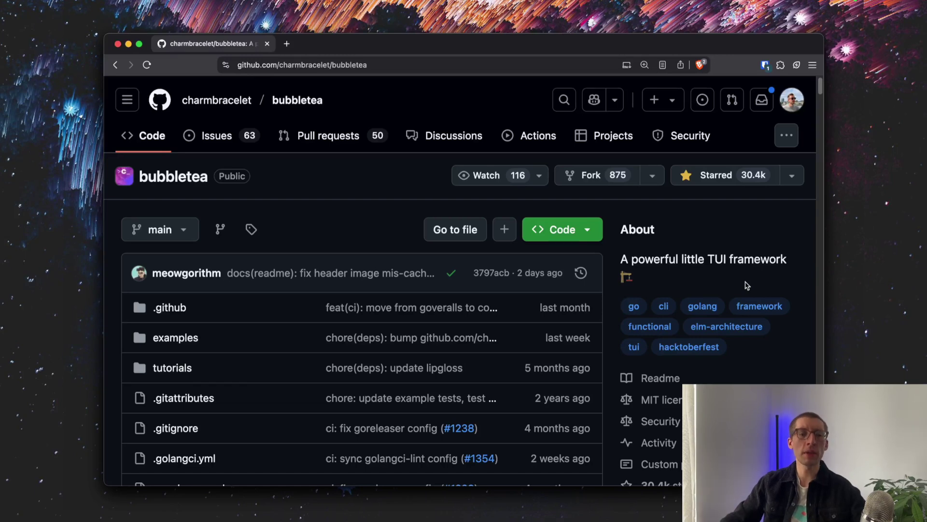
pyautogui.moveTo(250, 190)
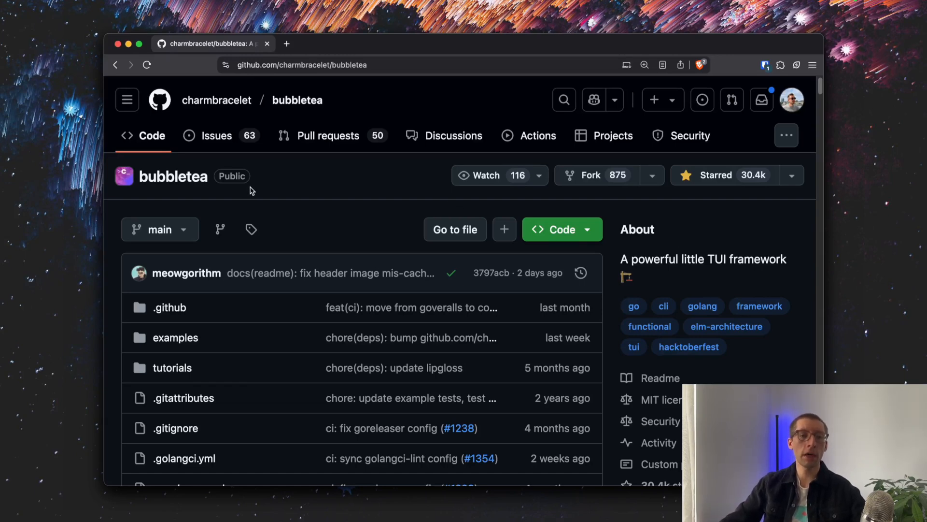
pyautogui.moveTo(314, 173)
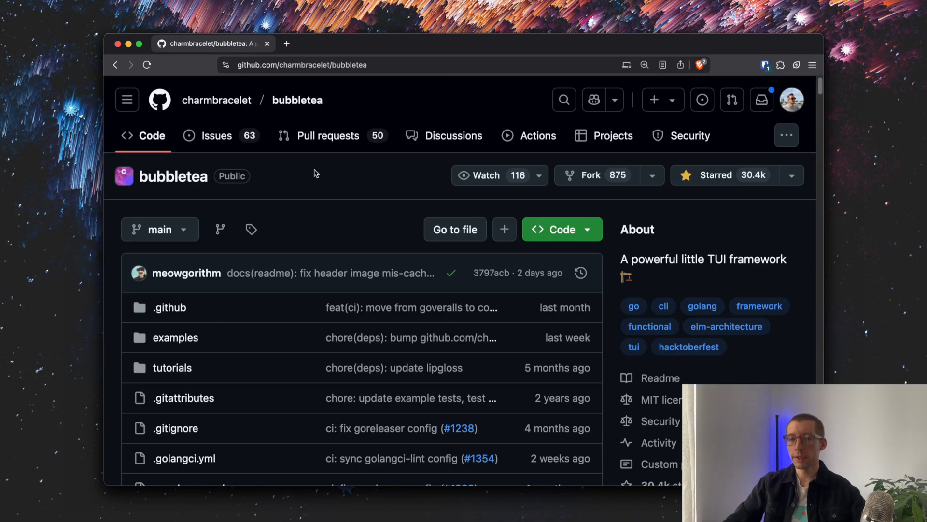
pyautogui.moveTo(329, 208)
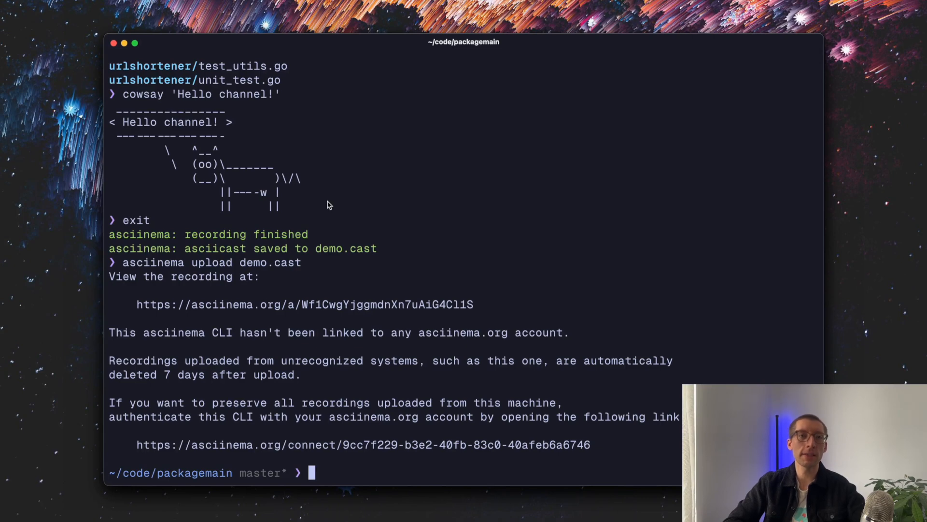
pyautogui.moveTo(472, 353)
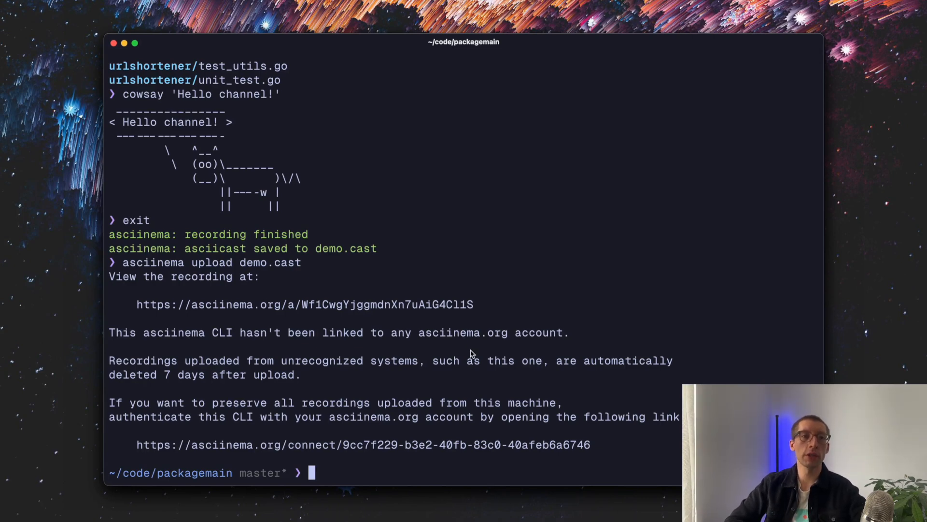